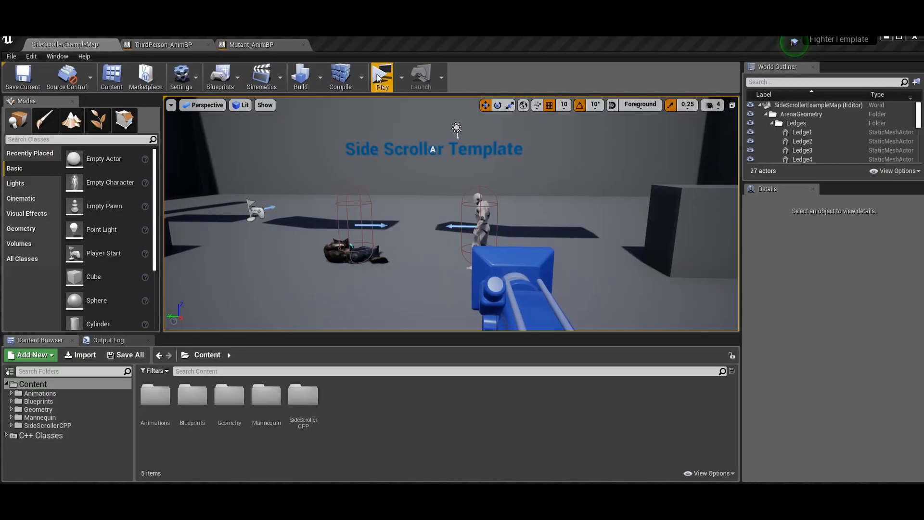
Step: Play the level to test the existing fighter, then stop the play session
{"action": "left_click", "coordinate": [383, 77]}
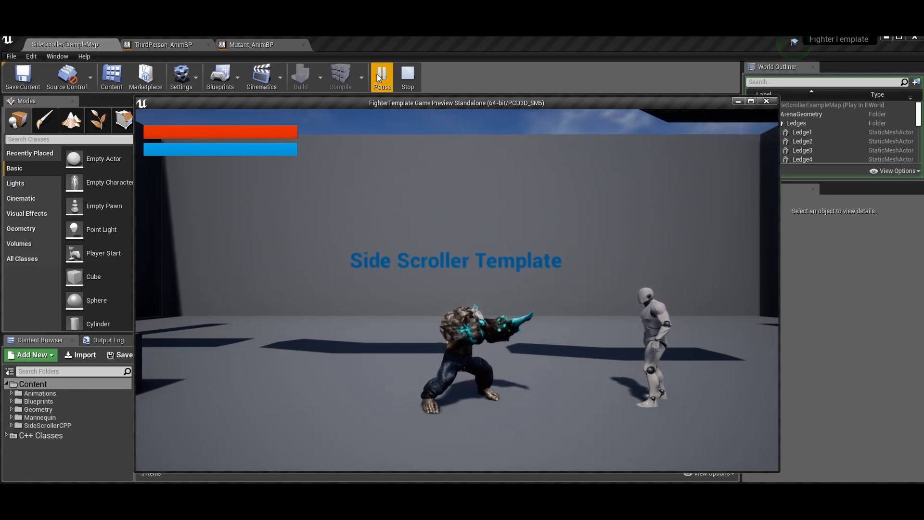
{"action": "left_click", "coordinate": [382, 77]}
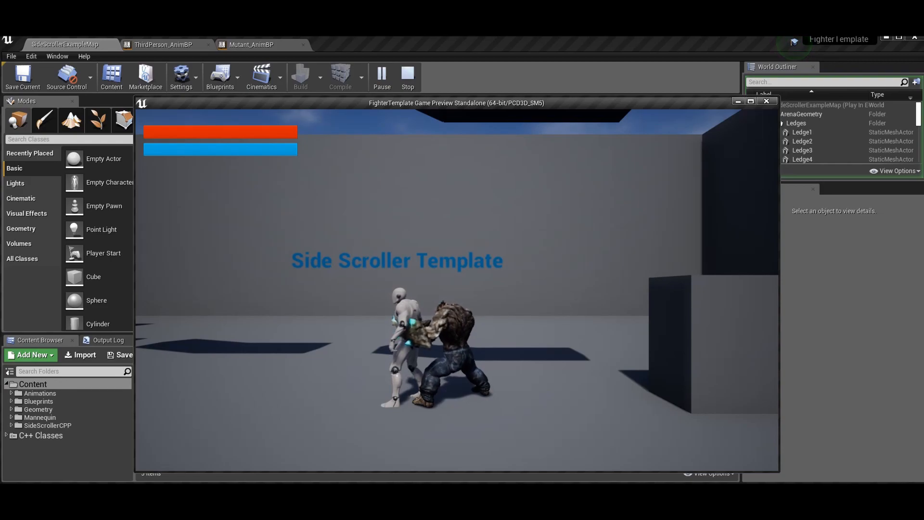
{"action": "left_click", "coordinate": [408, 77]}
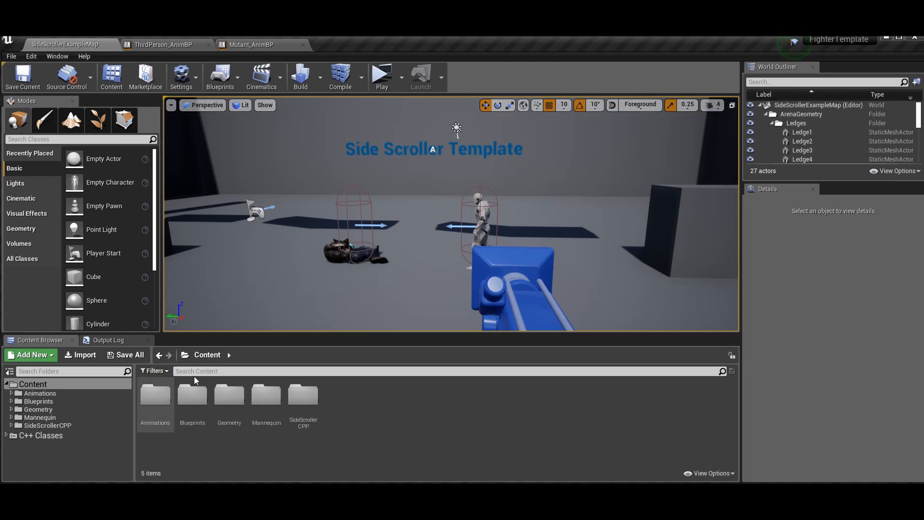
{"action": "mouse_move", "coordinate": [867, 342]}
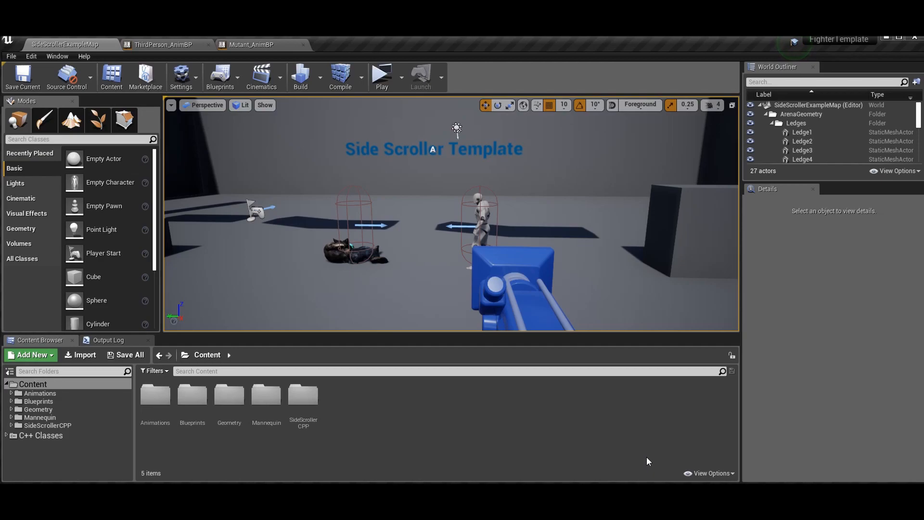
{"action": "mouse_move", "coordinate": [200, 459]}
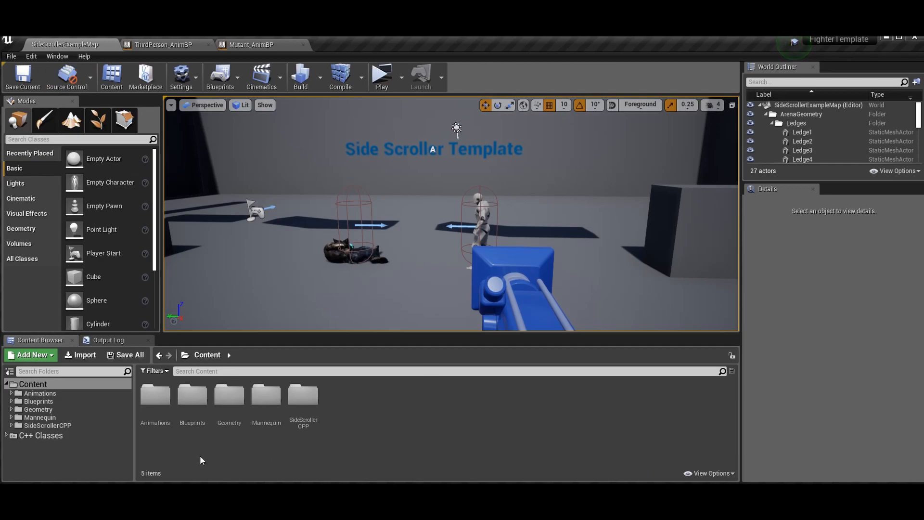
{"action": "mouse_move", "coordinate": [255, 314]}
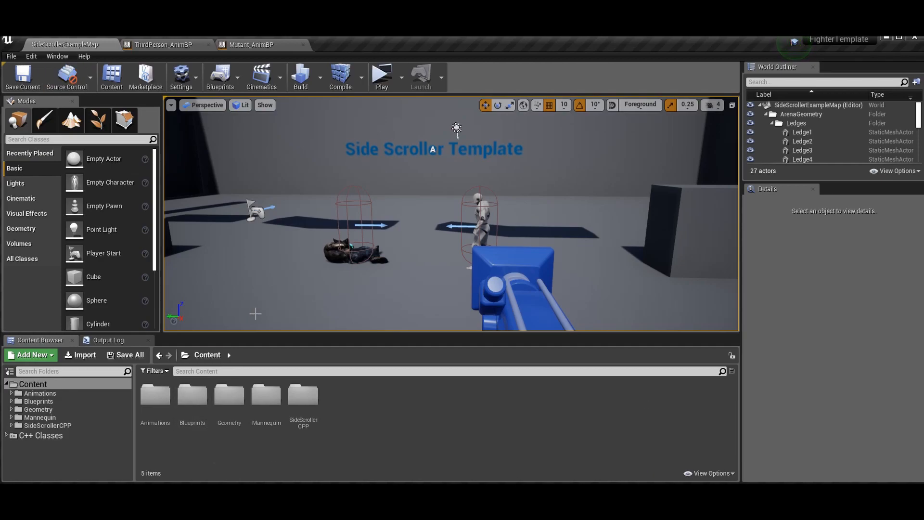
{"action": "mouse_move", "coordinate": [400, 448]}
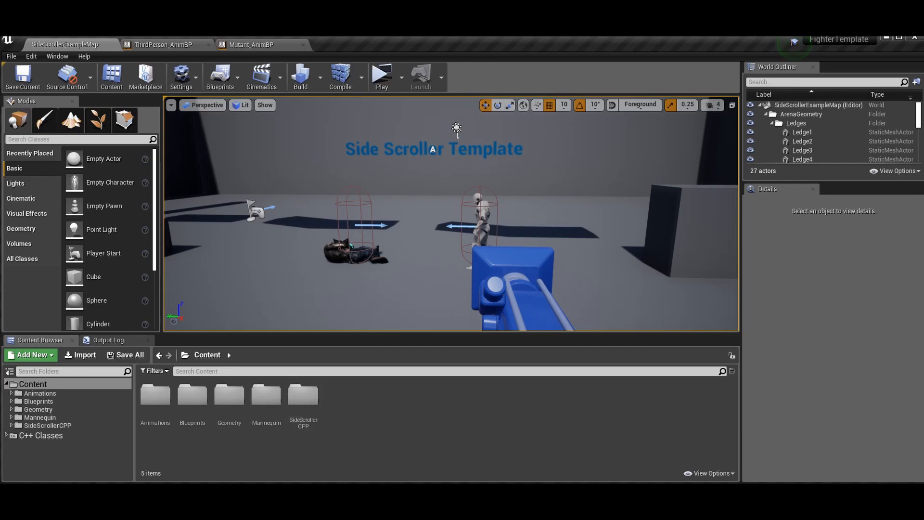
{"action": "mouse_move", "coordinate": [248, 238]}
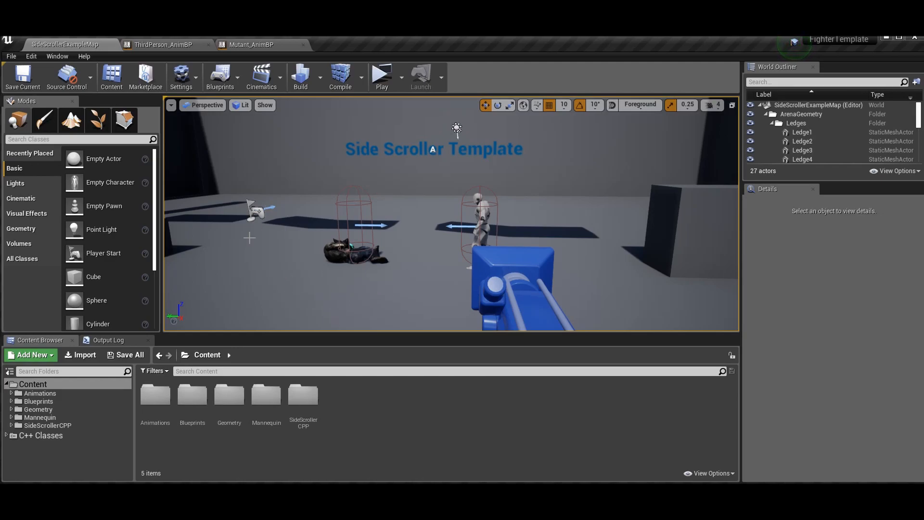
{"action": "mouse_move", "coordinate": [503, 280]}
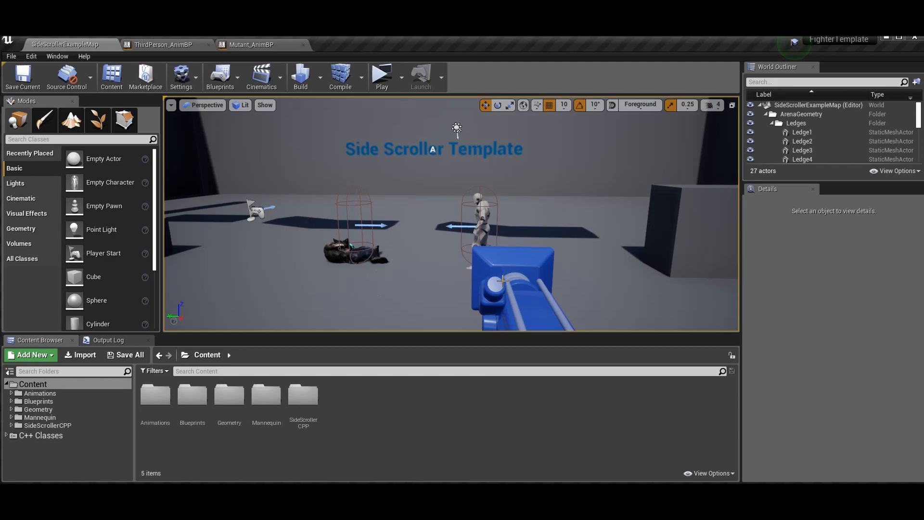
{"action": "mouse_move", "coordinate": [547, 228]}
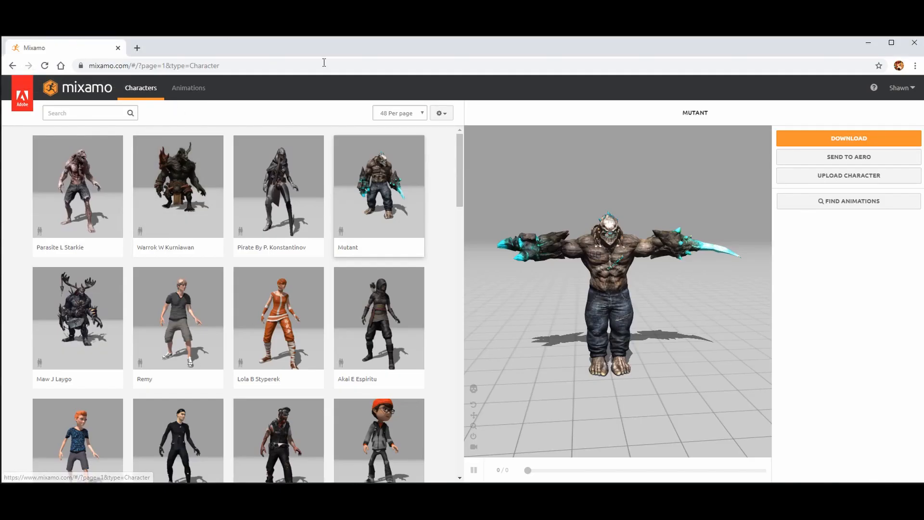
Step: On mixamo.com, settle on the Characters library after glancing at account options and Animations
{"action": "left_click", "coordinate": [898, 87]}
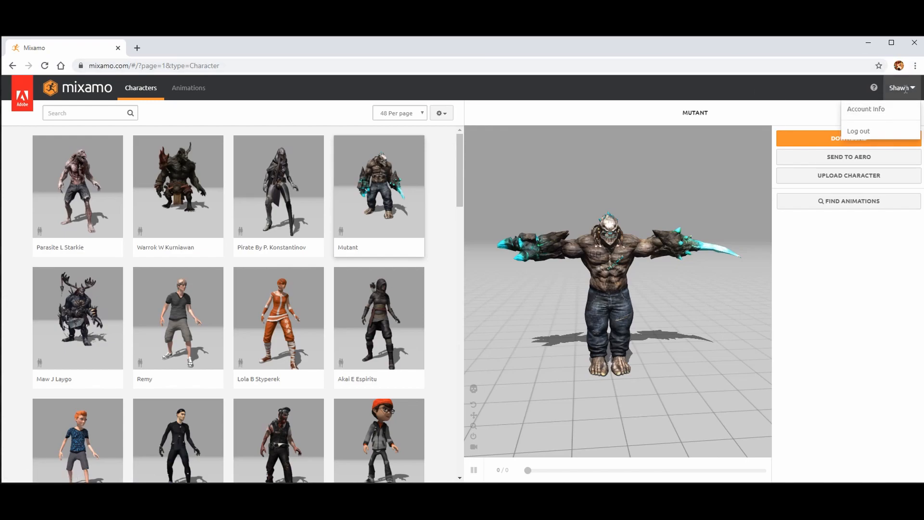
{"action": "left_click", "coordinate": [348, 91]}
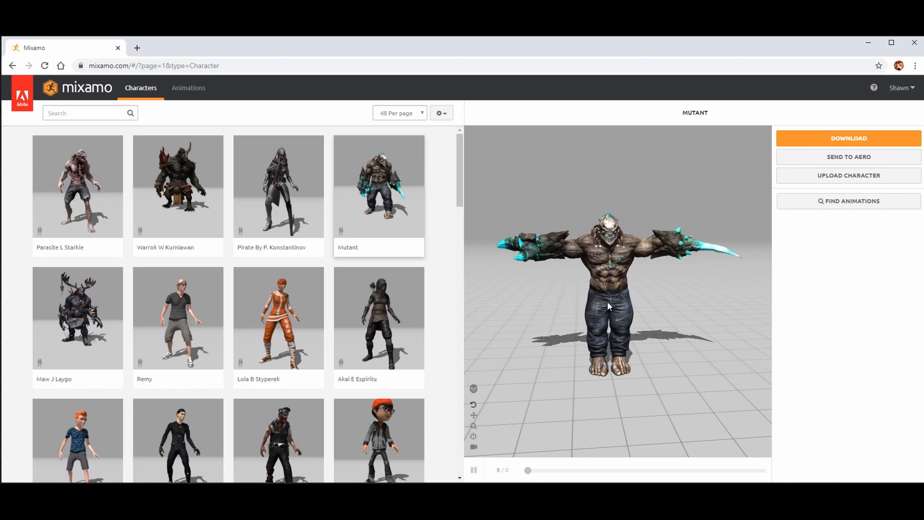
{"action": "mouse_move", "coordinate": [256, 181]}
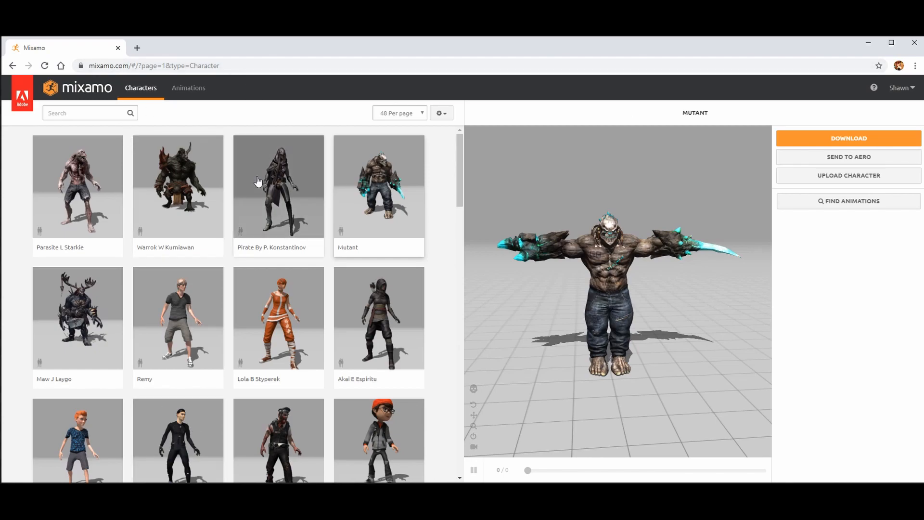
{"action": "left_click", "coordinate": [187, 88]}
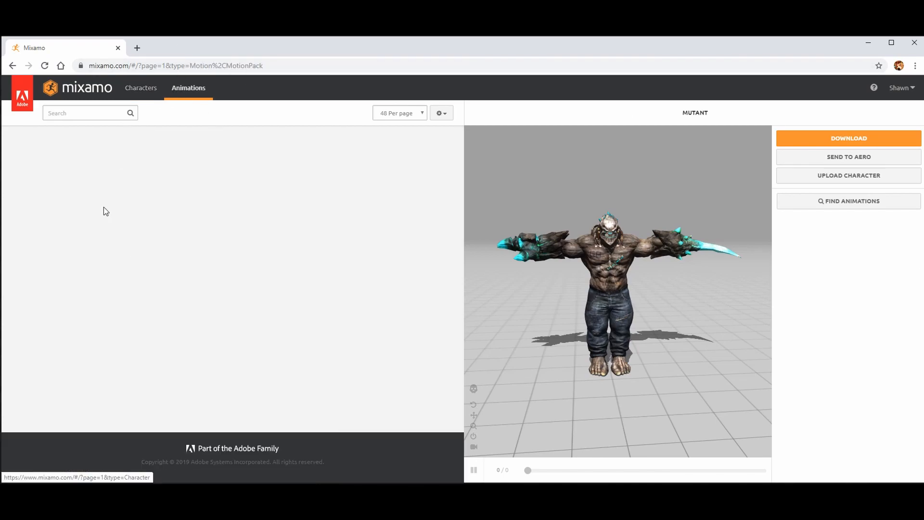
{"action": "left_click", "coordinate": [141, 87]}
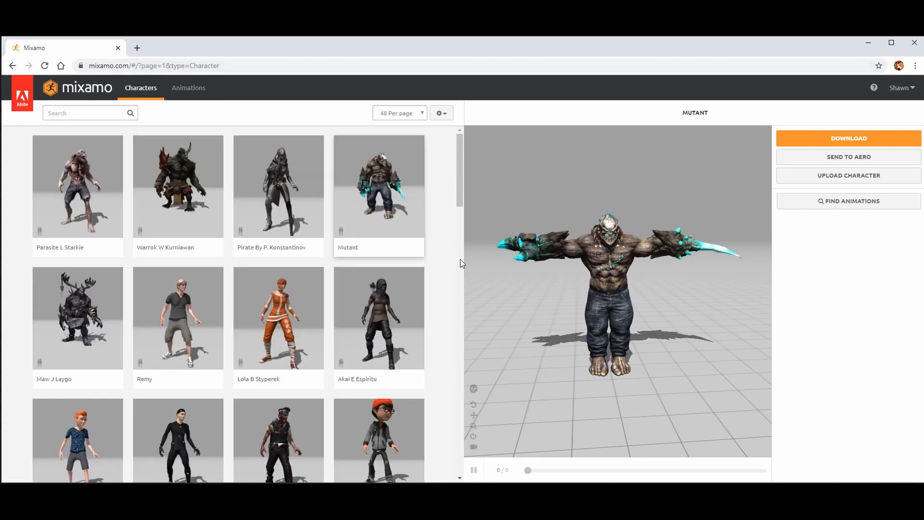
{"action": "mouse_move", "coordinate": [276, 229]}
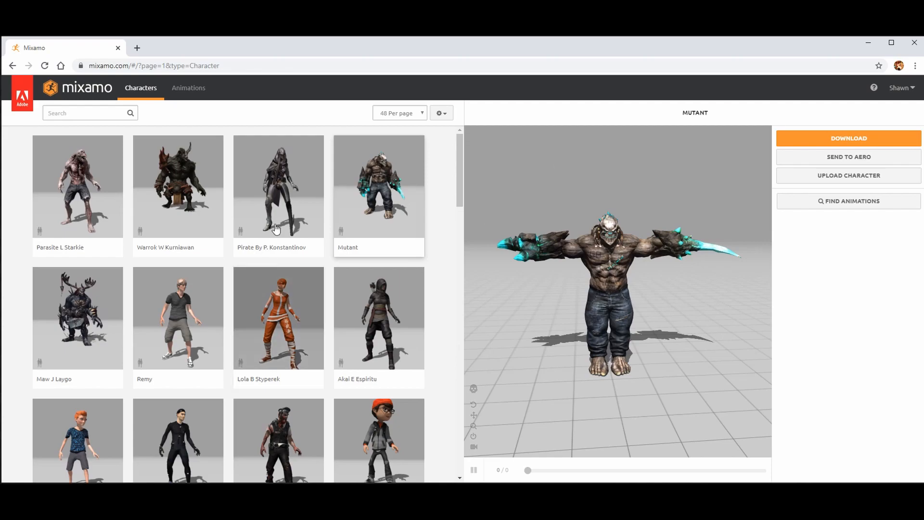
Step: Browse the character grid across pages one and two and return to page one
{"action": "scroll", "scroll_direction": "down", "scroll_amount": 3}
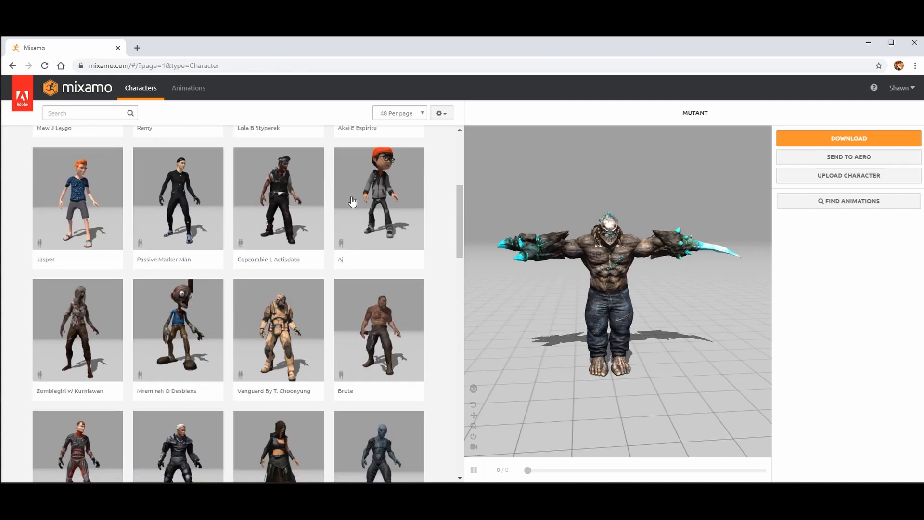
{"action": "scroll", "scroll_direction": "down", "scroll_amount": 3}
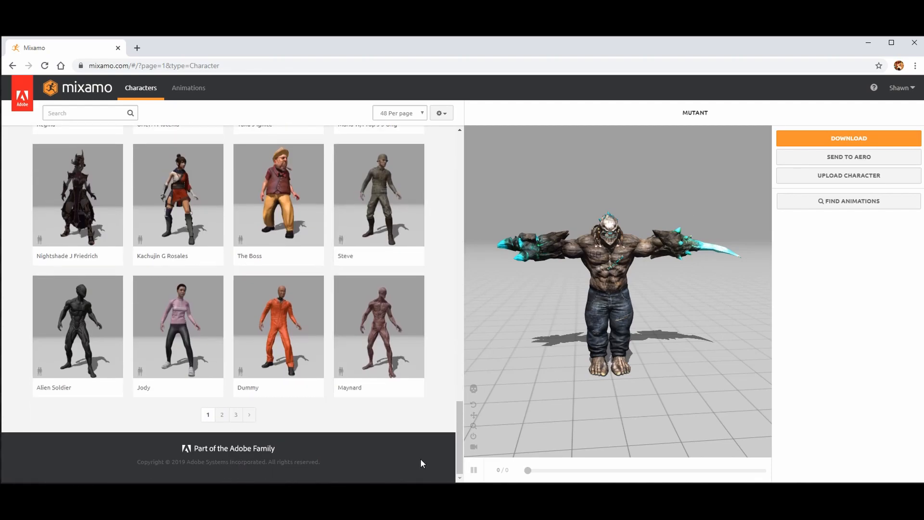
{"action": "mouse_move", "coordinate": [341, 383]}
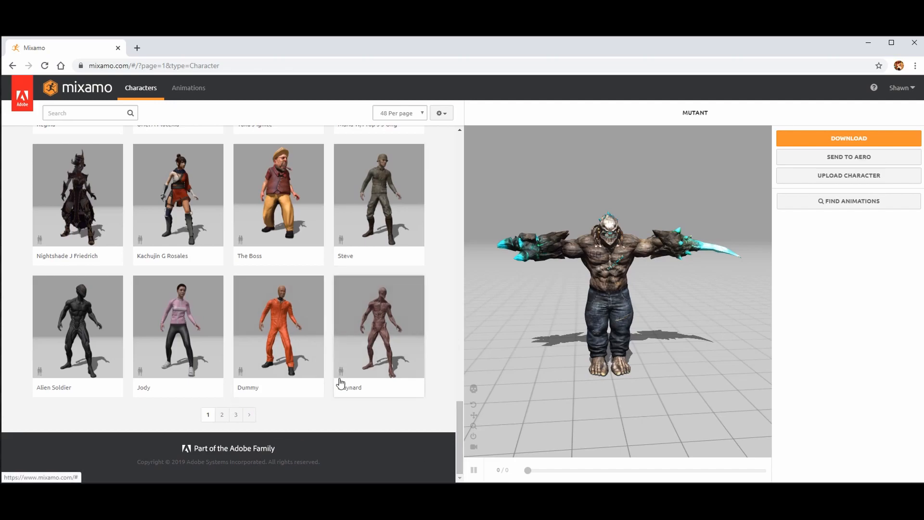
{"action": "scroll", "scroll_direction": "up", "scroll_amount": 3}
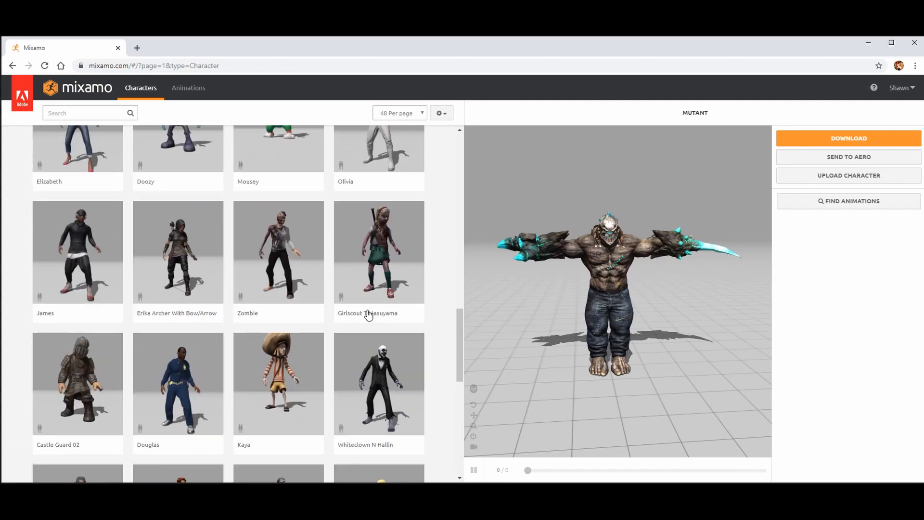
{"action": "scroll", "scroll_direction": "down", "scroll_amount": 3}
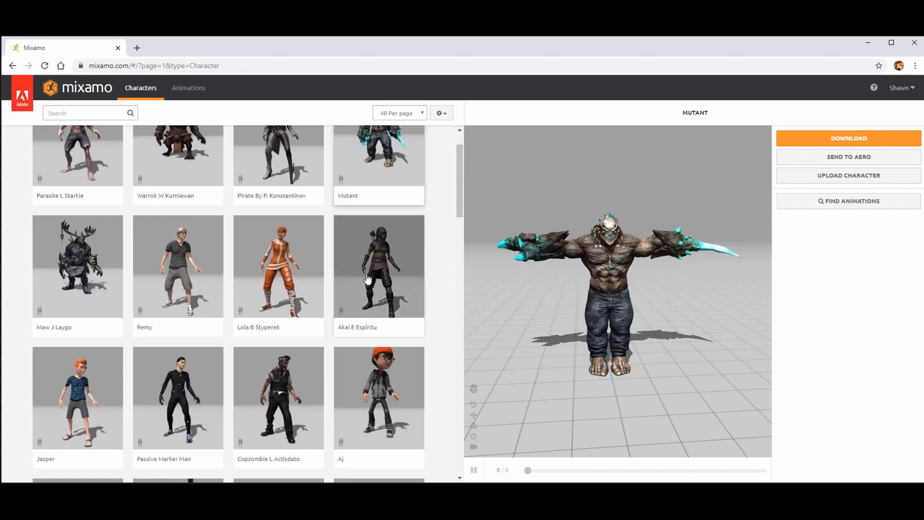
{"action": "scroll", "scroll_direction": "up", "scroll_amount": 3}
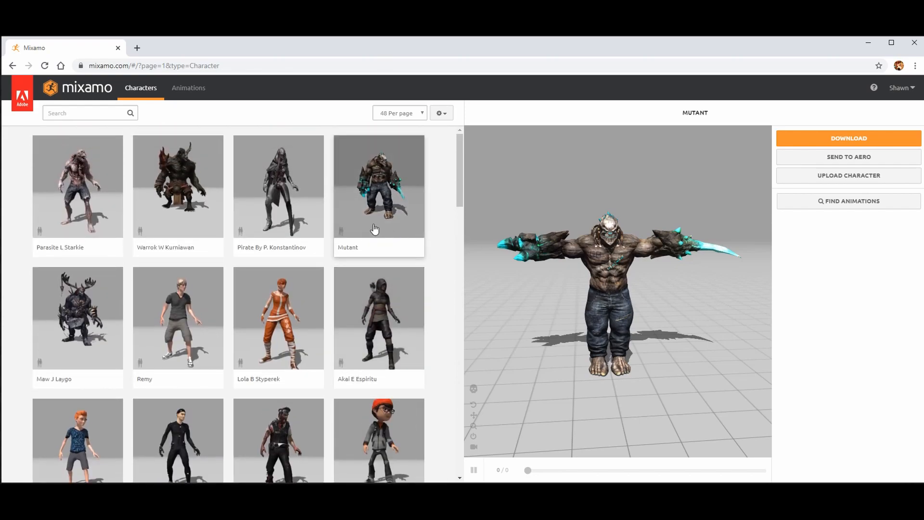
{"action": "scroll", "scroll_direction": "down", "scroll_amount": 3}
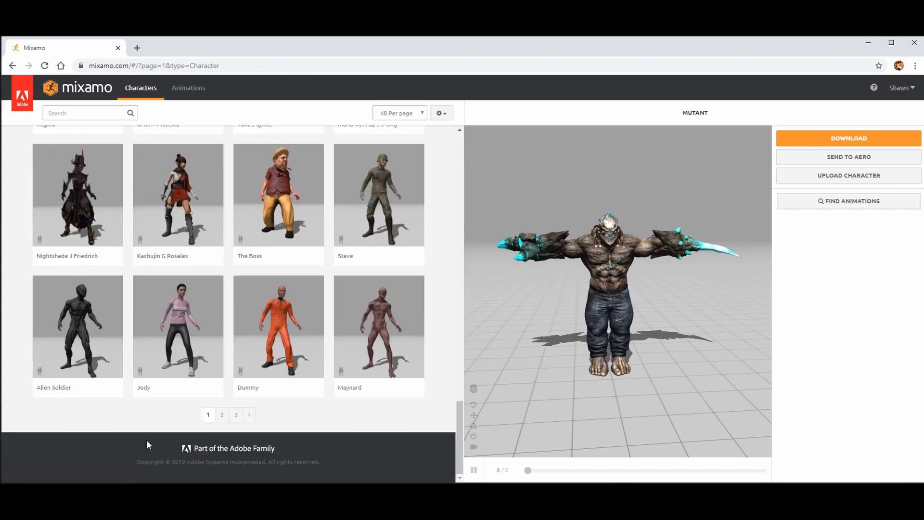
{"action": "left_click", "coordinate": [221, 414]}
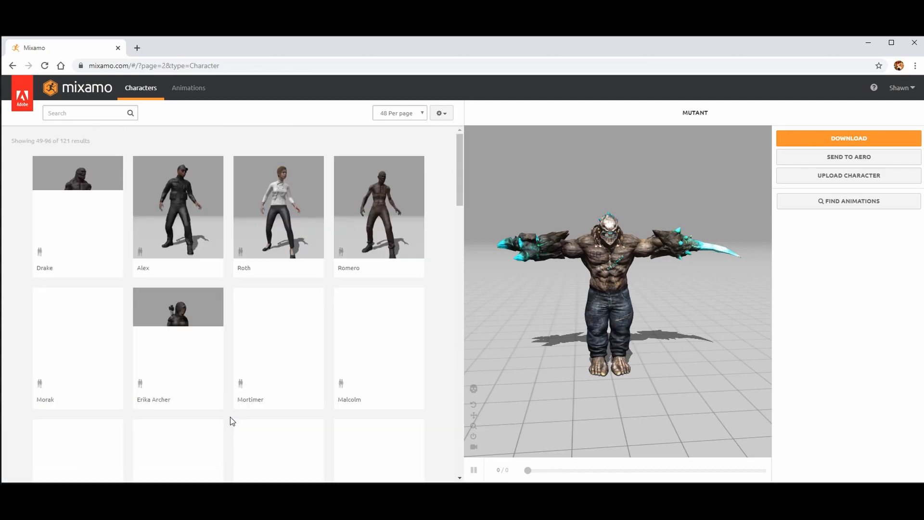
{"action": "scroll", "scroll_direction": "down", "scroll_amount": 3}
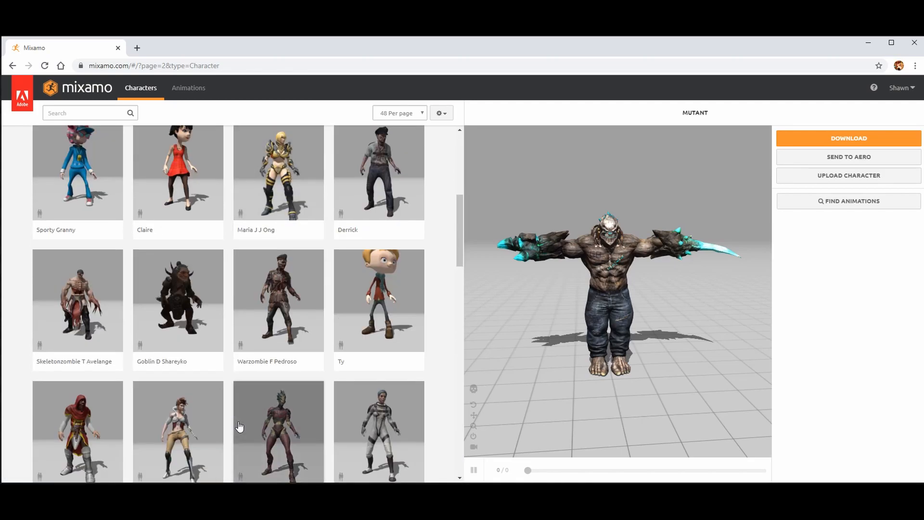
{"action": "scroll", "scroll_direction": "down", "scroll_amount": 3}
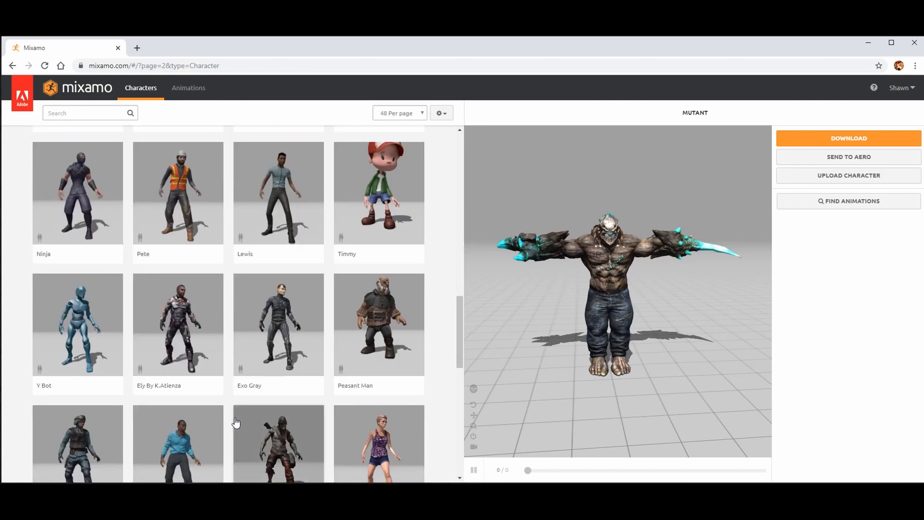
{"action": "scroll", "scroll_direction": "down", "scroll_amount": 3}
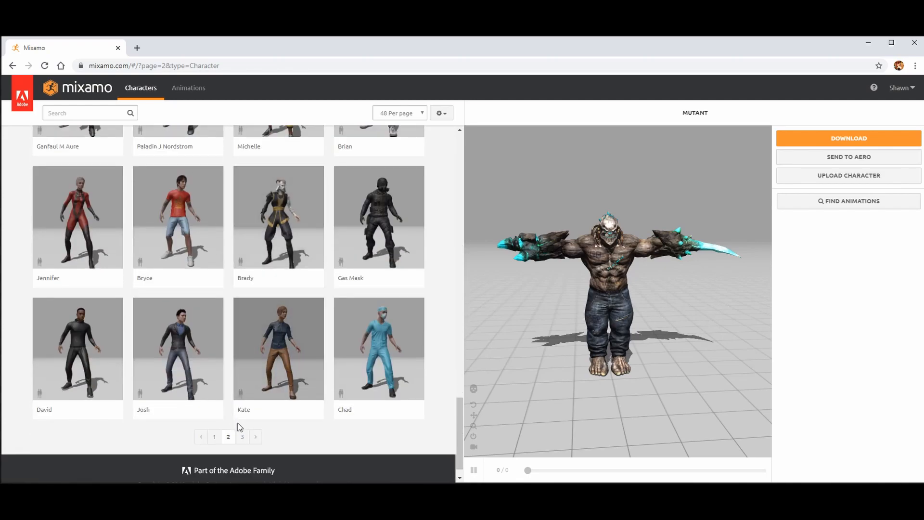
{"action": "left_click", "coordinate": [242, 437]}
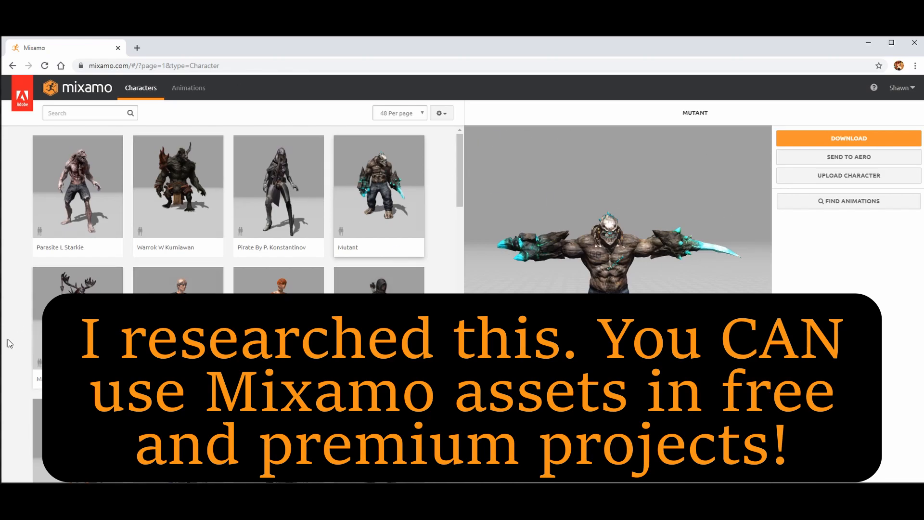
{"action": "mouse_move", "coordinate": [248, 163]}
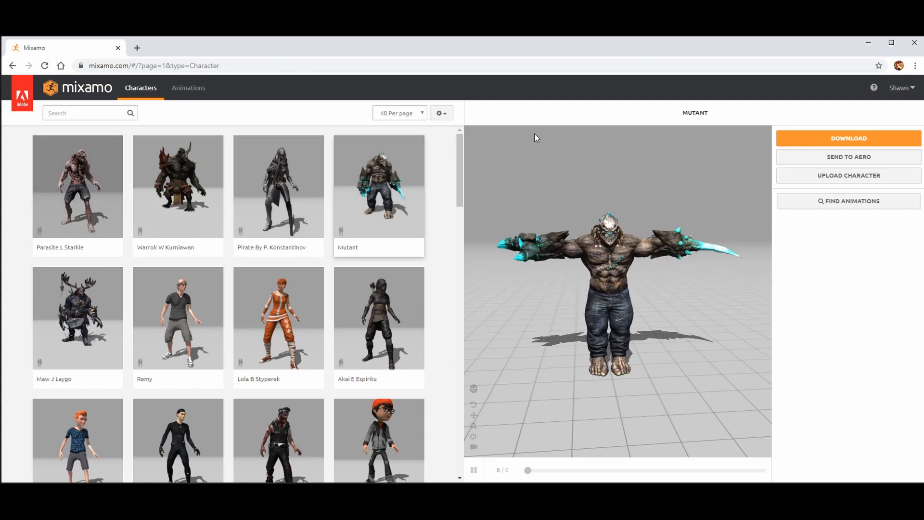
Step: Preview Parasite L Starkie and another character from the scrolled library
{"action": "scroll", "scroll_direction": "down", "scroll_amount": 3}
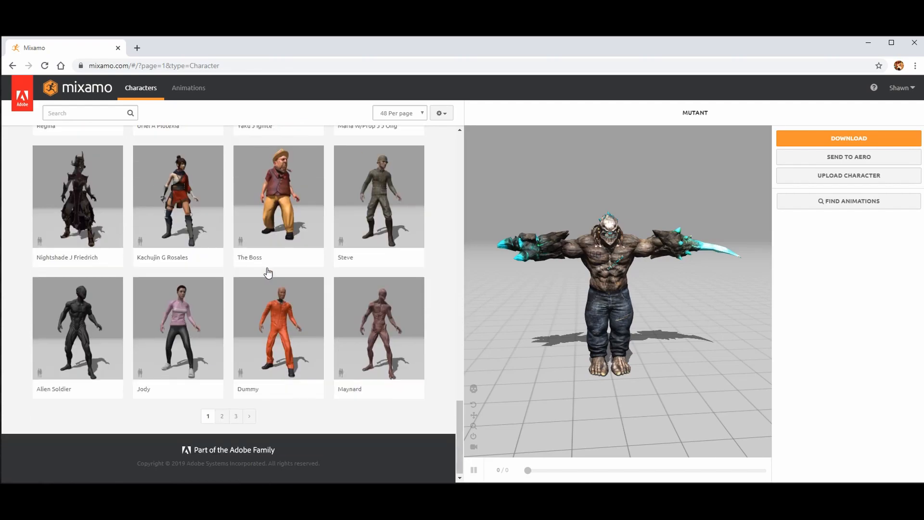
{"action": "scroll", "scroll_direction": "up", "scroll_amount": 3}
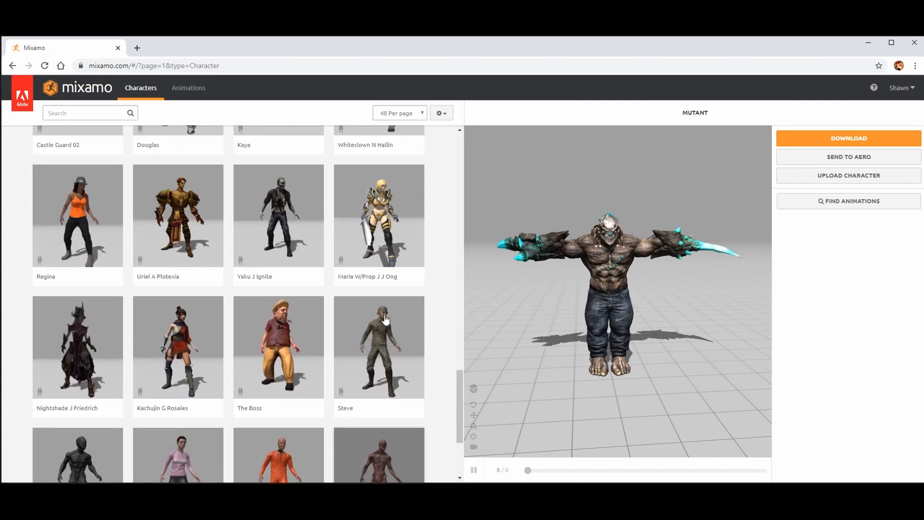
{"action": "mouse_move", "coordinate": [865, 435]}
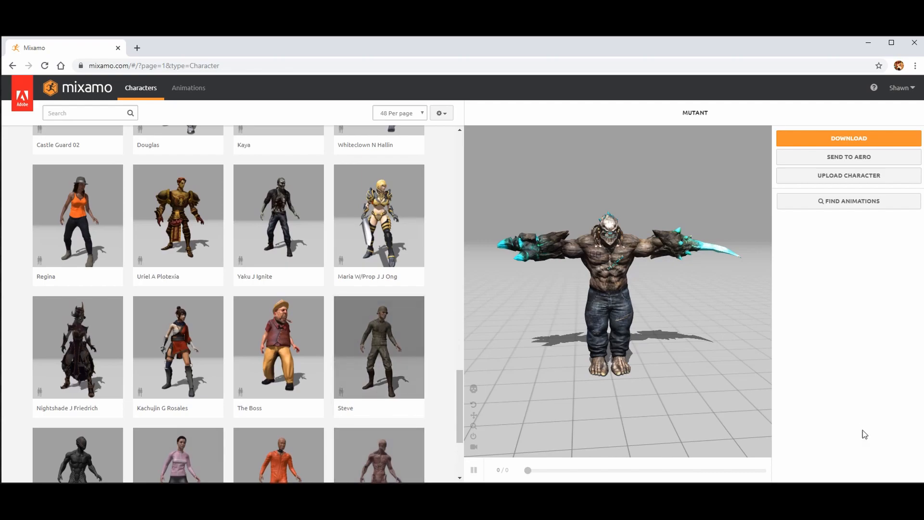
{"action": "scroll", "scroll_direction": "down", "scroll_amount": 3}
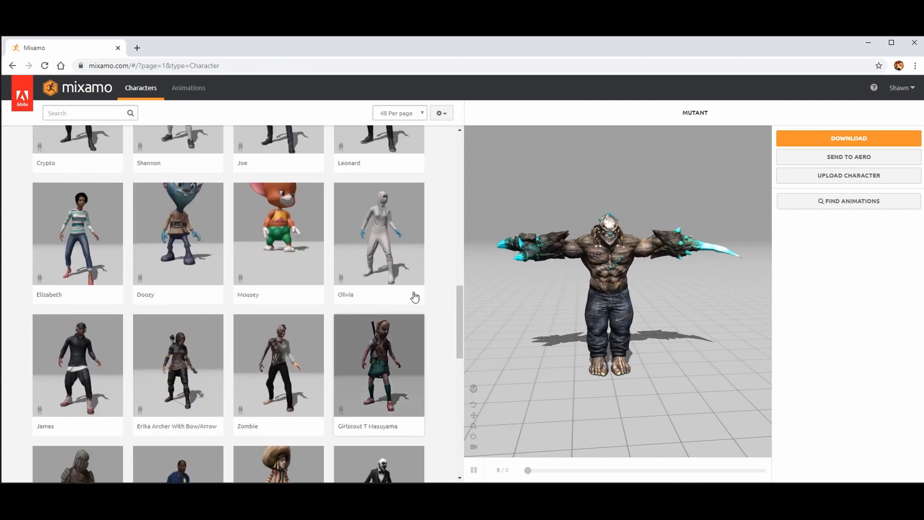
{"action": "scroll", "scroll_direction": "down", "scroll_amount": 3}
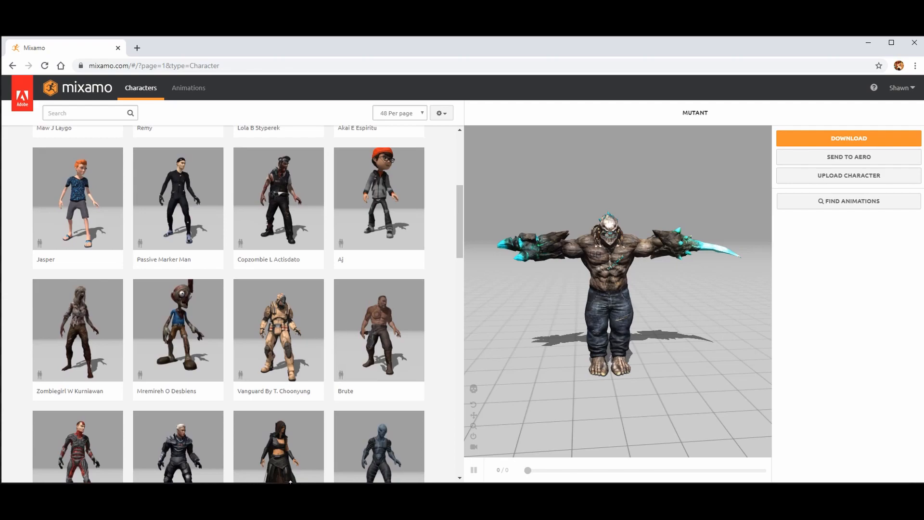
{"action": "scroll", "scroll_direction": "up", "scroll_amount": 3}
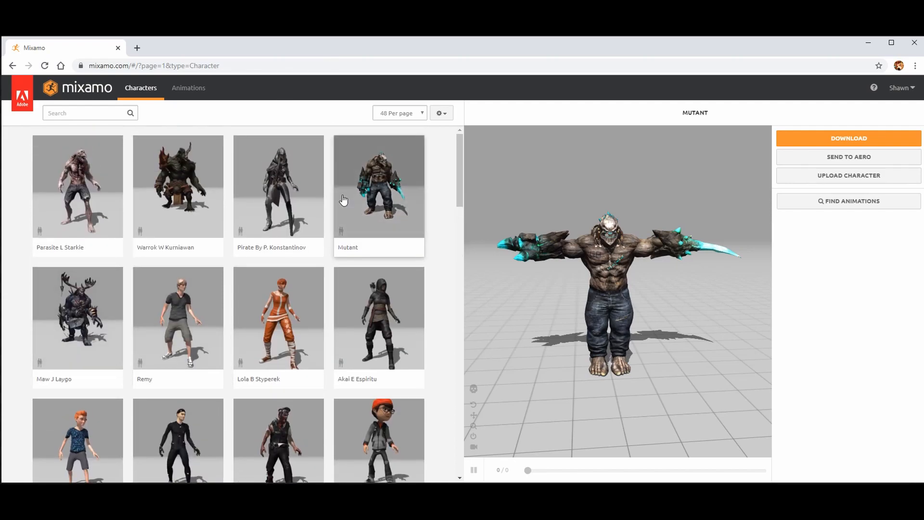
{"action": "mouse_move", "coordinate": [29, 217]}
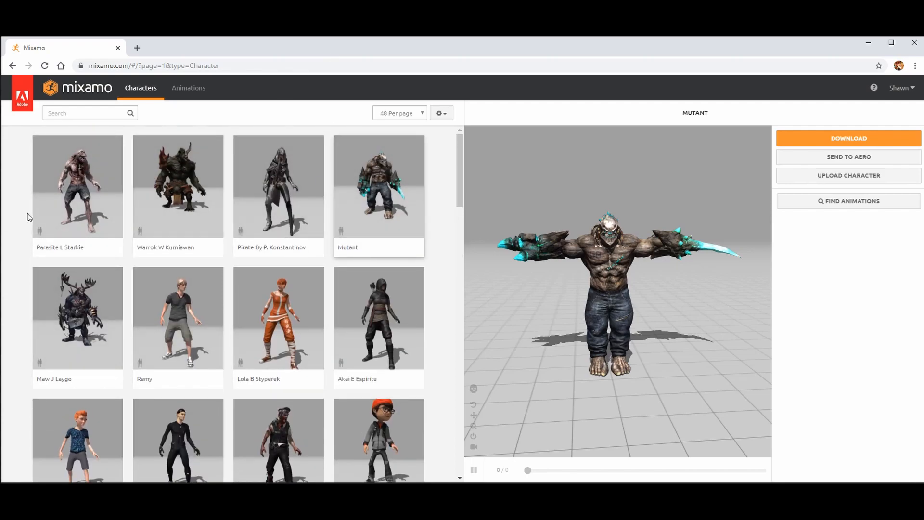
{"action": "left_click", "coordinate": [77, 186]}
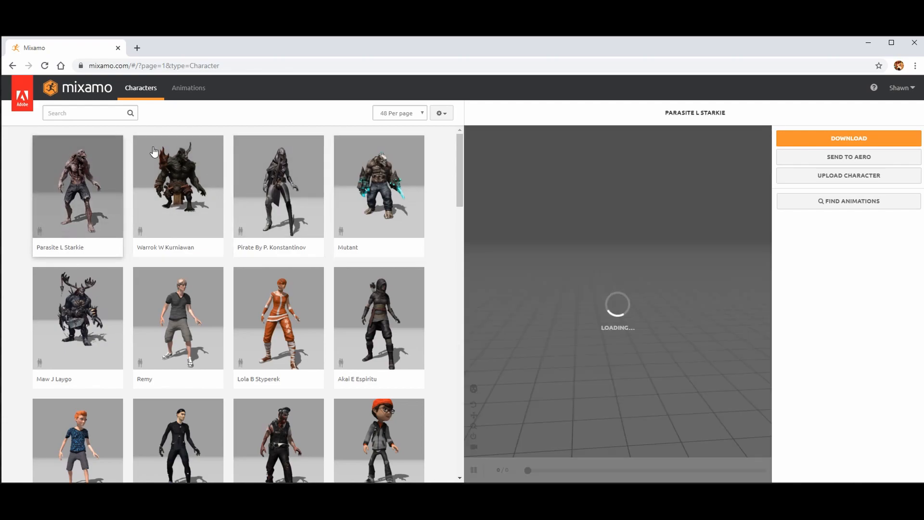
{"action": "mouse_move", "coordinate": [83, 215]}
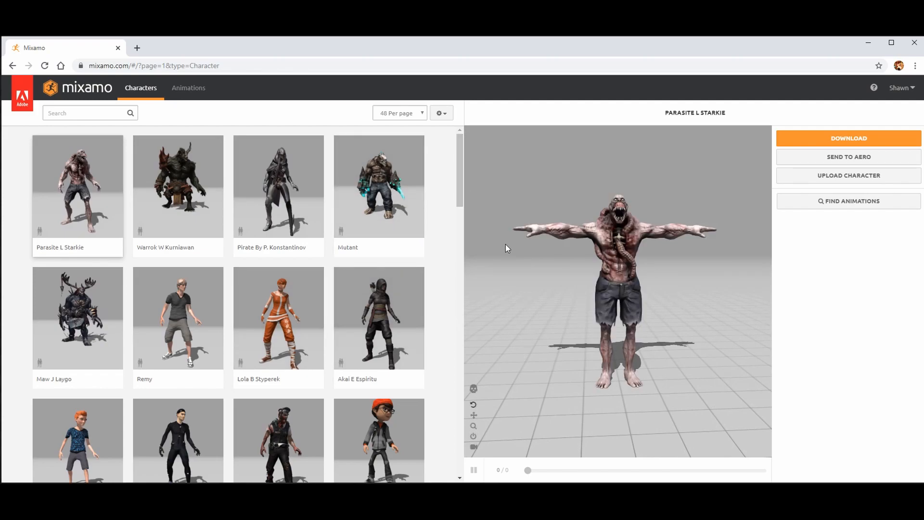
{"action": "scroll", "scroll_direction": "down", "scroll_amount": 3}
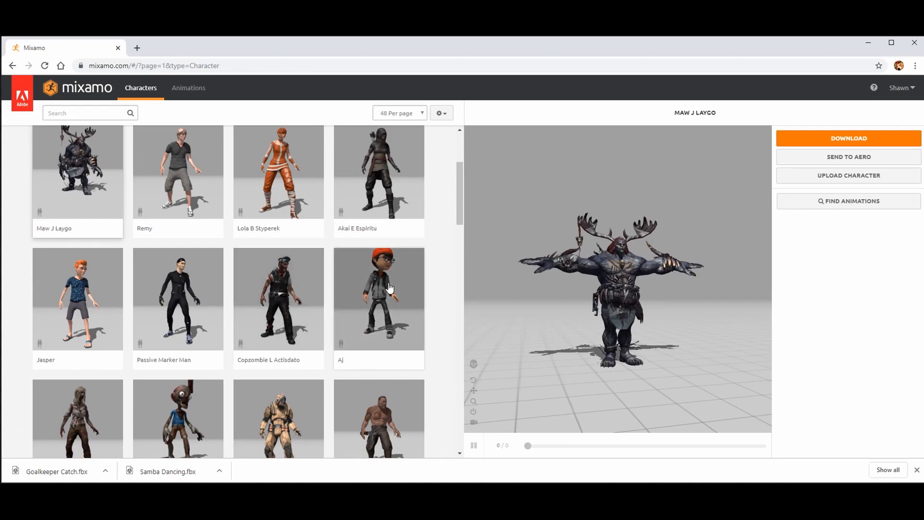
{"action": "left_click", "coordinate": [379, 171]}
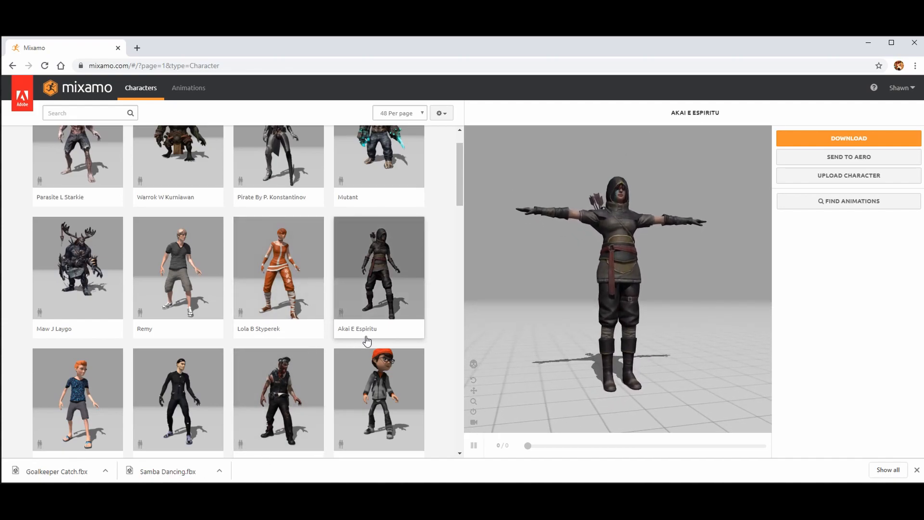
{"action": "mouse_move", "coordinate": [393, 320]}
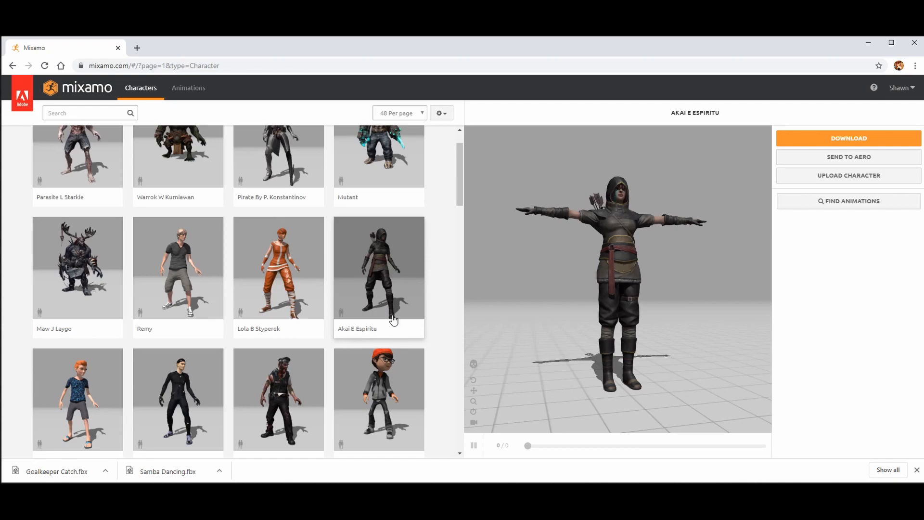
{"action": "mouse_move", "coordinate": [505, 382]}
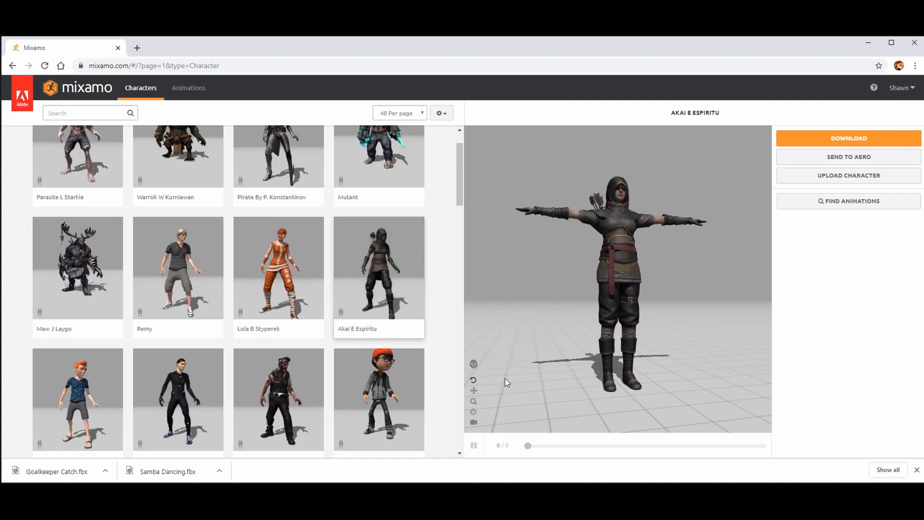
{"action": "mouse_move", "coordinate": [314, 298]}
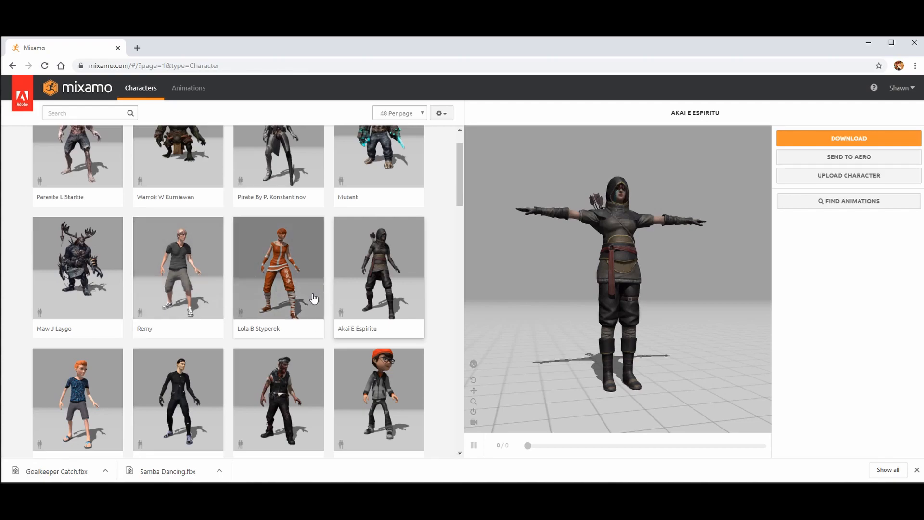
Step: Preview Erika Archer With Bow/Arrow, then settle back on Akai E Espiritu
{"action": "scroll", "scroll_direction": "down", "scroll_amount": 3}
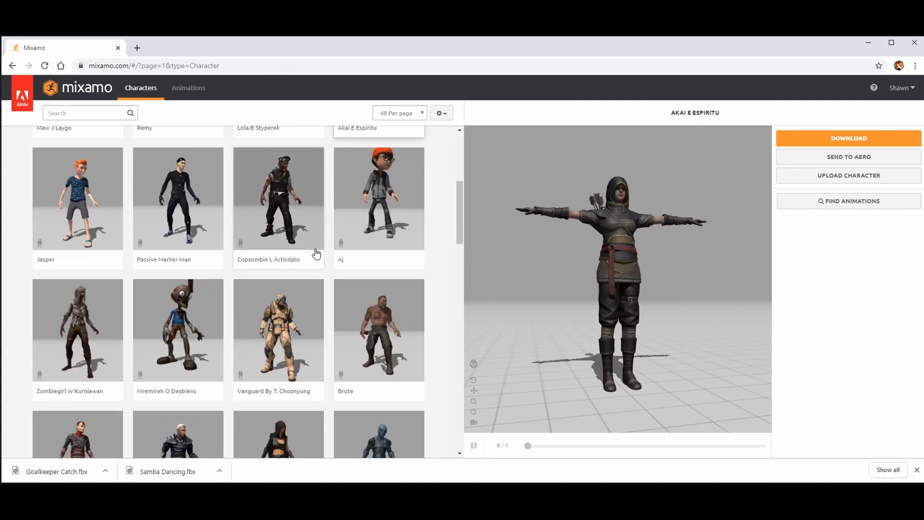
{"action": "scroll", "scroll_direction": "down", "scroll_amount": 3}
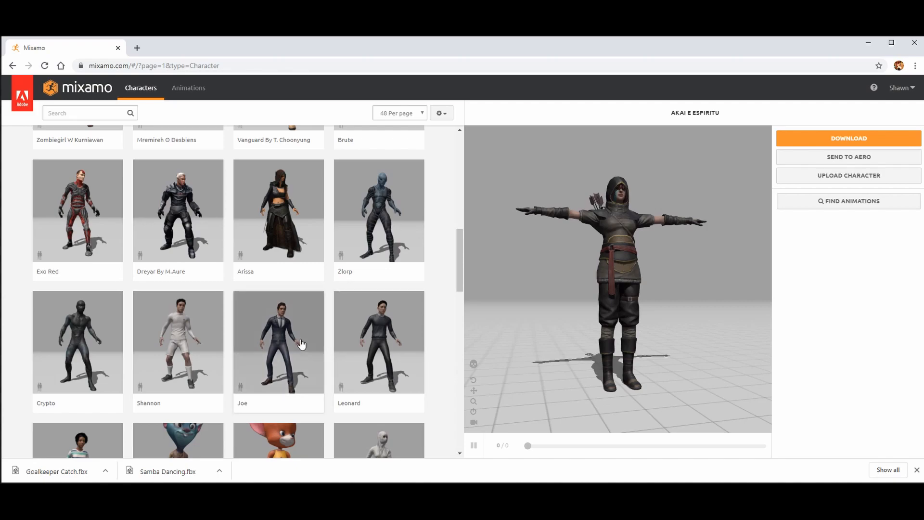
{"action": "scroll", "scroll_direction": "down", "scroll_amount": 3}
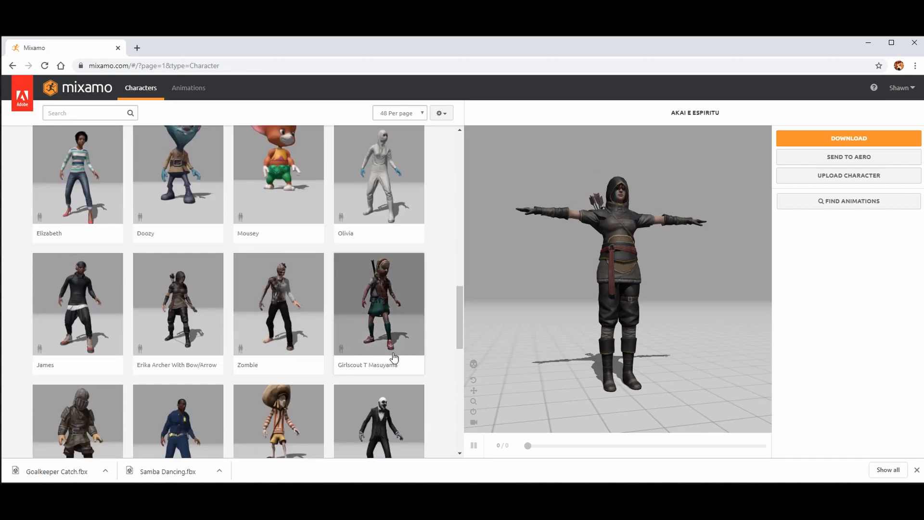
{"action": "mouse_move", "coordinate": [219, 307]}
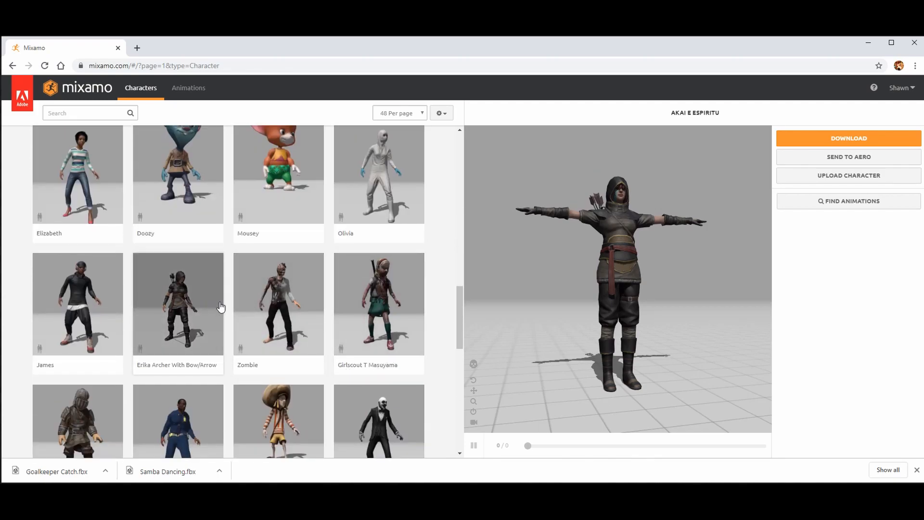
{"action": "left_click", "coordinate": [177, 304]}
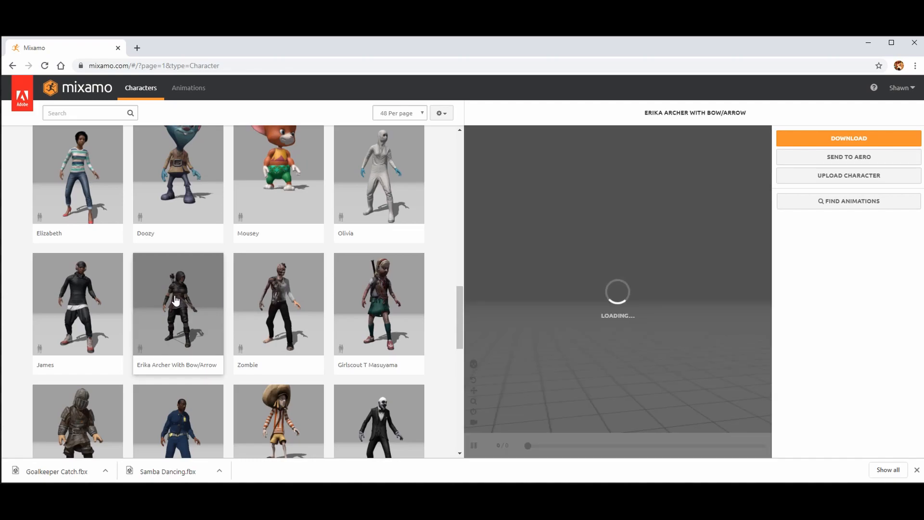
{"action": "mouse_move", "coordinate": [362, 332]}
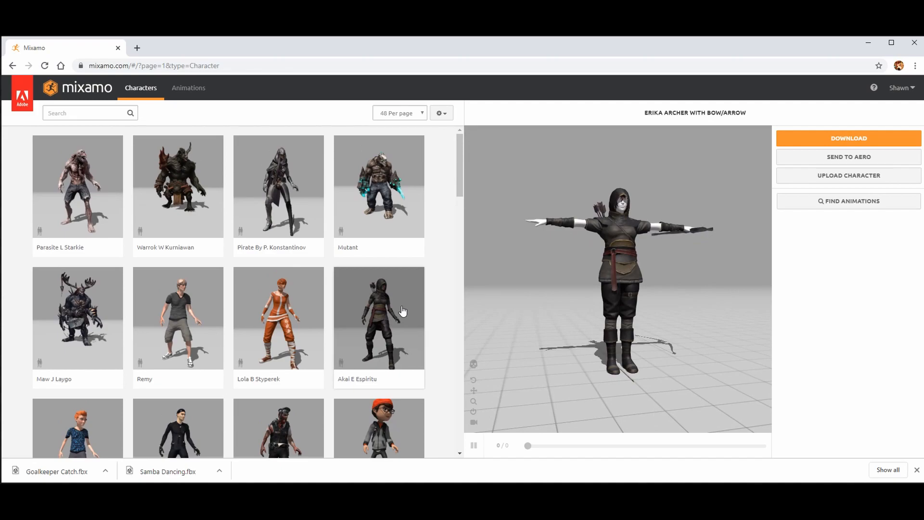
{"action": "left_click", "coordinate": [378, 317]}
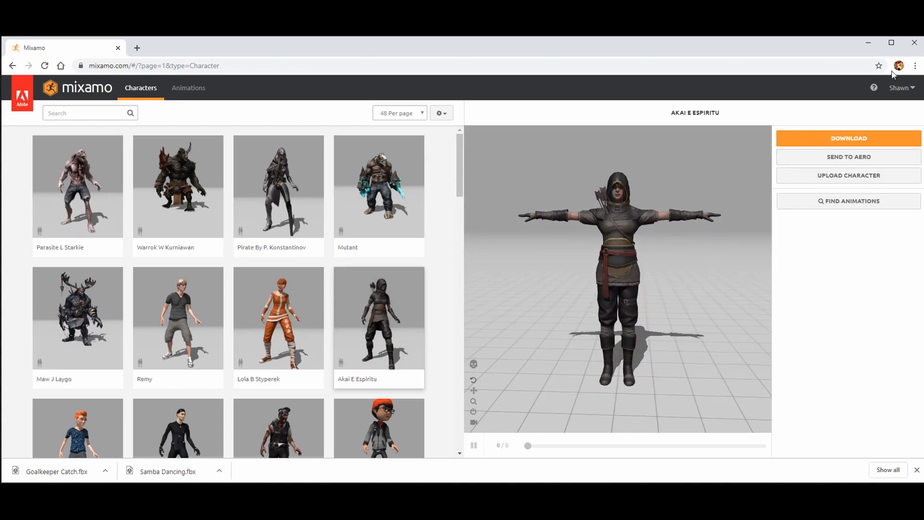
{"action": "mouse_move", "coordinate": [542, 211]}
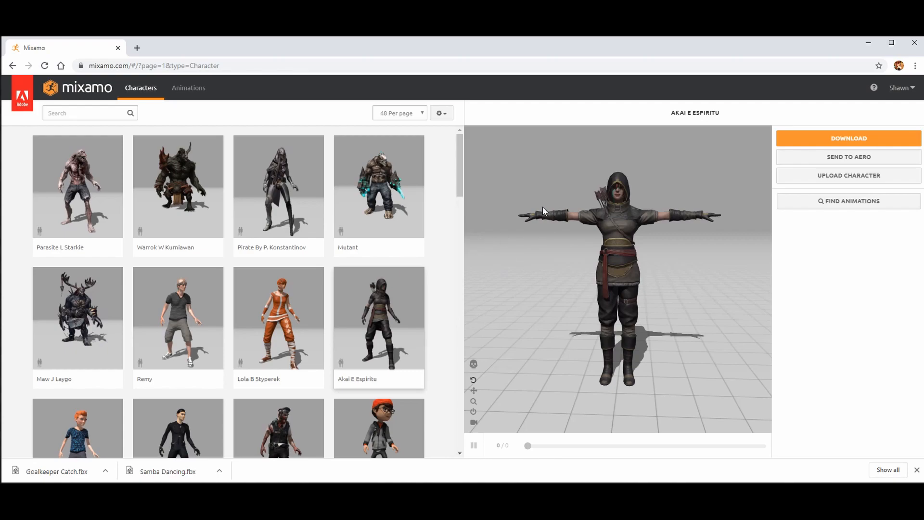
Step: Download Akai E Espiritu as FBX in T-pose after checking the format and pose options
{"action": "left_click", "coordinate": [847, 137]}
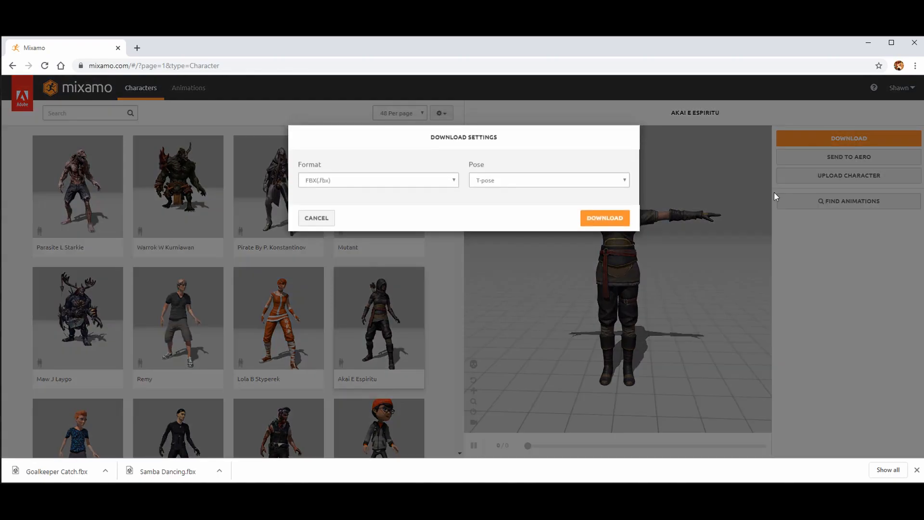
{"action": "left_click", "coordinate": [377, 180]}
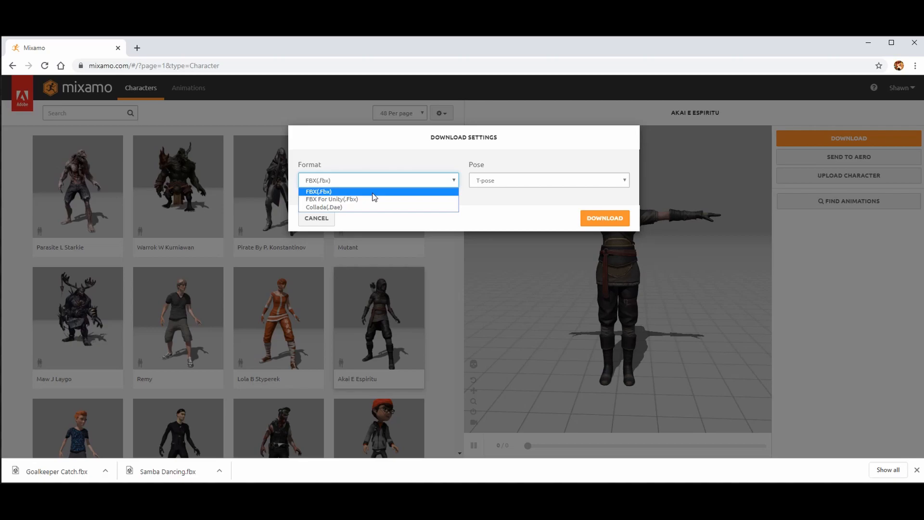
{"action": "mouse_move", "coordinate": [454, 183]}
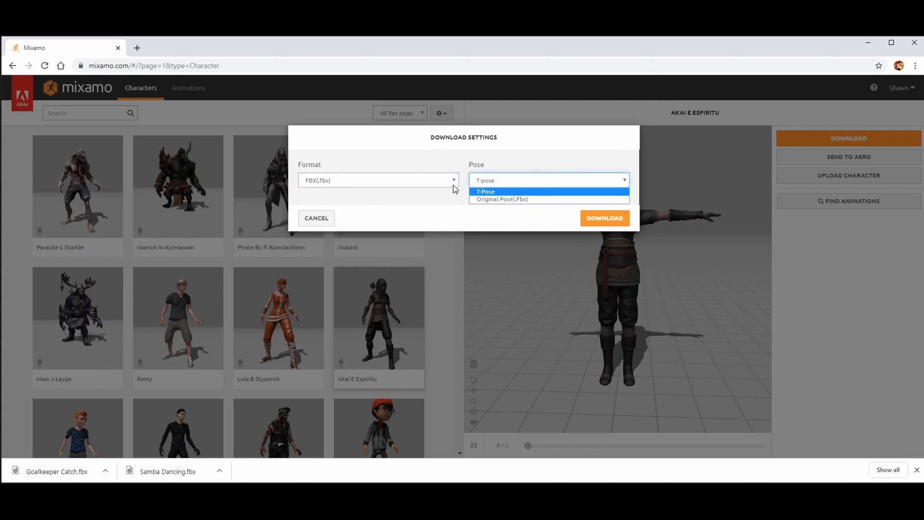
{"action": "left_click", "coordinate": [500, 198]}
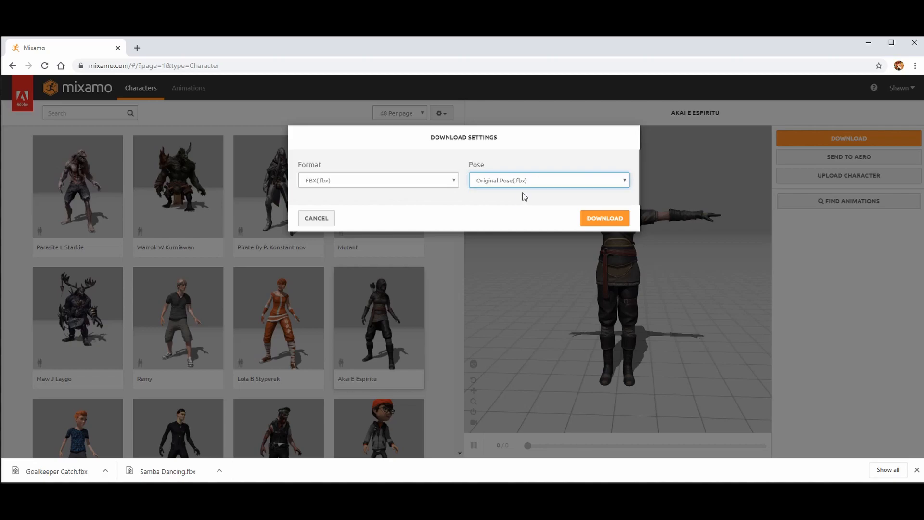
{"action": "left_click", "coordinate": [545, 180]}
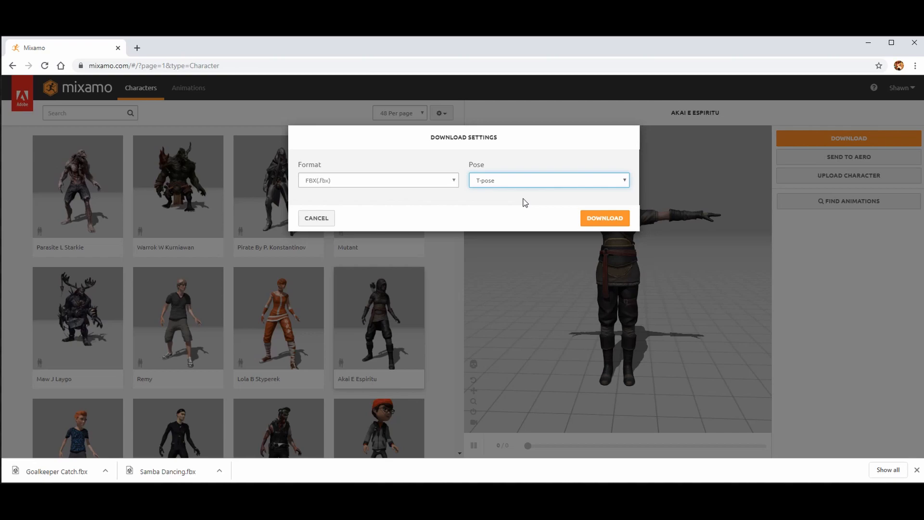
{"action": "mouse_move", "coordinate": [706, 172]}
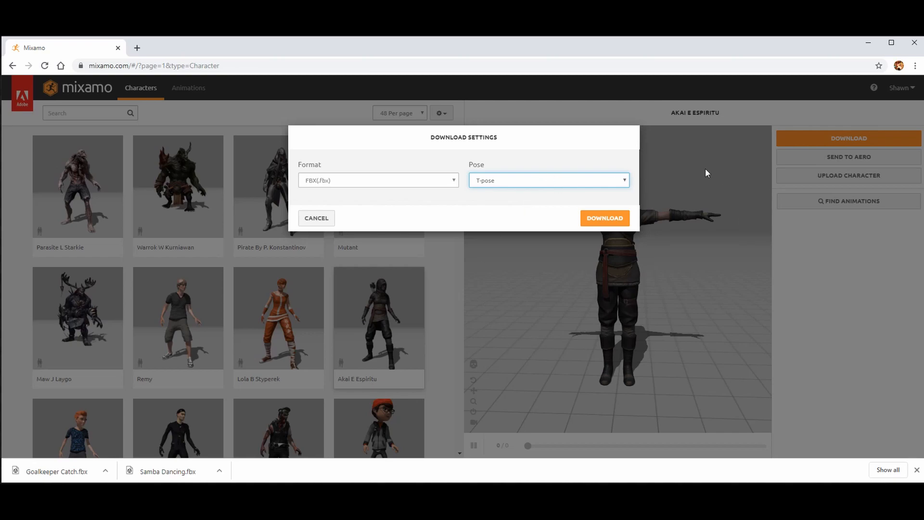
{"action": "mouse_move", "coordinate": [700, 159]}
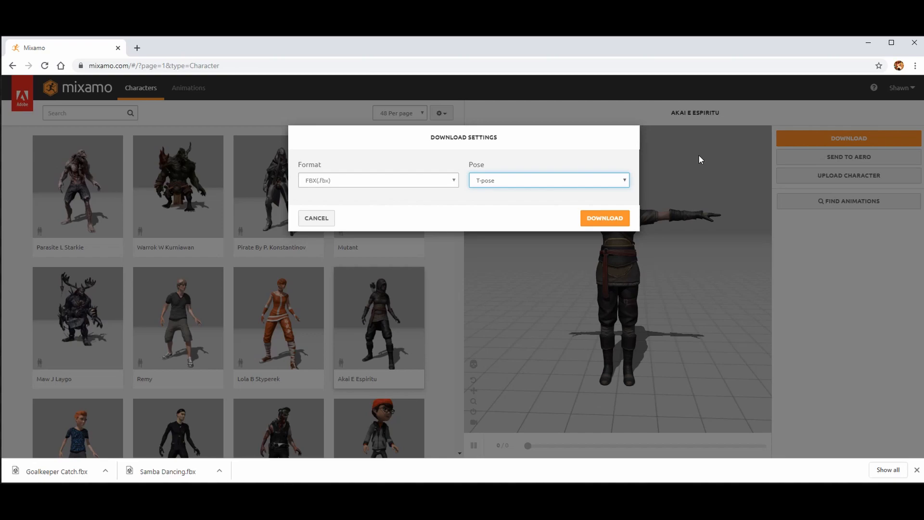
{"action": "left_click", "coordinate": [604, 218]}
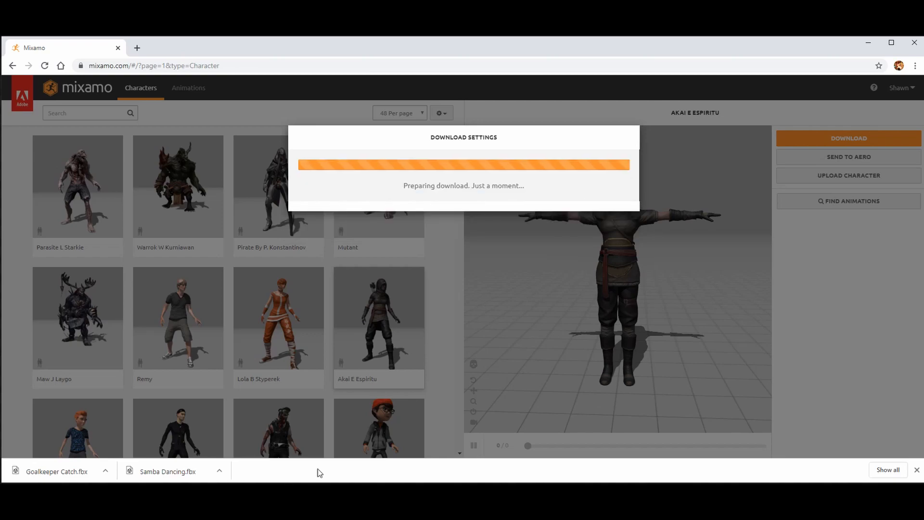
{"action": "mouse_move", "coordinate": [347, 468]}
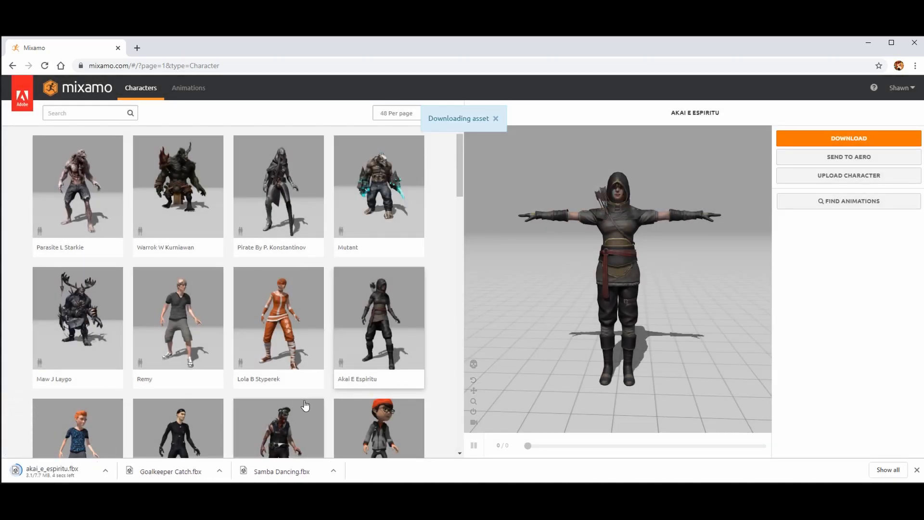
Step: Try Samba Dancing on the character, then apply Hip Hop Dancing from the animation list
{"action": "left_click", "coordinate": [188, 87]}
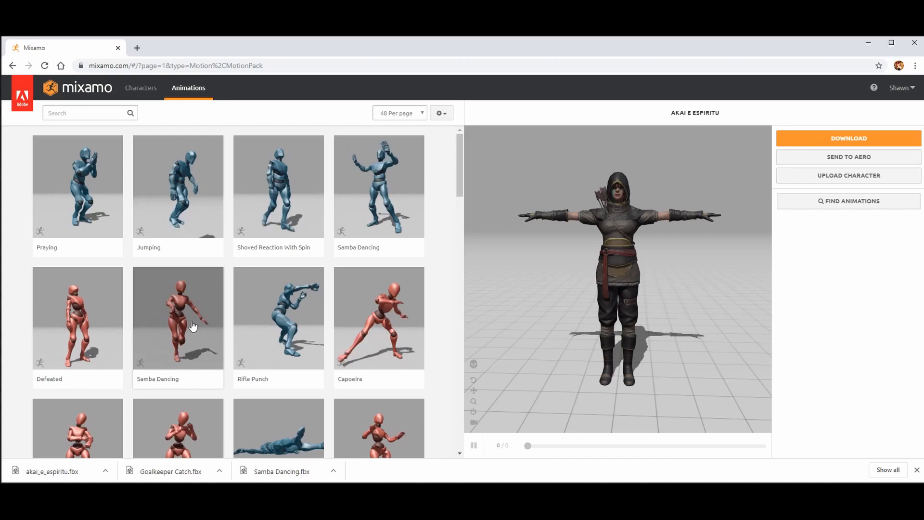
{"action": "left_click", "coordinate": [178, 317]}
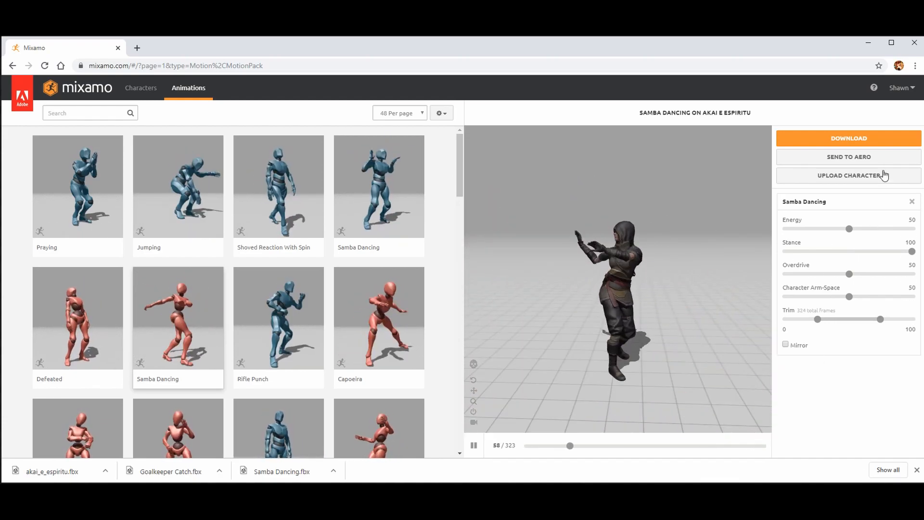
{"action": "mouse_move", "coordinate": [659, 198]}
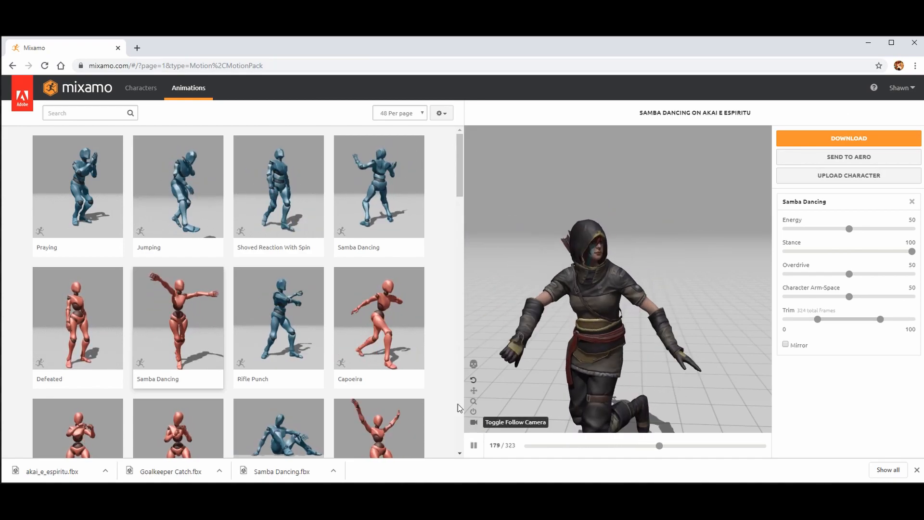
{"action": "scroll", "scroll_direction": "down", "scroll_amount": 3}
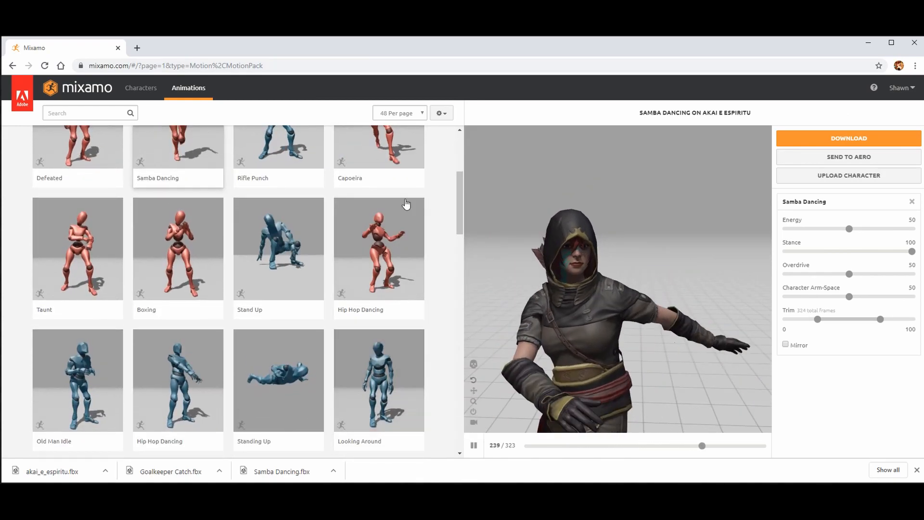
{"action": "left_click", "coordinate": [379, 248]}
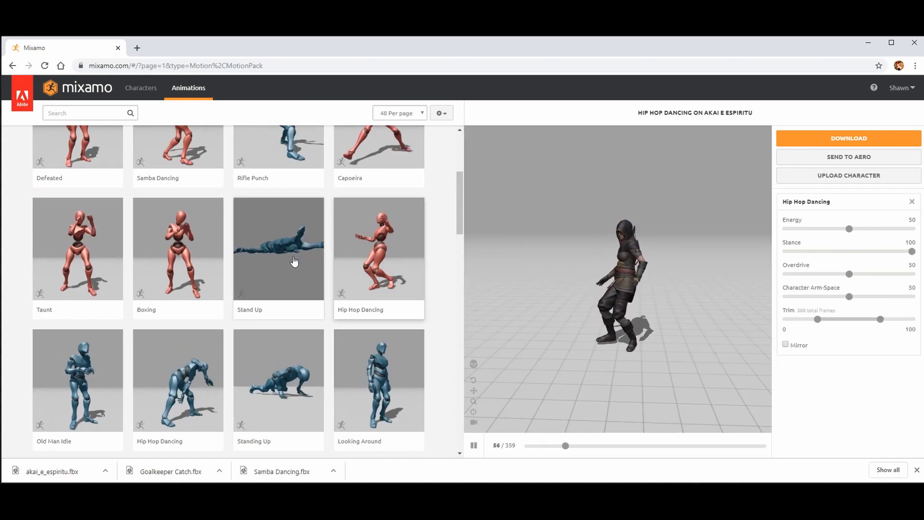
{"action": "scroll", "scroll_direction": "down", "scroll_amount": 3}
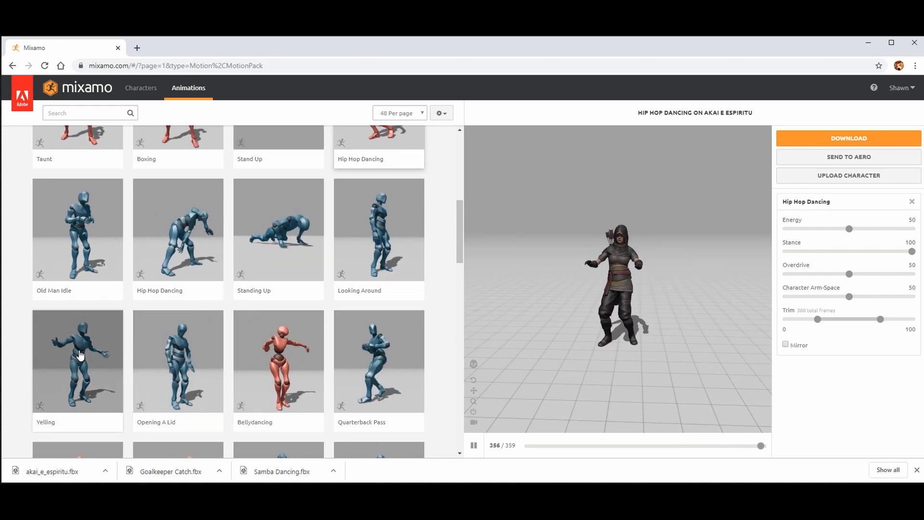
{"action": "scroll", "scroll_direction": "down", "scroll_amount": 3}
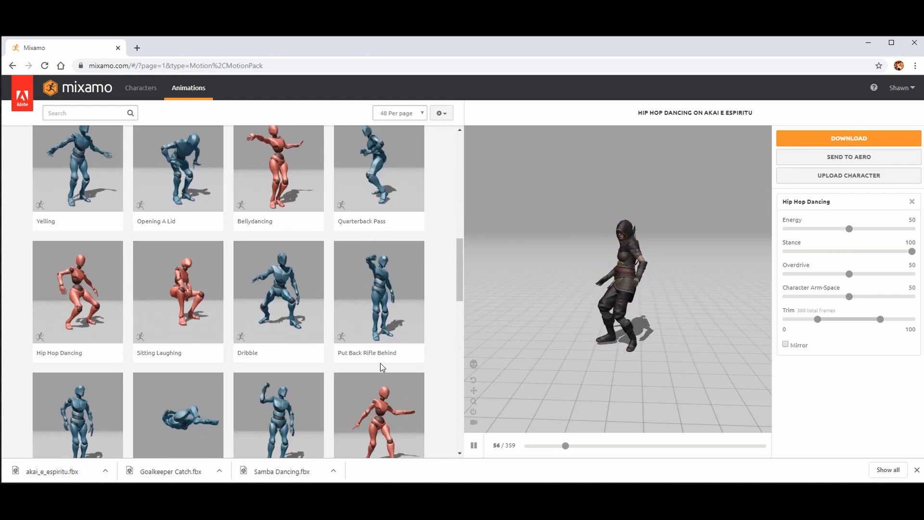
{"action": "scroll", "scroll_direction": "up", "scroll_amount": 3}
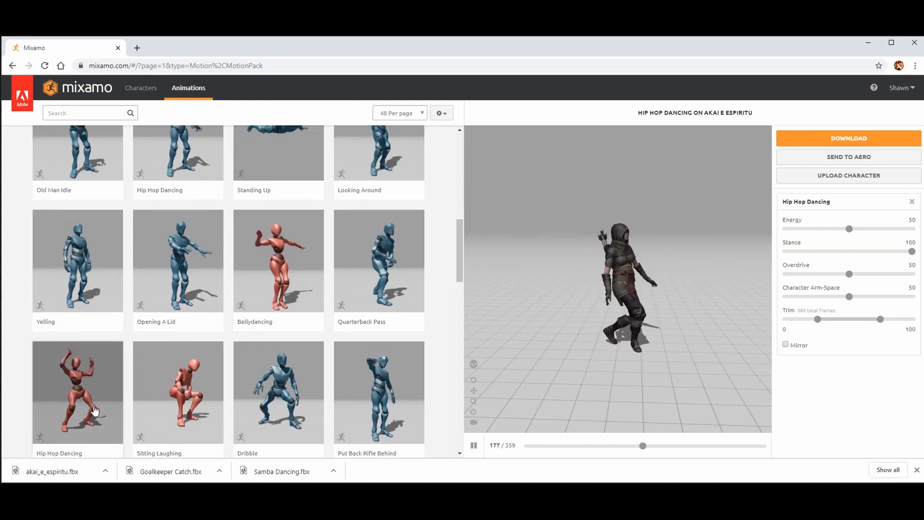
{"action": "scroll", "scroll_direction": "down", "scroll_amount": 3}
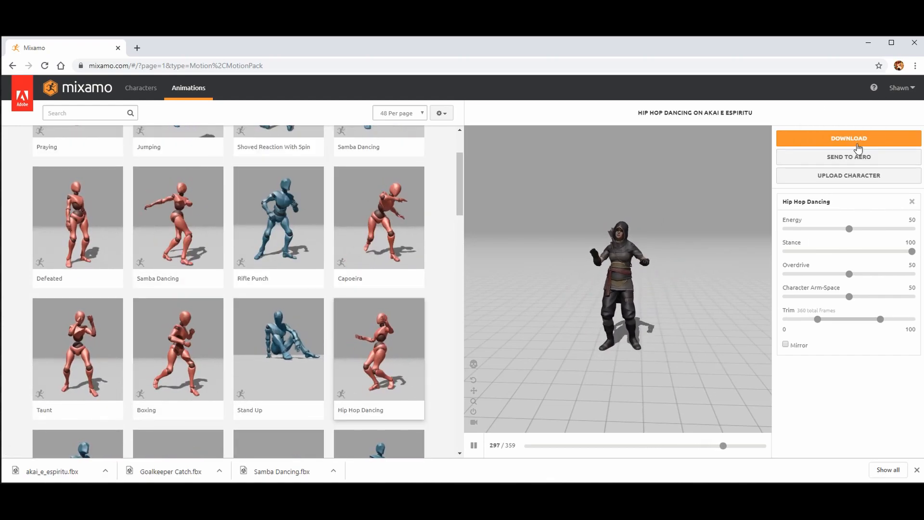
Step: Set Hip Hop Dancing's download to FBX, with skin, 60 fps and no keyframe reduction
{"action": "left_click", "coordinate": [847, 137]}
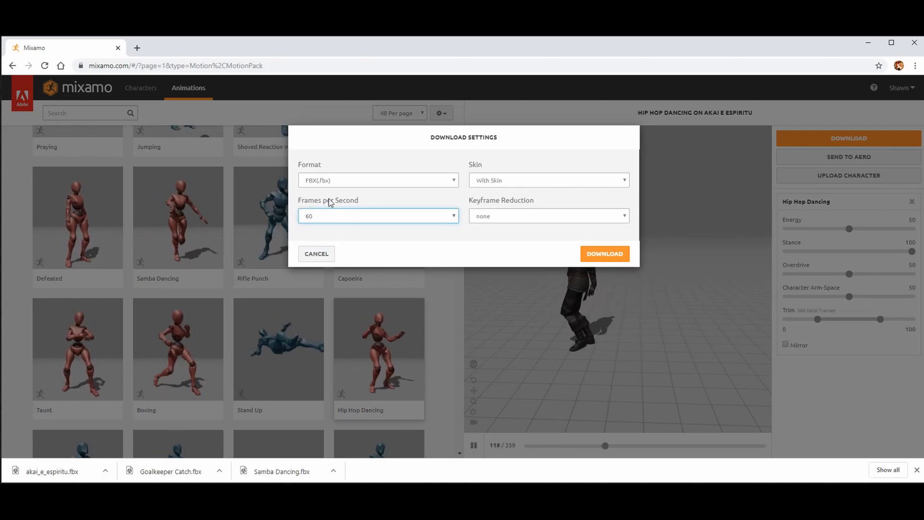
{"action": "mouse_move", "coordinate": [339, 236]}
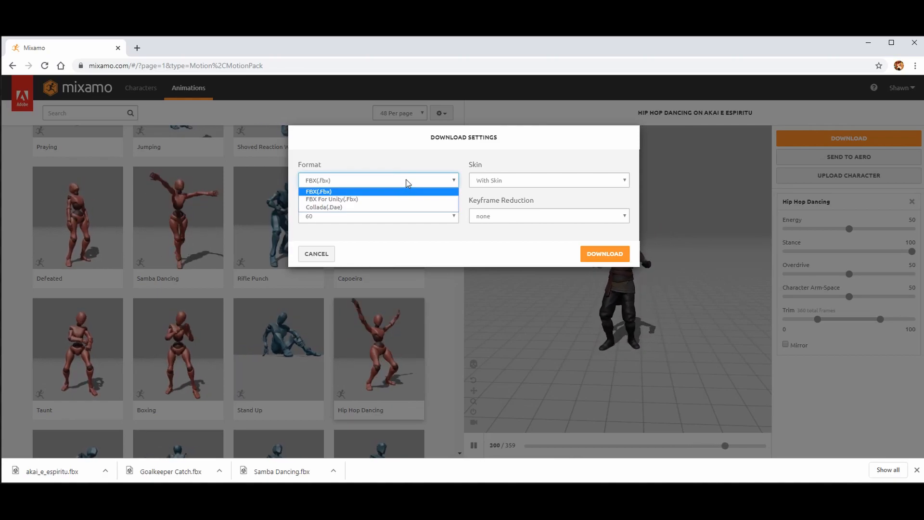
{"action": "mouse_move", "coordinate": [439, 161]}
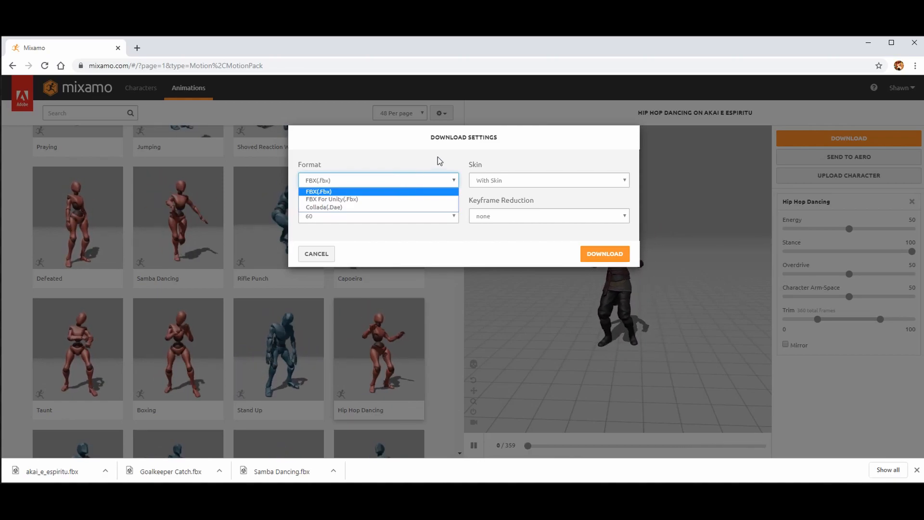
{"action": "left_click", "coordinate": [318, 191]}
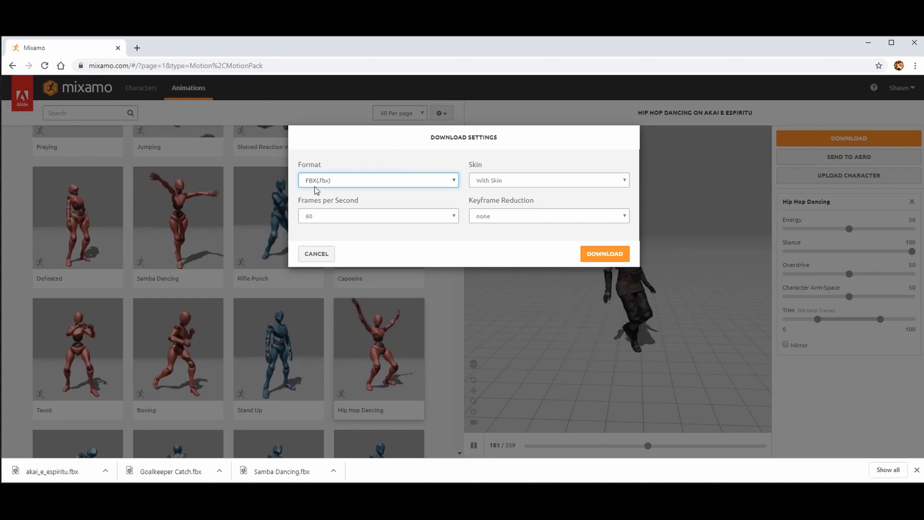
{"action": "left_click", "coordinate": [548, 180]}
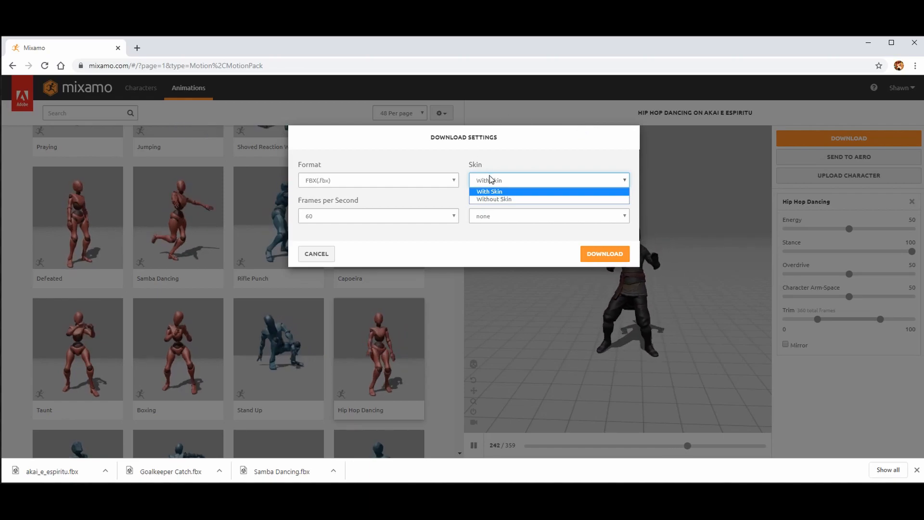
{"action": "left_click", "coordinate": [489, 190]}
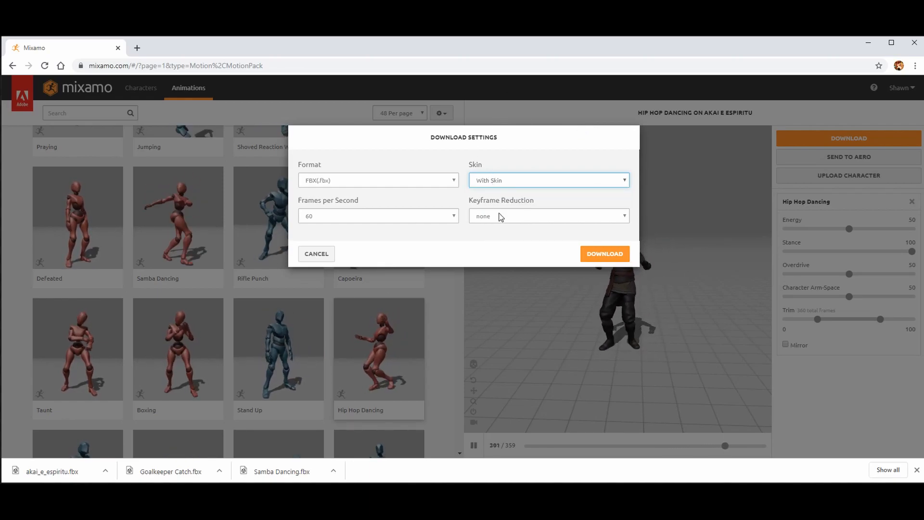
{"action": "left_click", "coordinate": [548, 216]}
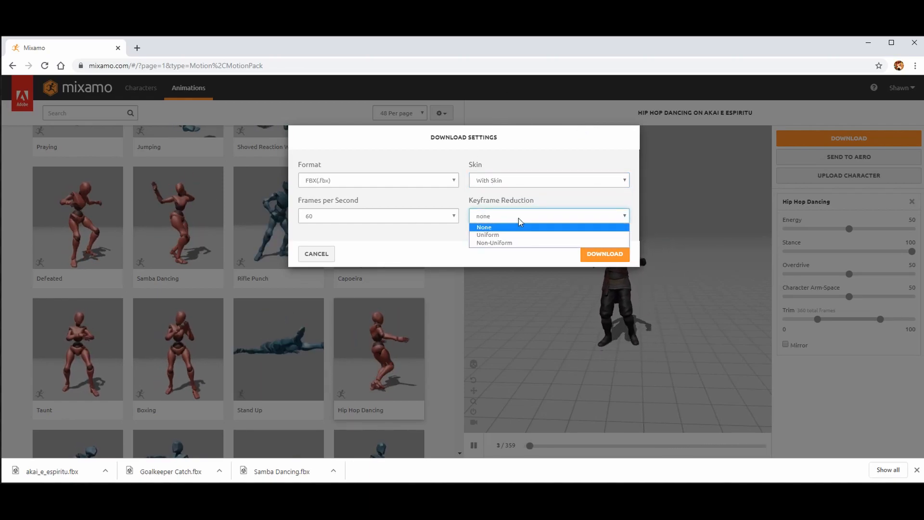
{"action": "left_click", "coordinate": [483, 228]}
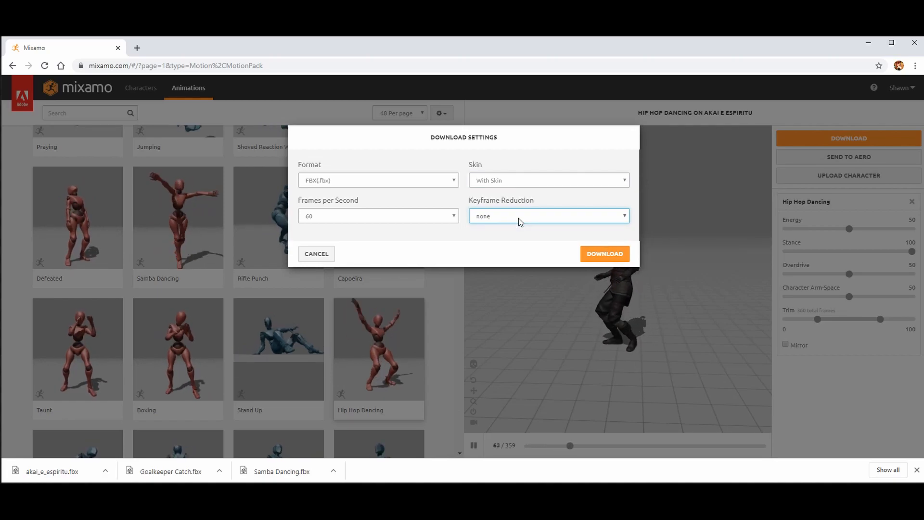
{"action": "left_click", "coordinate": [548, 214]}
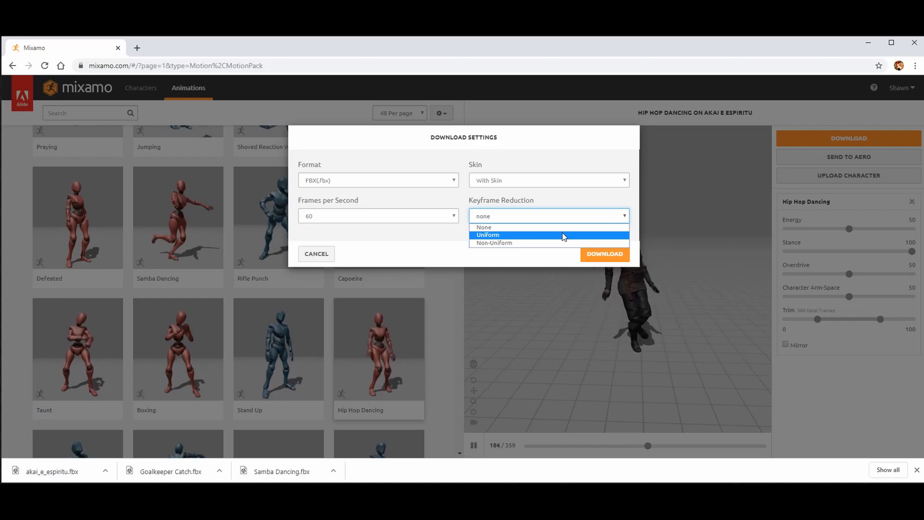
{"action": "mouse_move", "coordinate": [527, 228]}
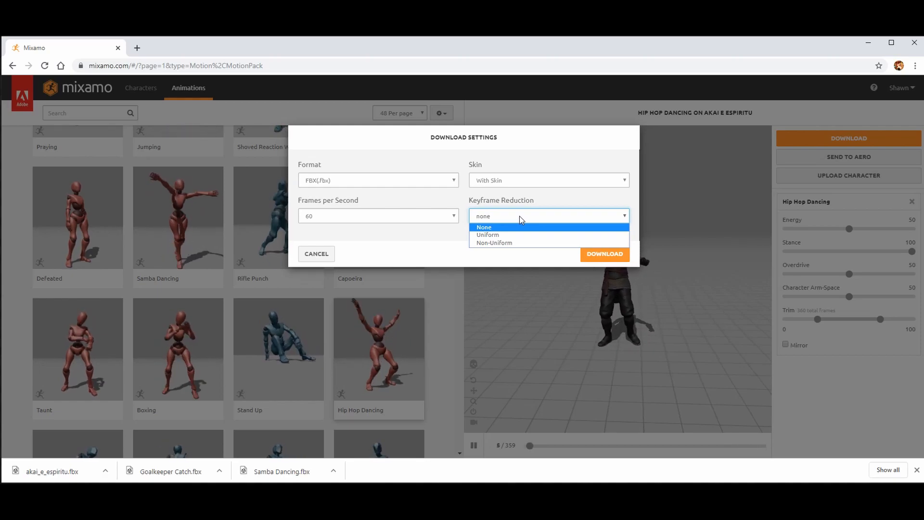
{"action": "left_click", "coordinate": [483, 228]}
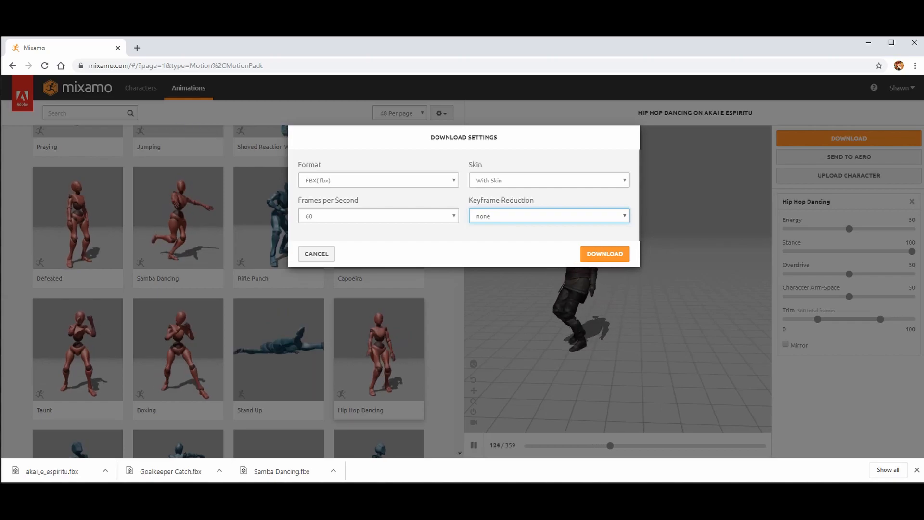
Step: Download the animation, then create and open an Archer folder under Content/Animations in Unreal
{"action": "left_click", "coordinate": [603, 253]}
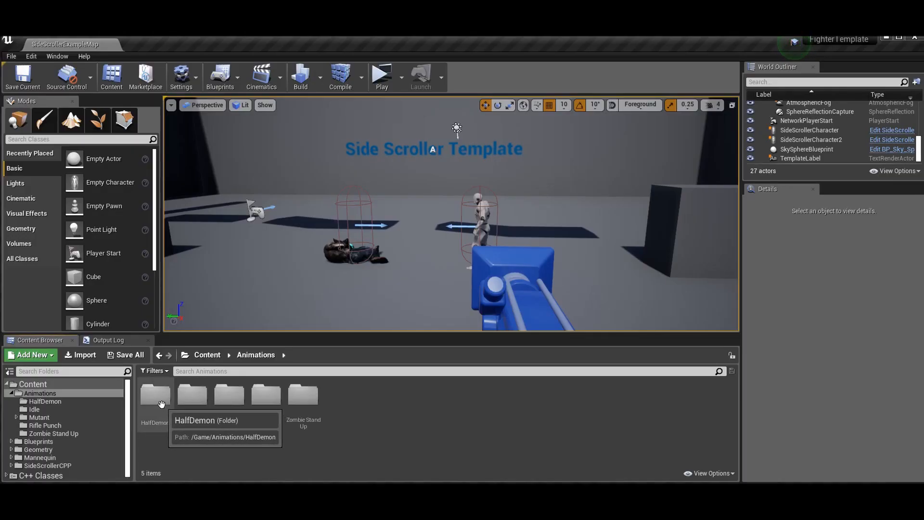
{"action": "left_click", "coordinate": [207, 355]}
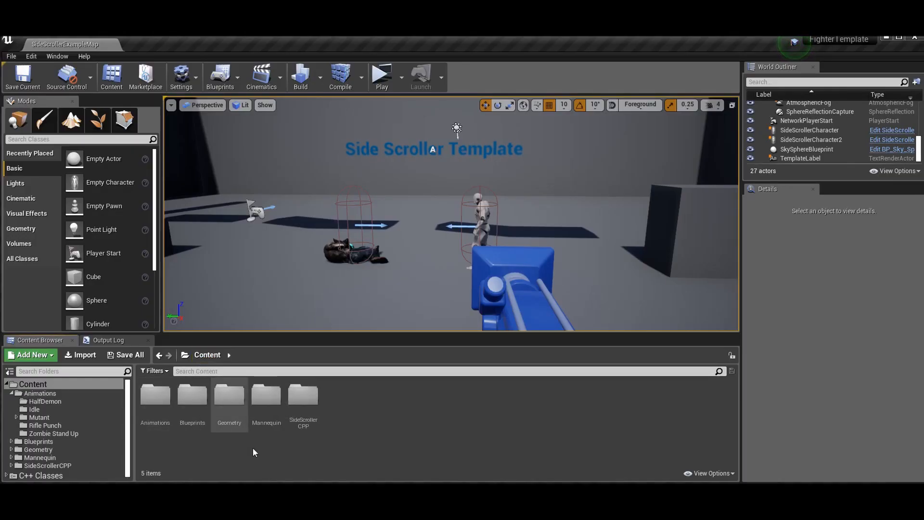
{"action": "mouse_move", "coordinate": [253, 452]}
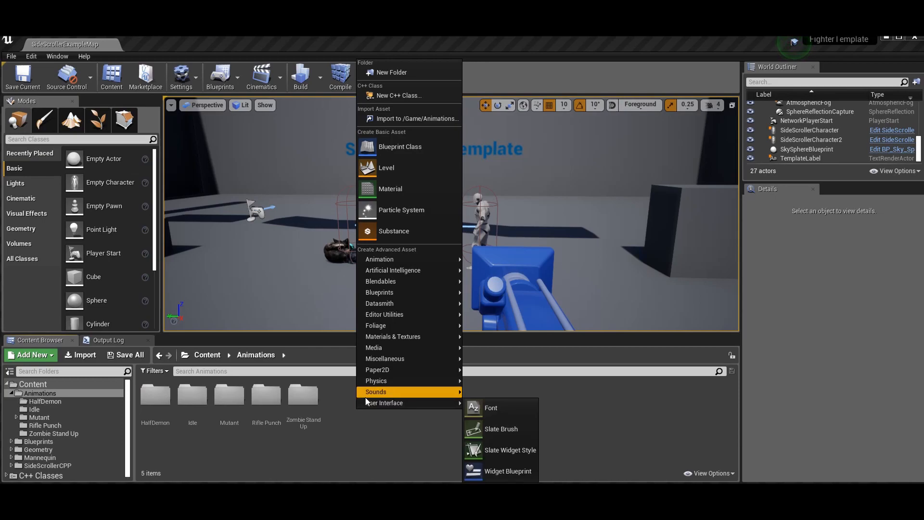
{"action": "left_click", "coordinate": [392, 73]}
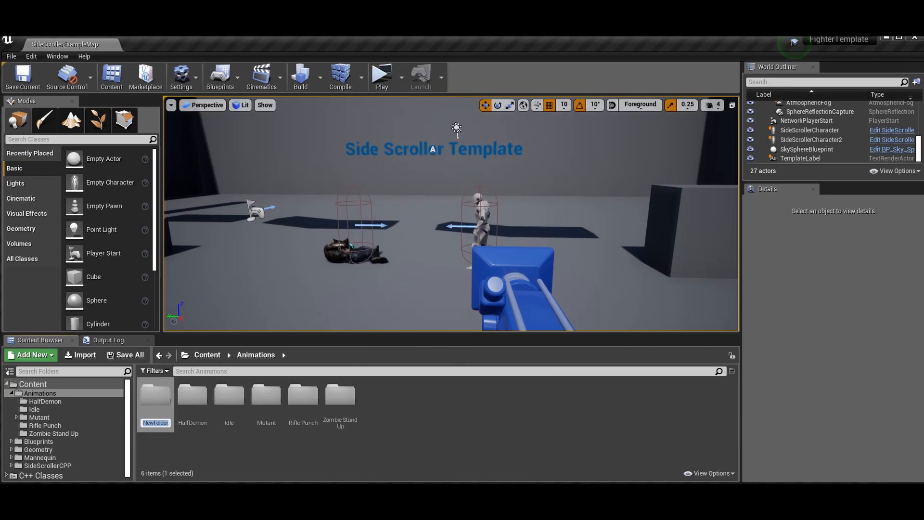
{"action": "type", "text": "Archer"}
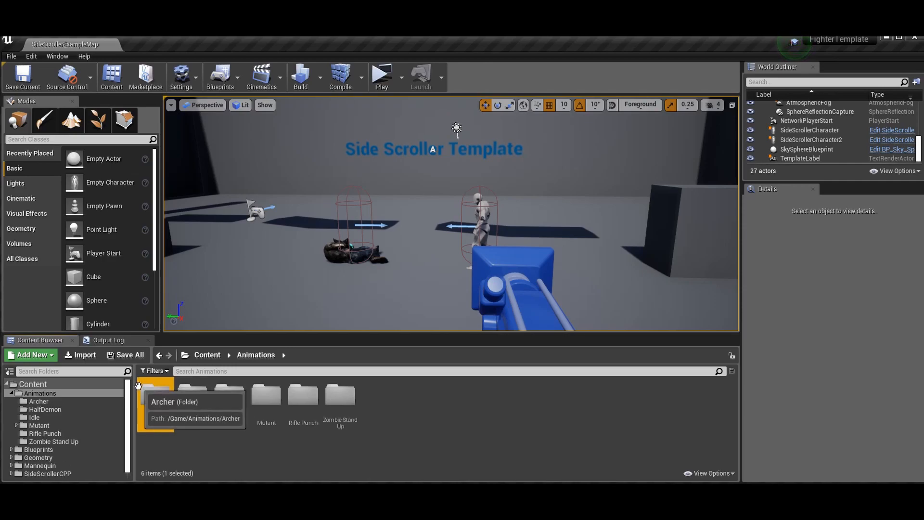
{"action": "double_click", "coordinate": [156, 395]}
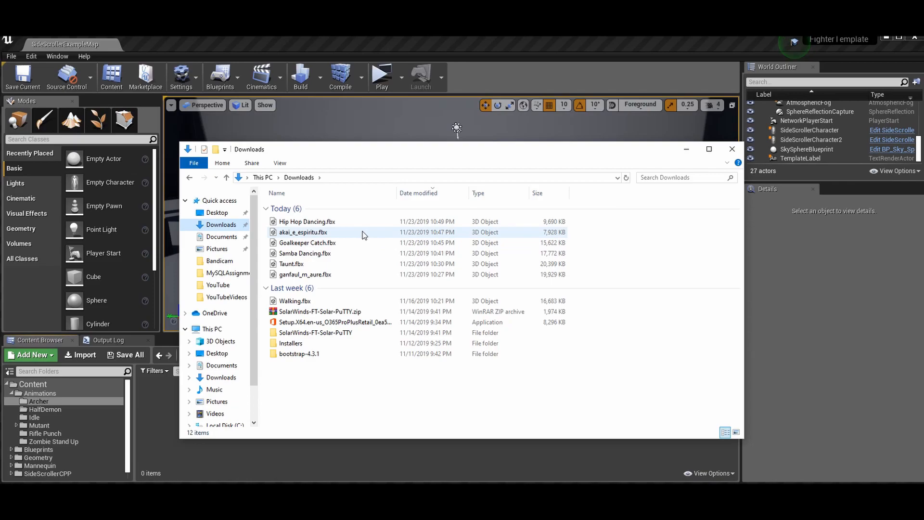
Step: Copy both downloaded FBX files and browse into the FighterTemplate project folder
{"action": "left_click", "coordinate": [306, 221]}
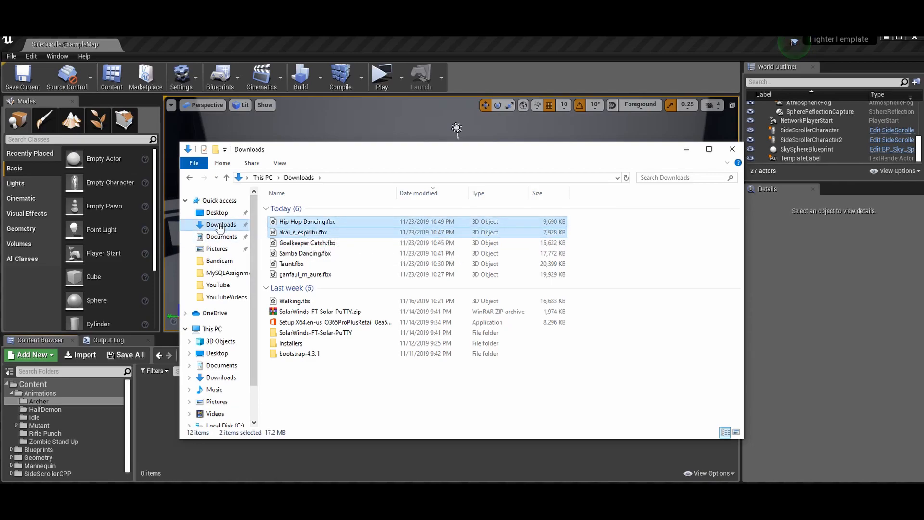
{"action": "left_click", "coordinate": [221, 237]}
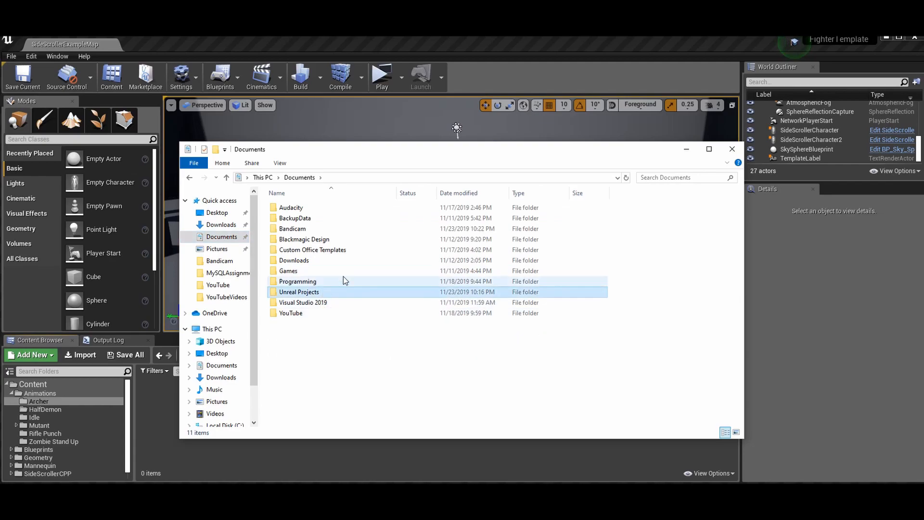
{"action": "left_click", "coordinate": [297, 281]}
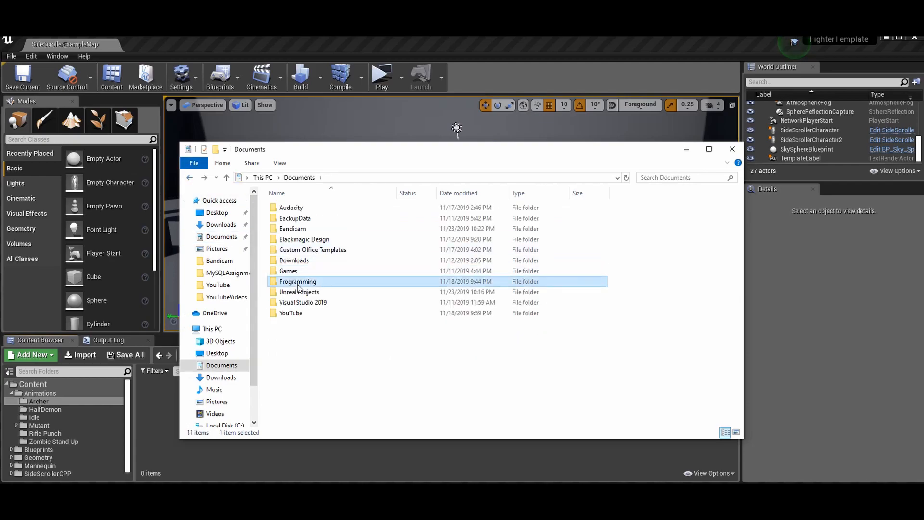
{"action": "double_click", "coordinate": [297, 281]}
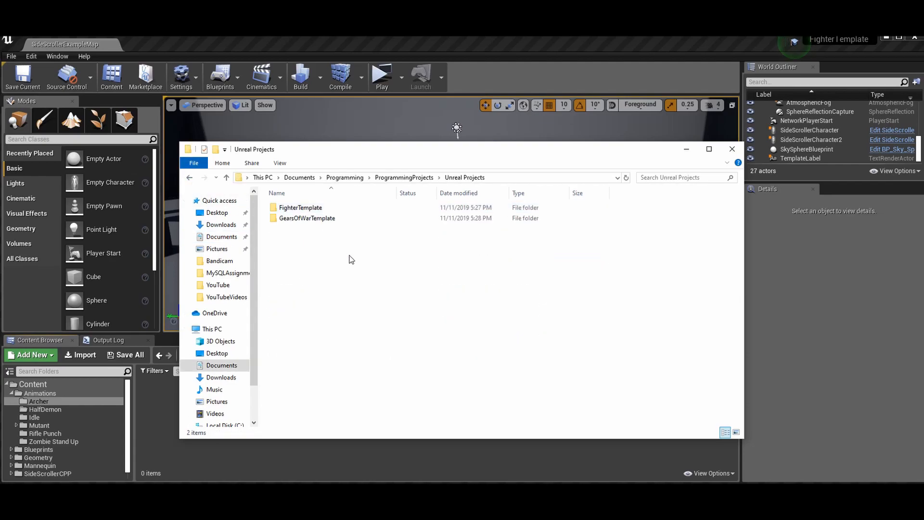
{"action": "double_click", "coordinate": [300, 207]}
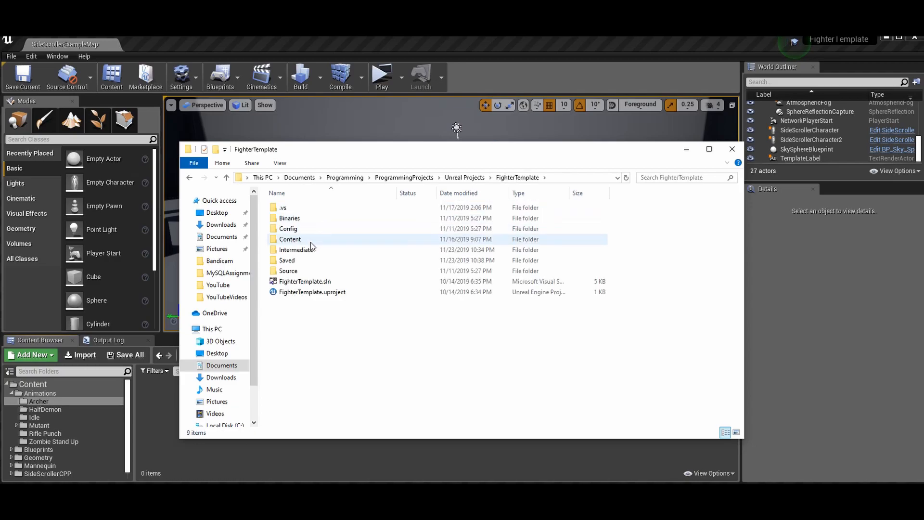
Step: Paste akai_e_espiritu.fbx and Hip Hop Dancing.fbx into Content/Animations/Archer
{"action": "double_click", "coordinate": [290, 239]}
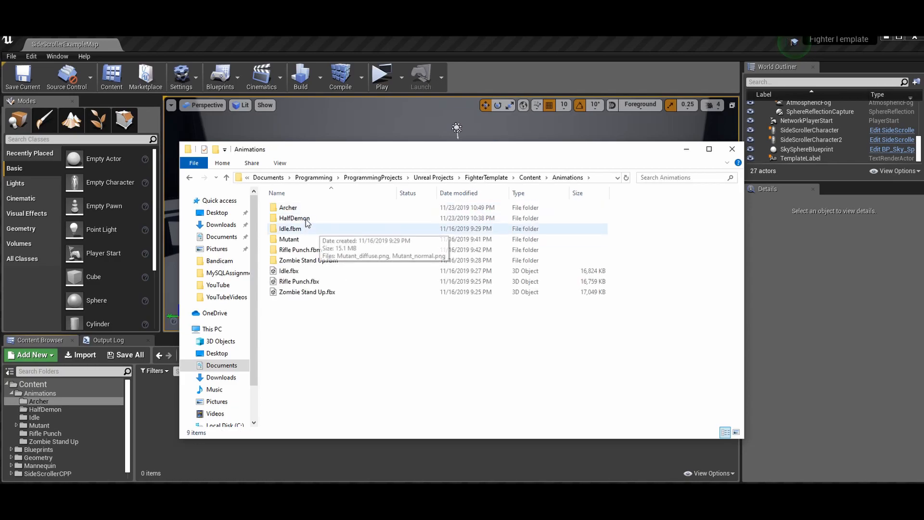
{"action": "double_click", "coordinate": [288, 207]}
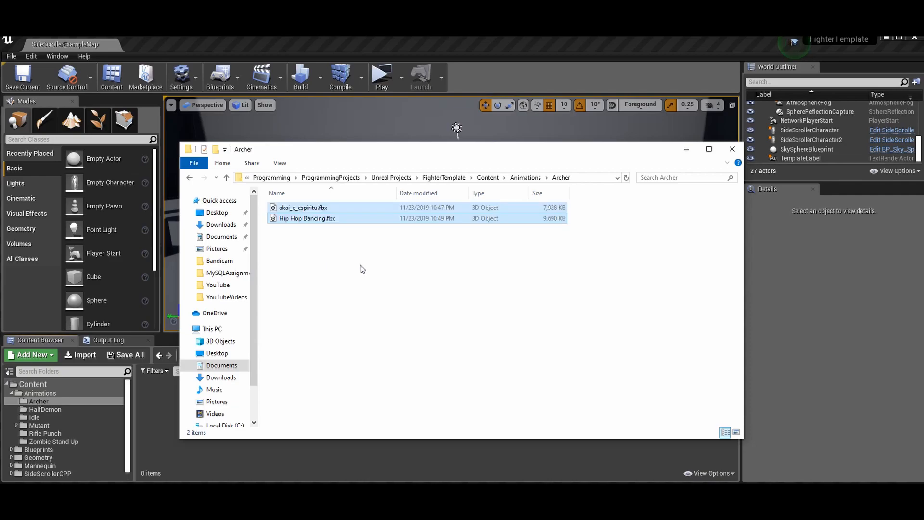
{"action": "left_click", "coordinate": [371, 269]}
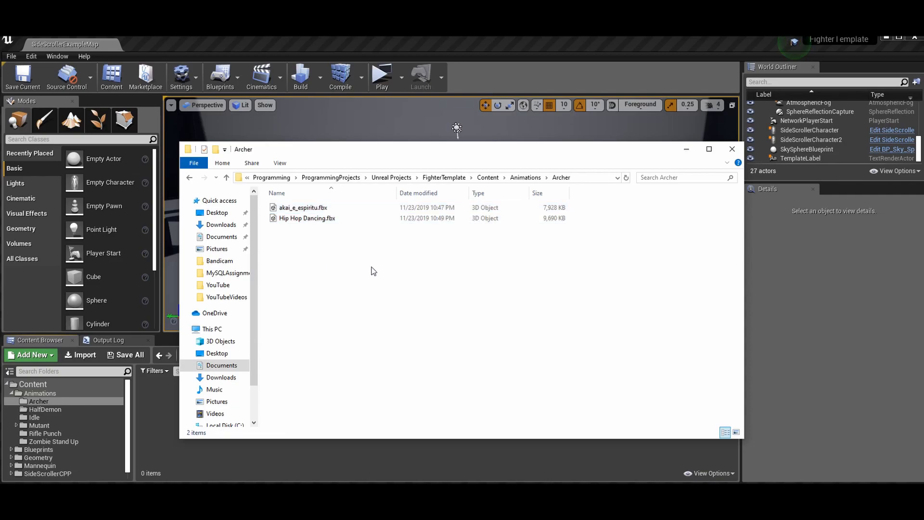
{"action": "double_click", "coordinate": [302, 207]}
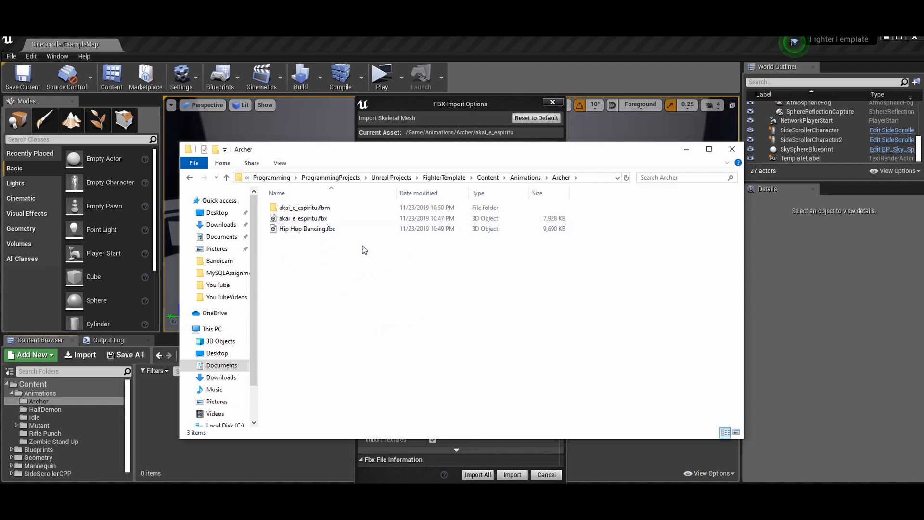
{"action": "mouse_move", "coordinate": [470, 106]}
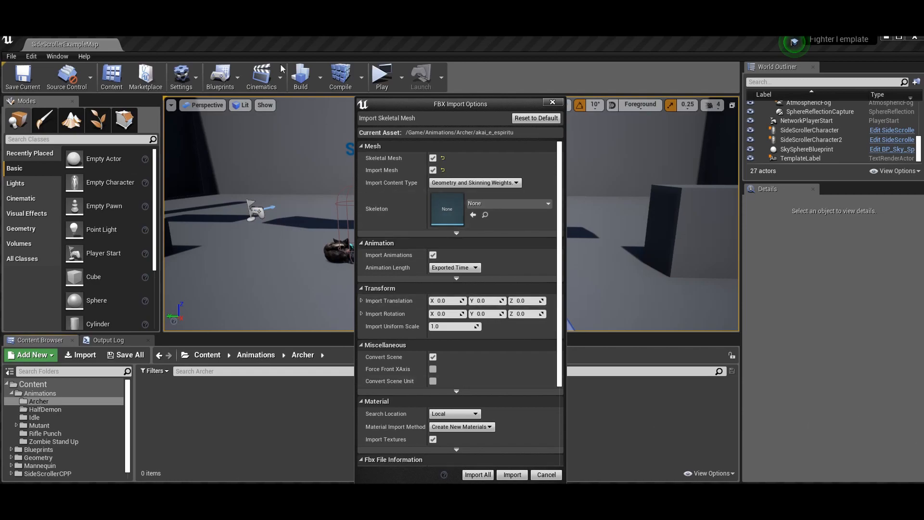
{"action": "mouse_move", "coordinate": [314, 441]}
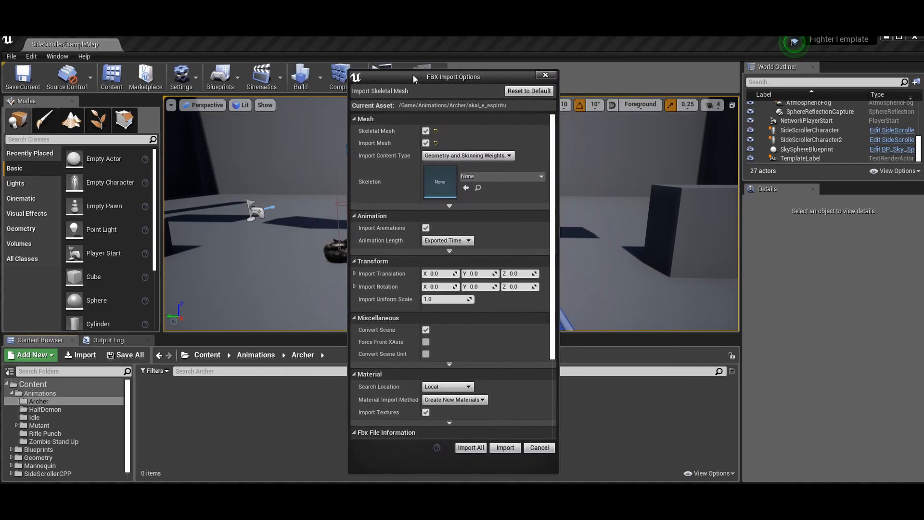
{"action": "mouse_move", "coordinate": [471, 99]}
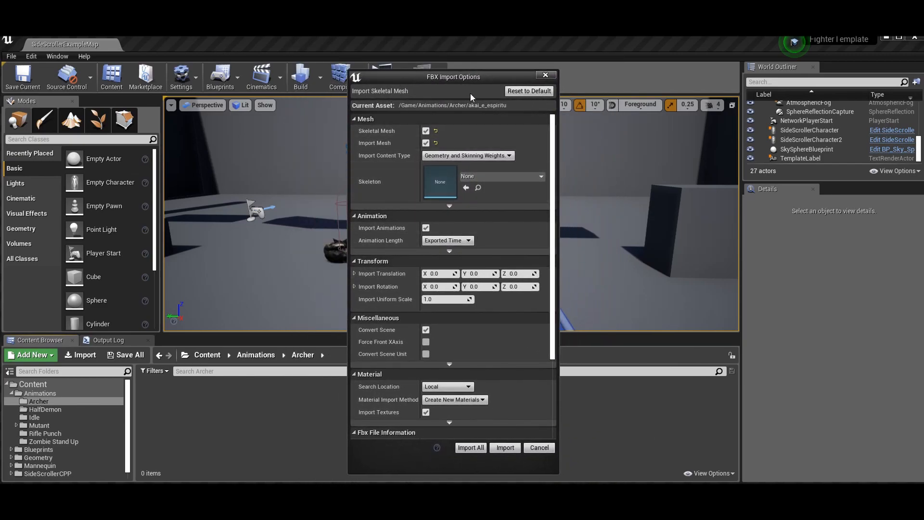
{"action": "mouse_move", "coordinate": [501, 176]}
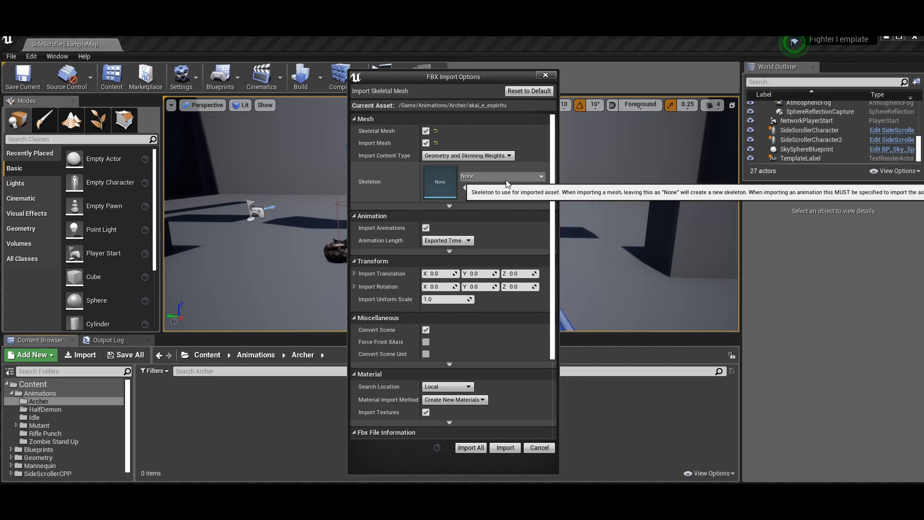
Step: Keep the FBX import content type at Geometry and Skinning Weights
{"action": "left_click", "coordinate": [466, 155]}
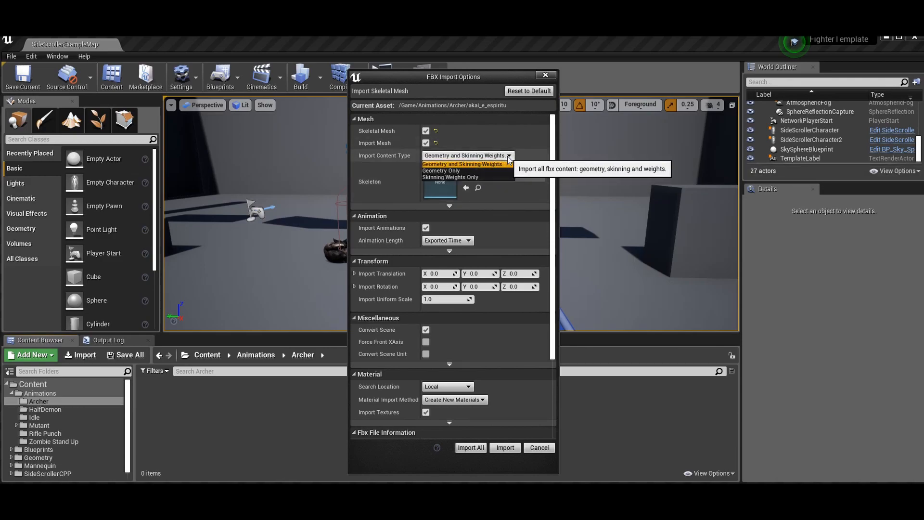
{"action": "mouse_move", "coordinate": [463, 163]}
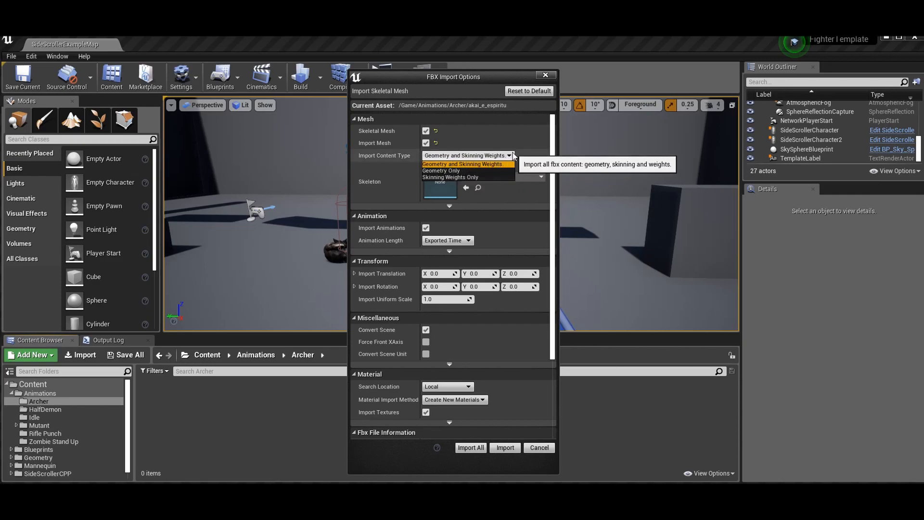
{"action": "left_click", "coordinate": [465, 163]}
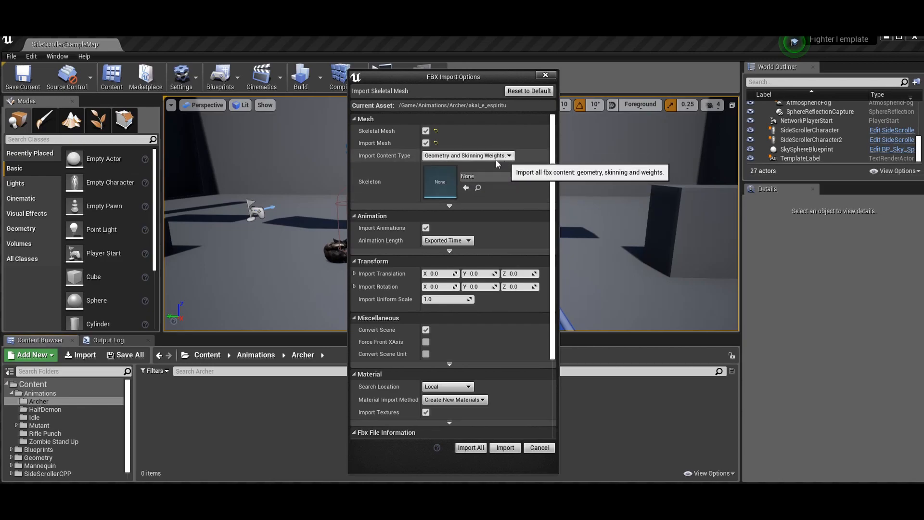
{"action": "mouse_move", "coordinate": [324, 184]}
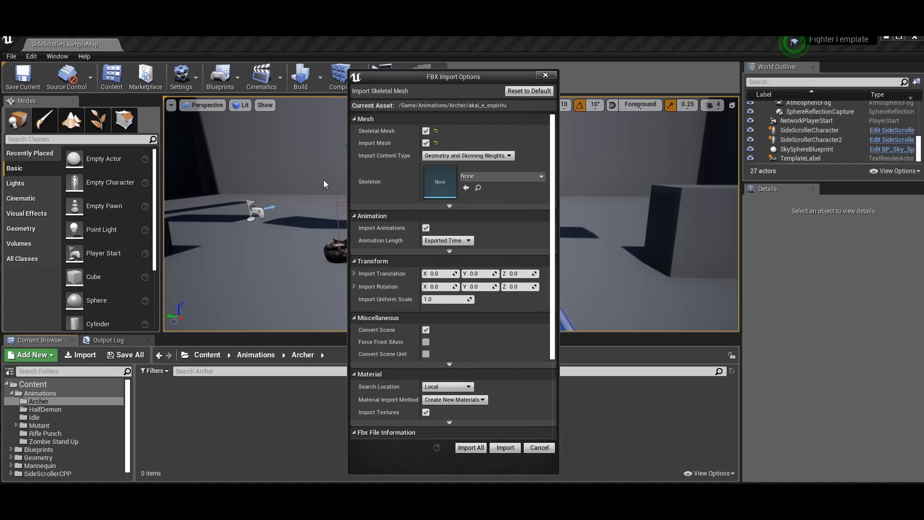
{"action": "mouse_move", "coordinate": [509, 227]}
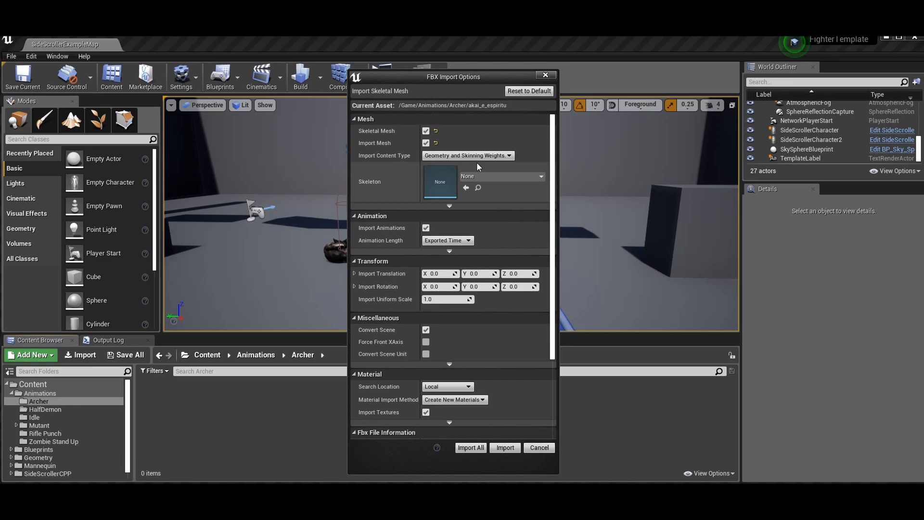
{"action": "mouse_move", "coordinate": [489, 156]}
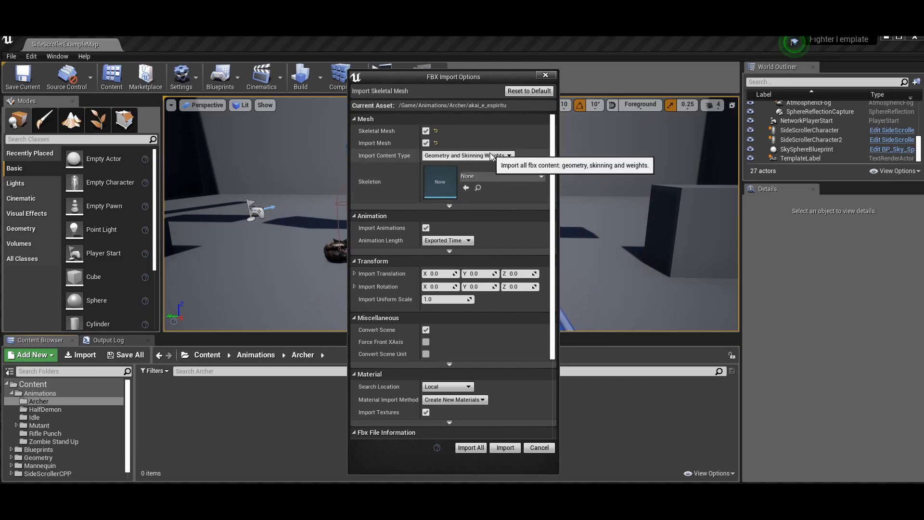
{"action": "mouse_move", "coordinate": [500, 159]}
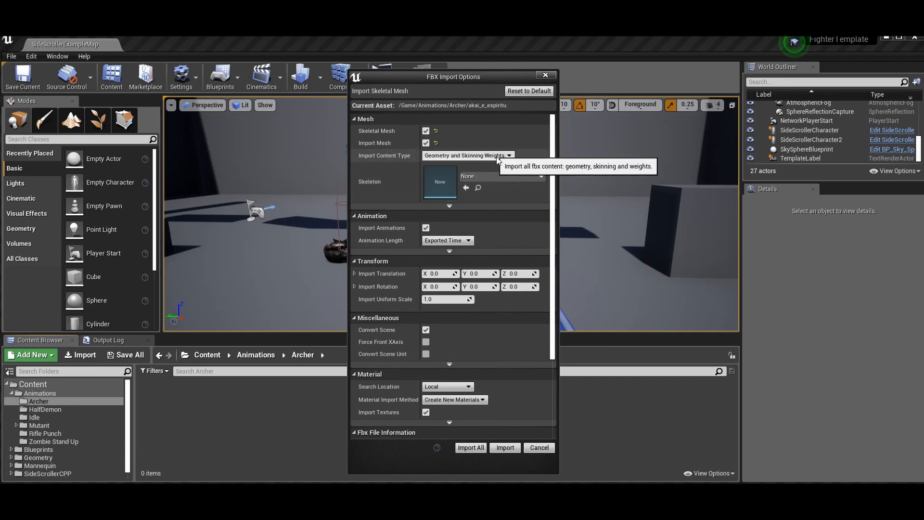
{"action": "mouse_move", "coordinate": [506, 177]}
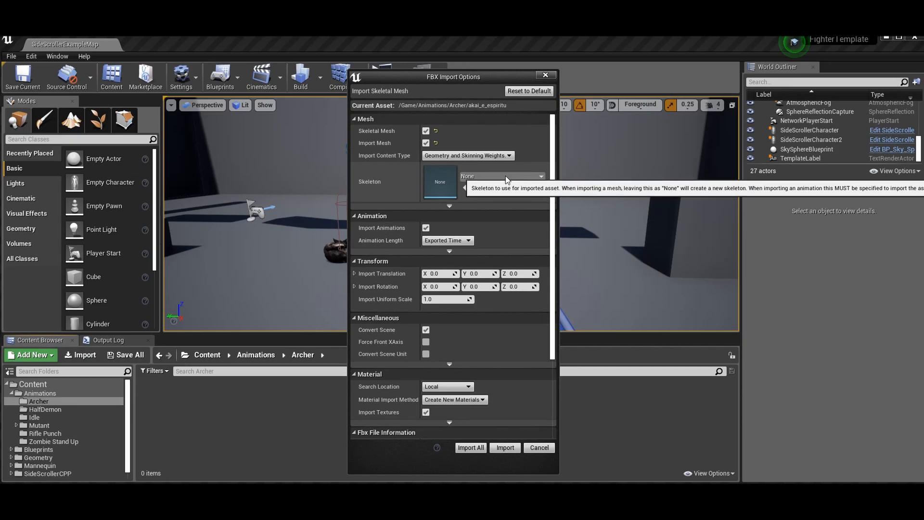
Step: Leave the skeleton at None and import all files with these settings
{"action": "left_click", "coordinate": [536, 177]}
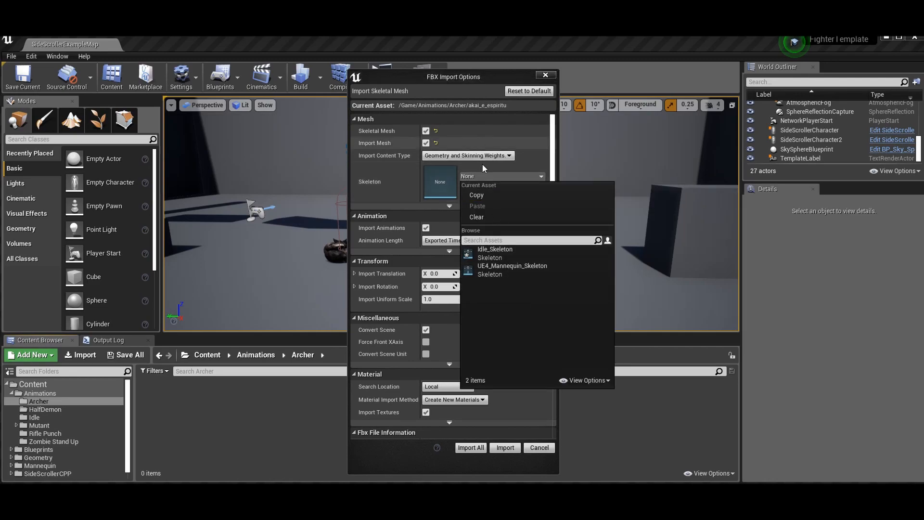
{"action": "mouse_move", "coordinate": [494, 248]}
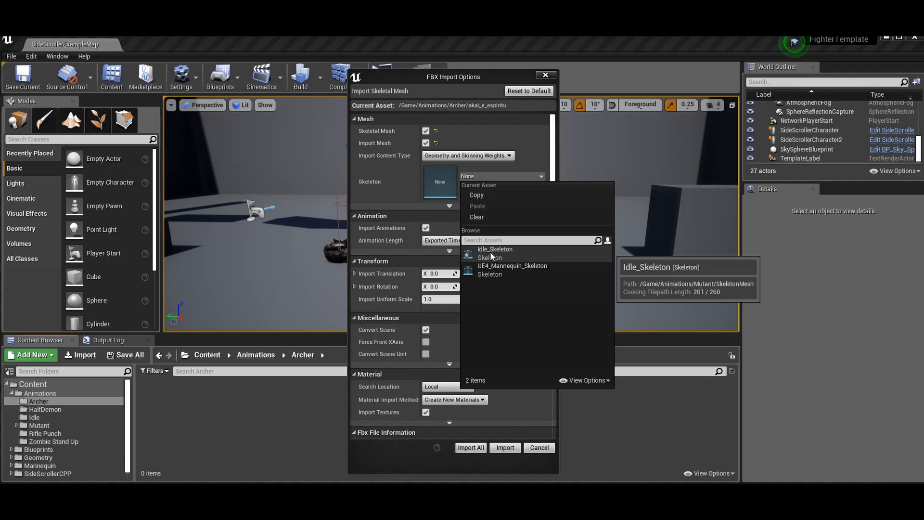
{"action": "mouse_move", "coordinate": [399, 185]}
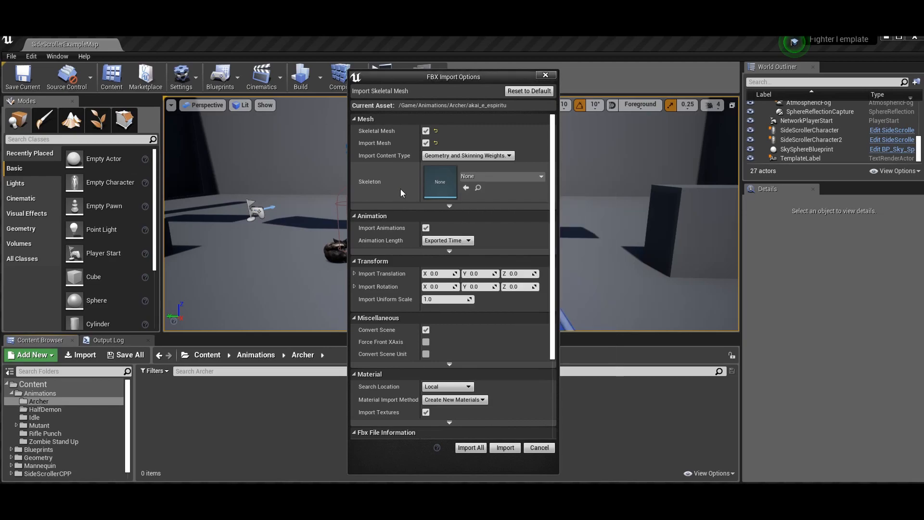
{"action": "mouse_move", "coordinate": [497, 213]}
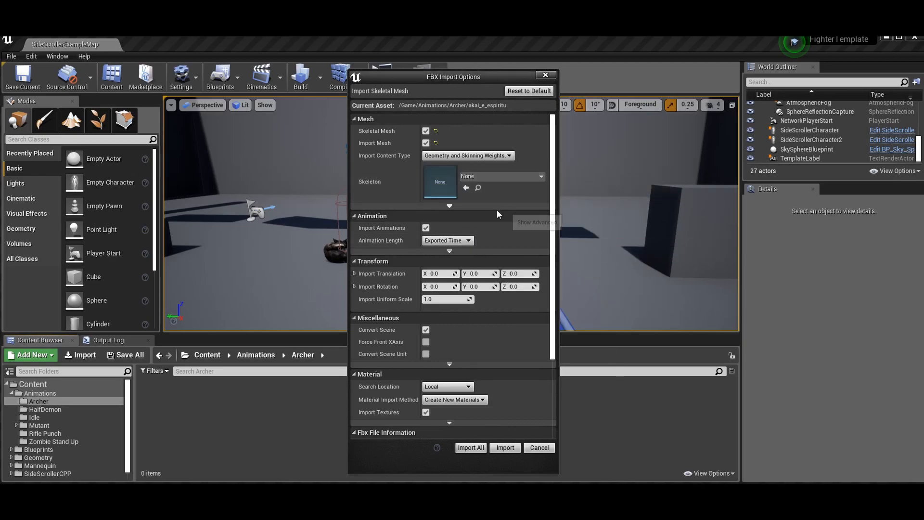
{"action": "scroll", "scroll_direction": "down", "scroll_amount": 3}
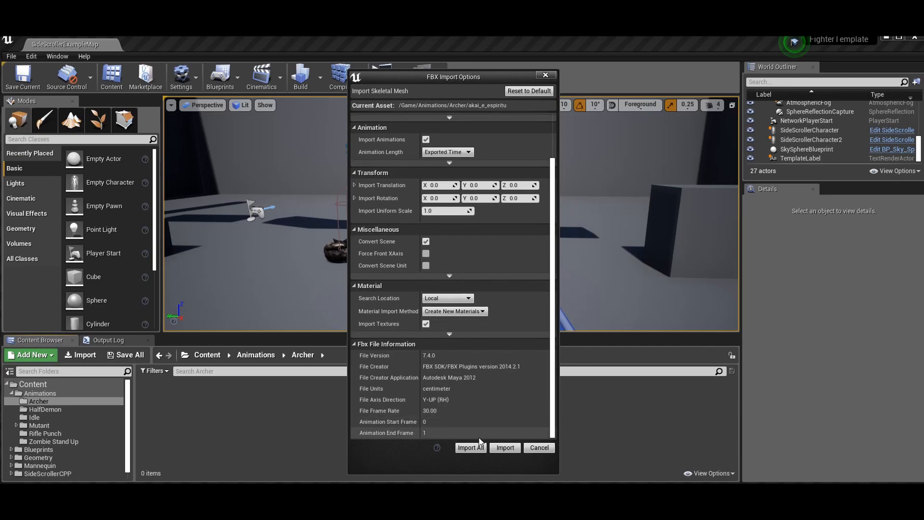
{"action": "left_click", "coordinate": [471, 448]}
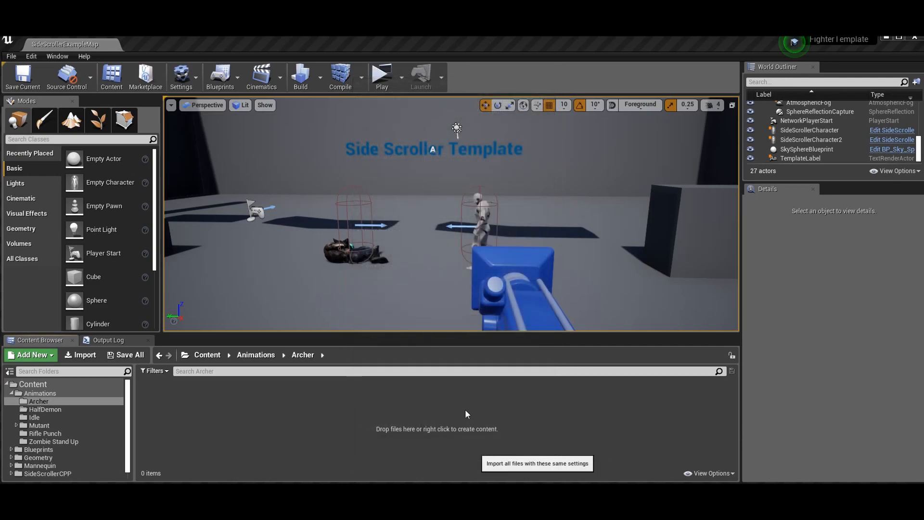
{"action": "mouse_move", "coordinate": [428, 413]}
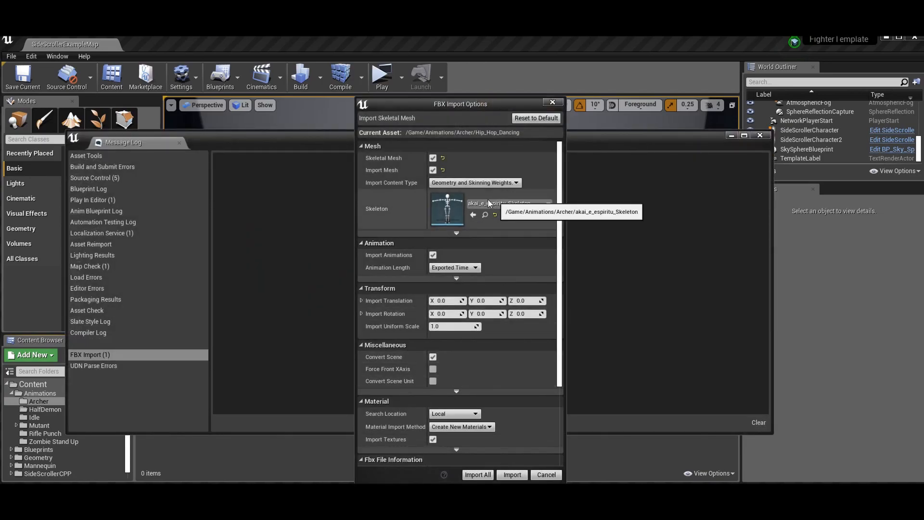
{"action": "mouse_move", "coordinate": [511, 164]}
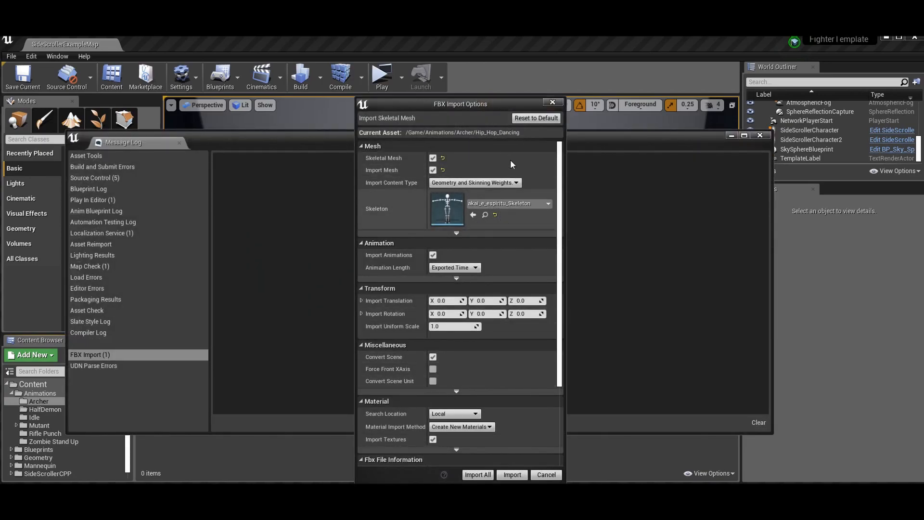
{"action": "mouse_move", "coordinate": [460, 348]}
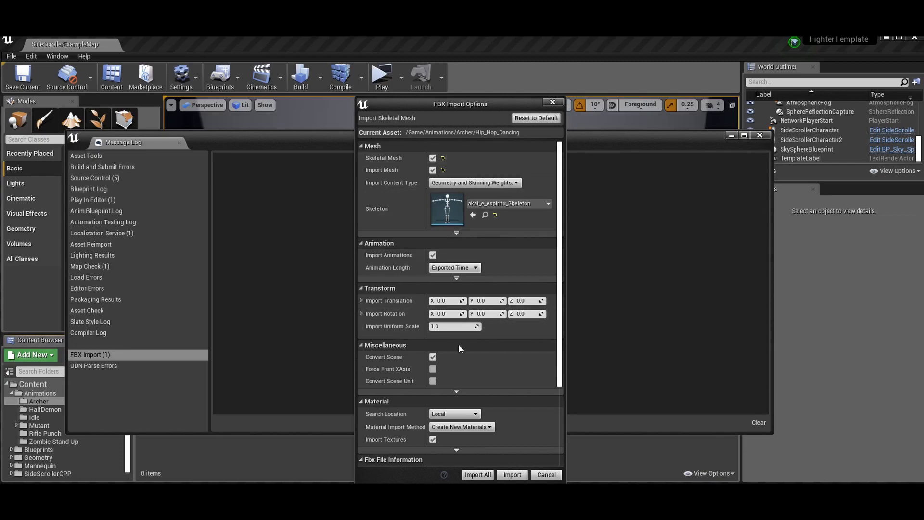
Step: Review the Hip_Hop_Dancing import settings bound to akai_e_espiritu_Skeleton
{"action": "scroll", "scroll_direction": "down", "scroll_amount": 3}
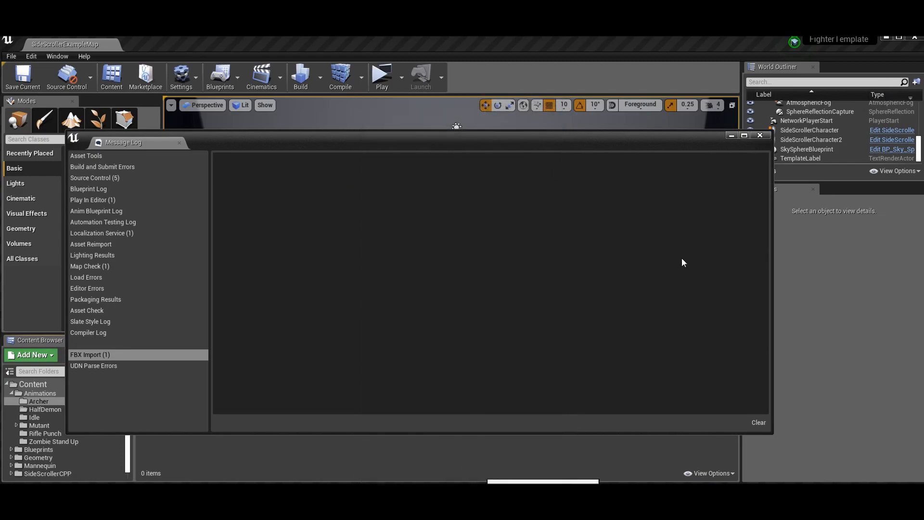
{"action": "mouse_move", "coordinate": [327, 322]}
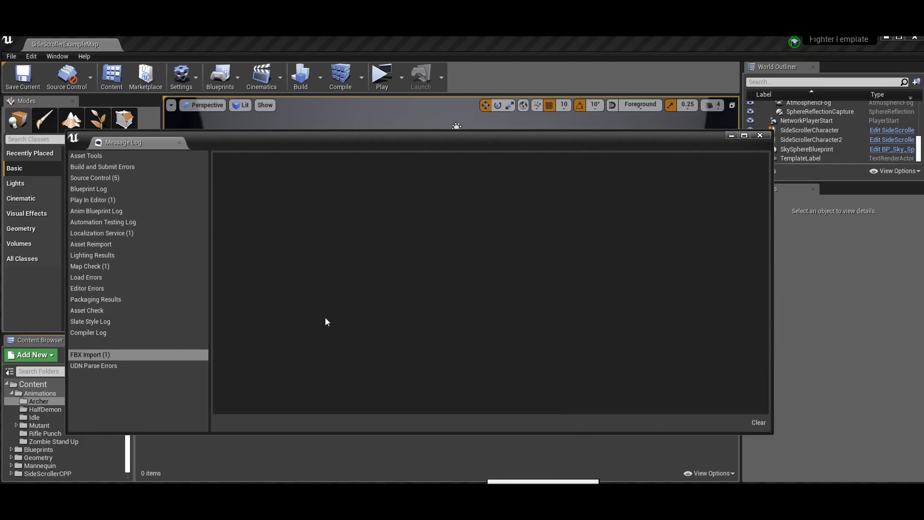
{"action": "mouse_move", "coordinate": [108, 366]}
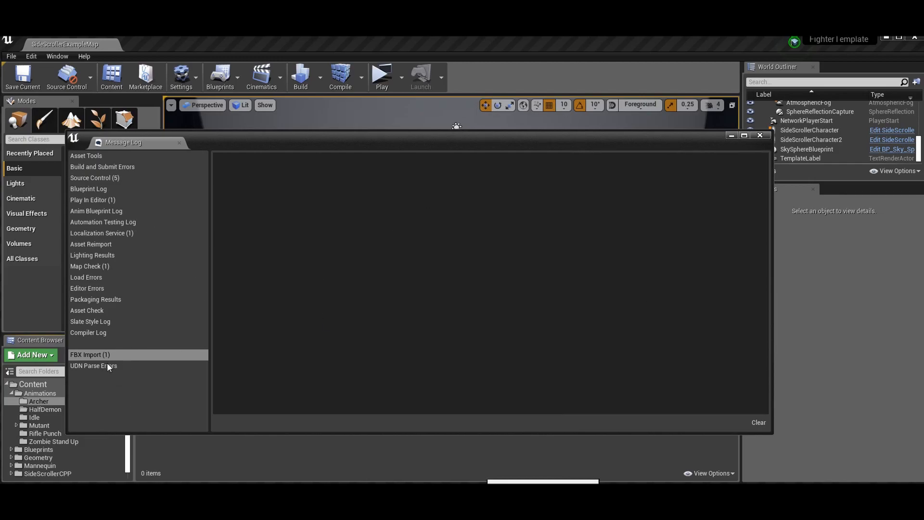
{"action": "mouse_move", "coordinate": [572, 52]}
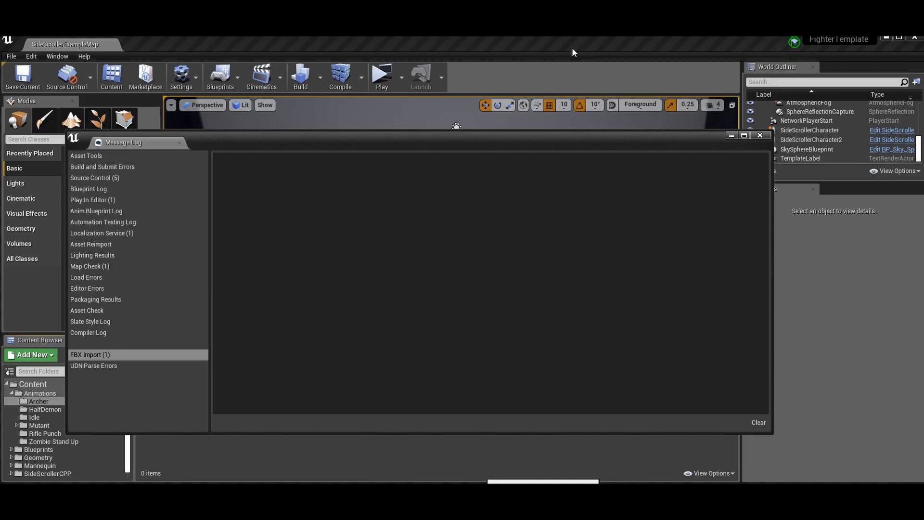
{"action": "mouse_move", "coordinate": [786, 423]}
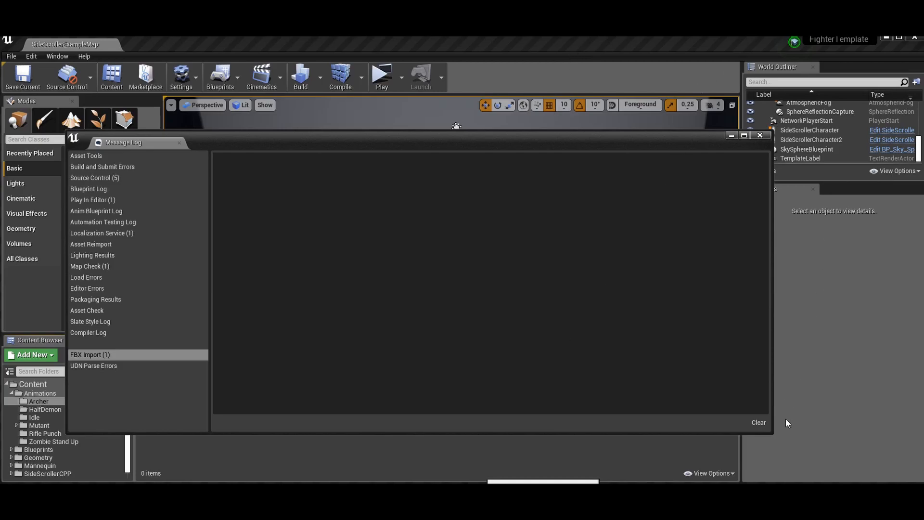
{"action": "mouse_move", "coordinate": [760, 145]}
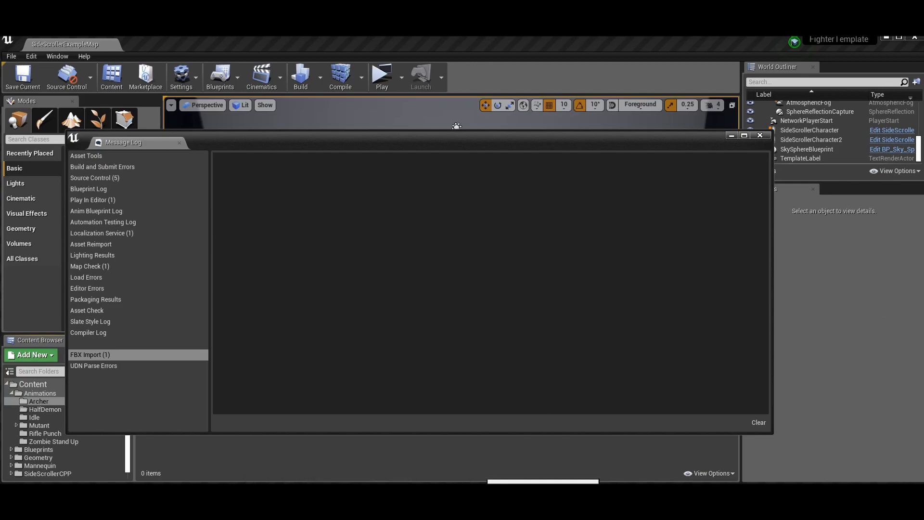
{"action": "mouse_move", "coordinate": [645, 248]}
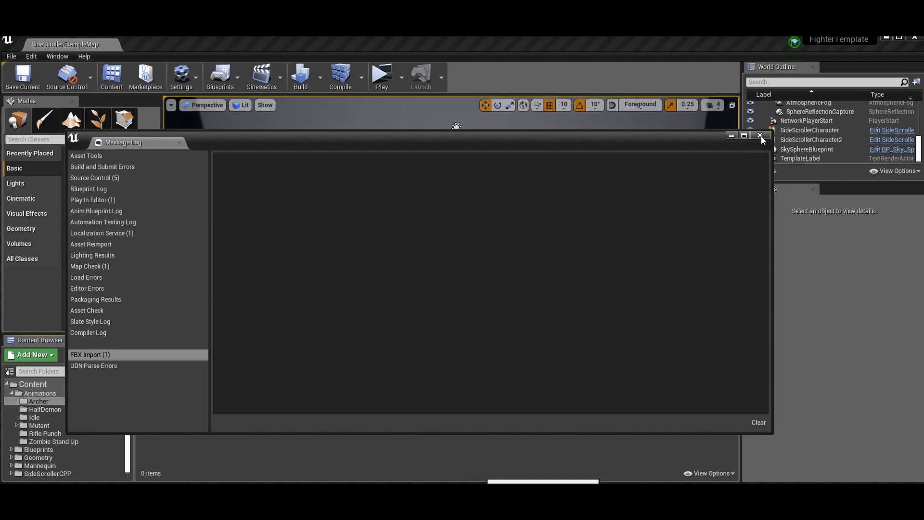
{"action": "mouse_move", "coordinate": [761, 135]}
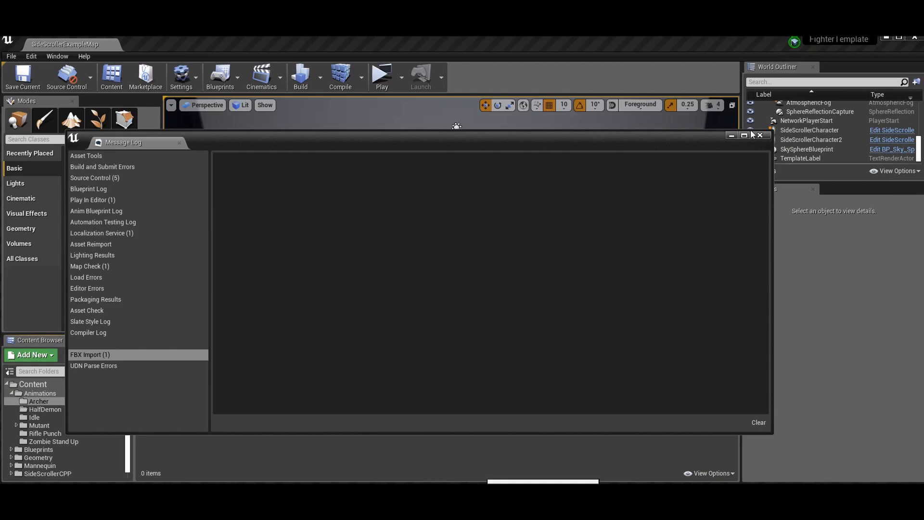
{"action": "mouse_move", "coordinate": [135, 132]}
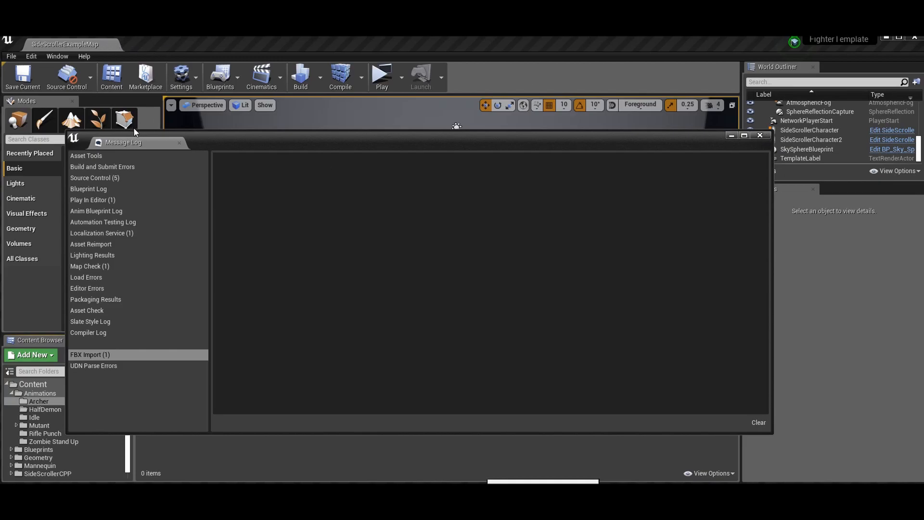
{"action": "mouse_move", "coordinate": [135, 136]}
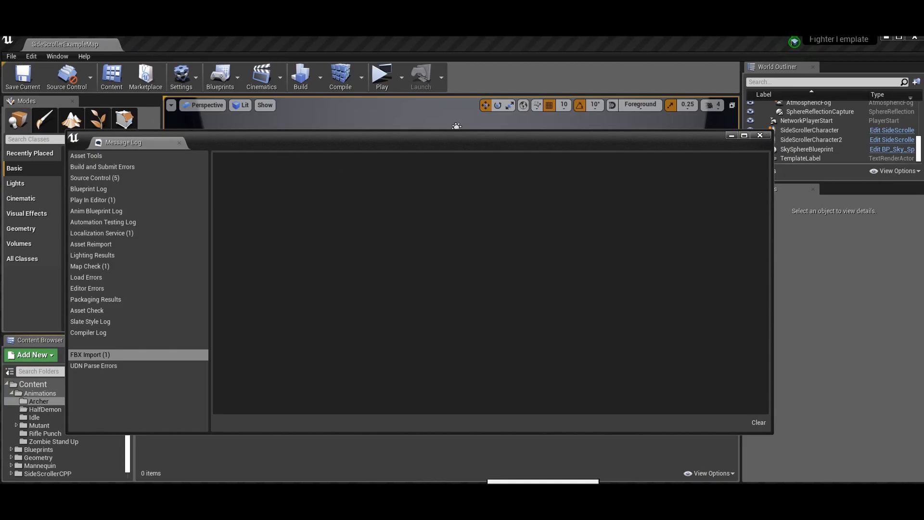
{"action": "mouse_move", "coordinate": [889, 302]}
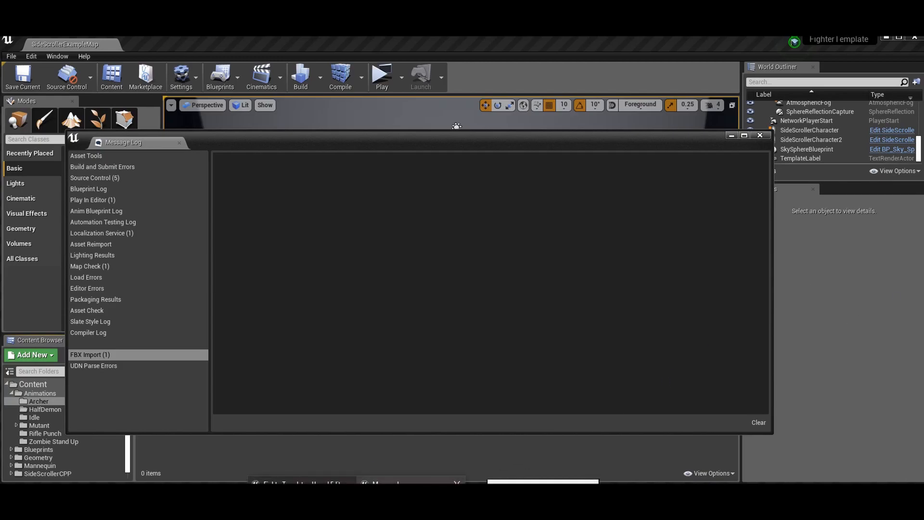
{"action": "left_click", "coordinate": [760, 135]}
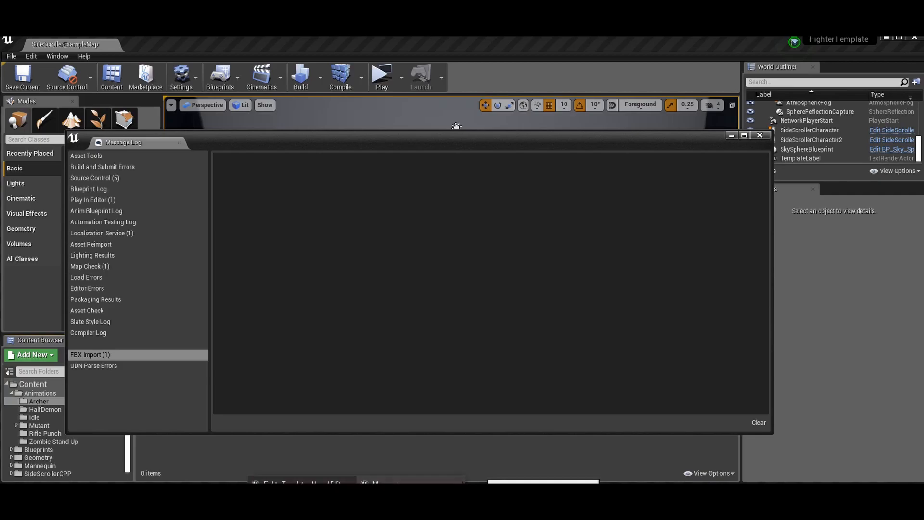
{"action": "mouse_move", "coordinate": [302, 481]}
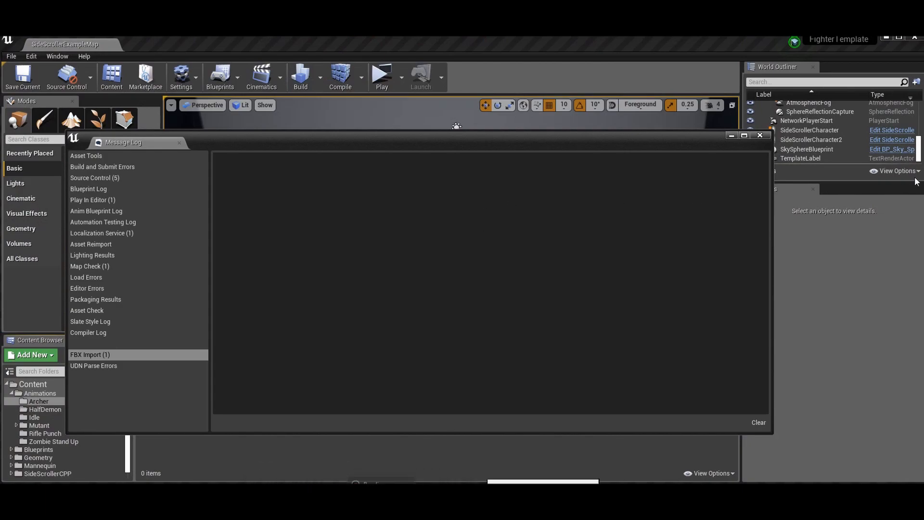
{"action": "mouse_move", "coordinate": [283, 282]}
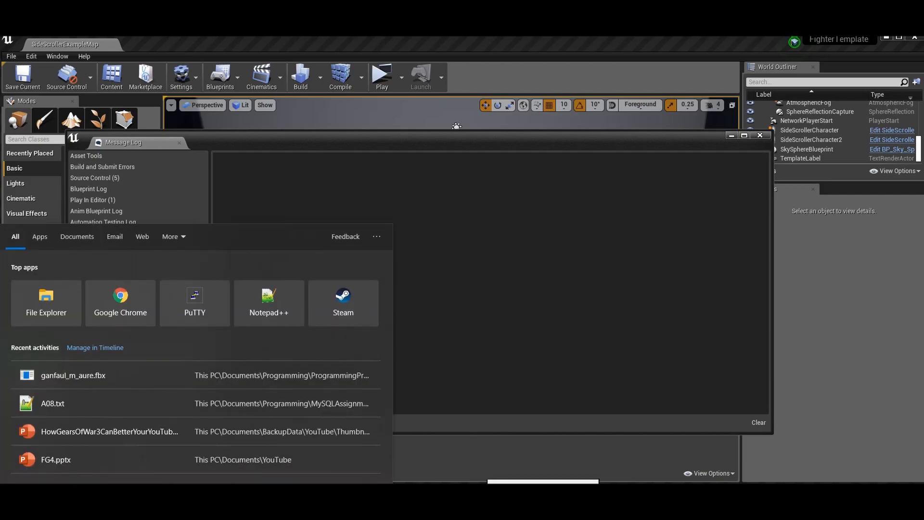
{"action": "type", "text": "unrea"}
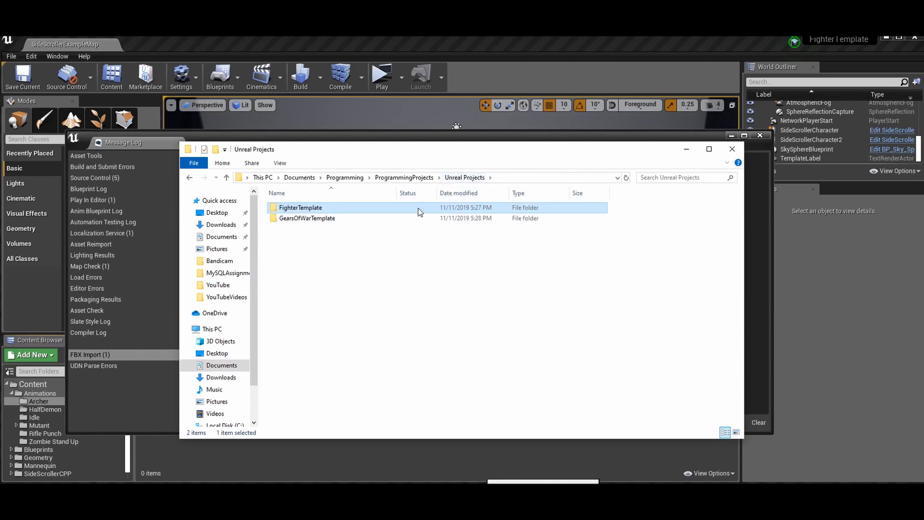
{"action": "double_click", "coordinate": [300, 207]}
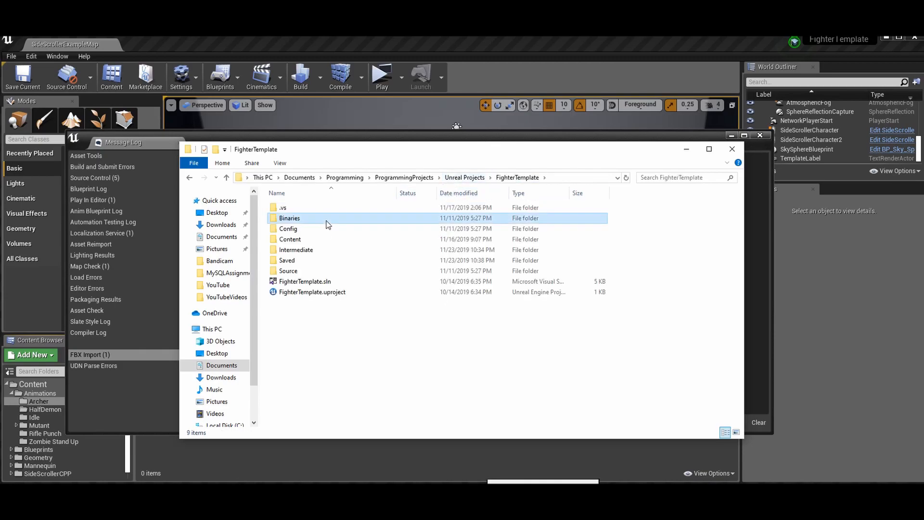
{"action": "double_click", "coordinate": [289, 218]}
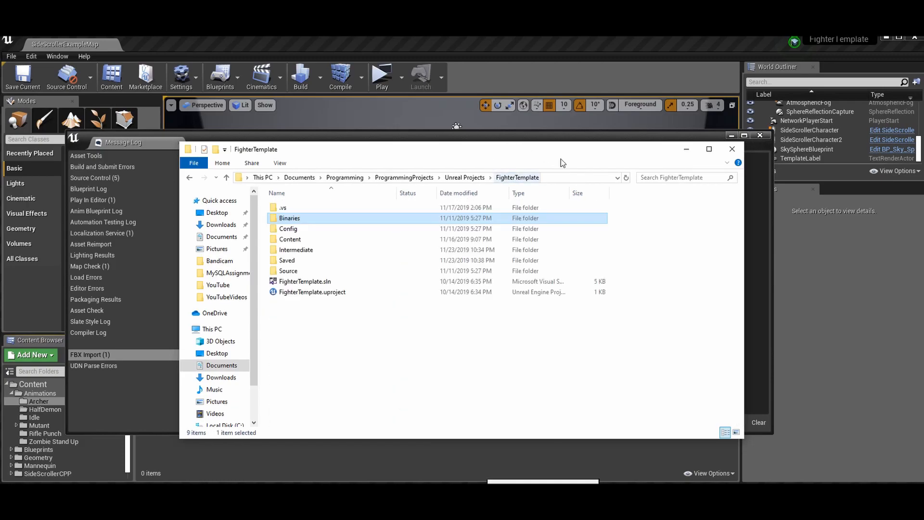
{"action": "left_click", "coordinate": [732, 148]}
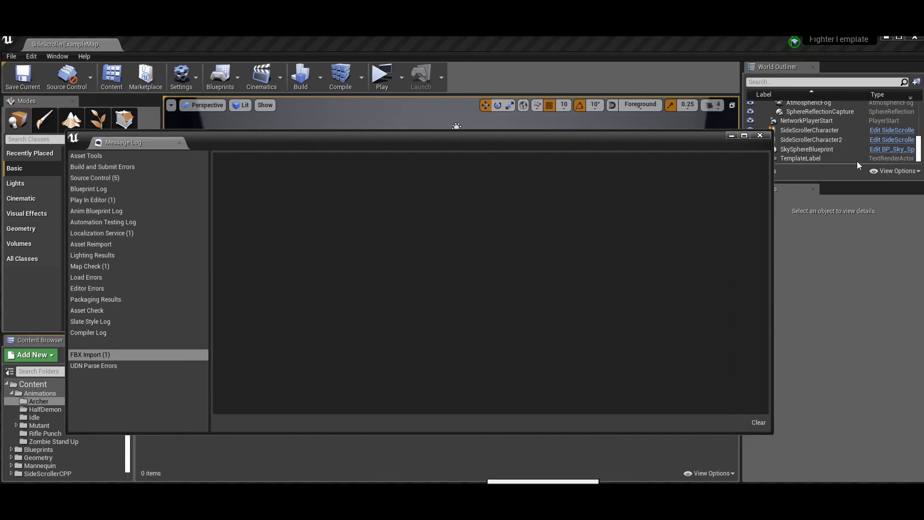
Step: Close the message log, enter the Archer folder and select the akai_e_espiritu skeletal mesh
{"action": "left_click", "coordinate": [93, 366]}
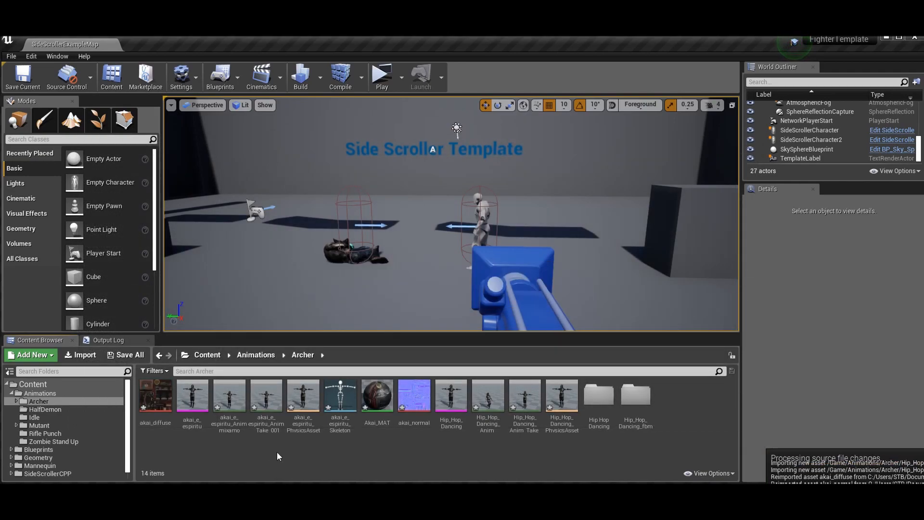
{"action": "mouse_move", "coordinate": [560, 381]}
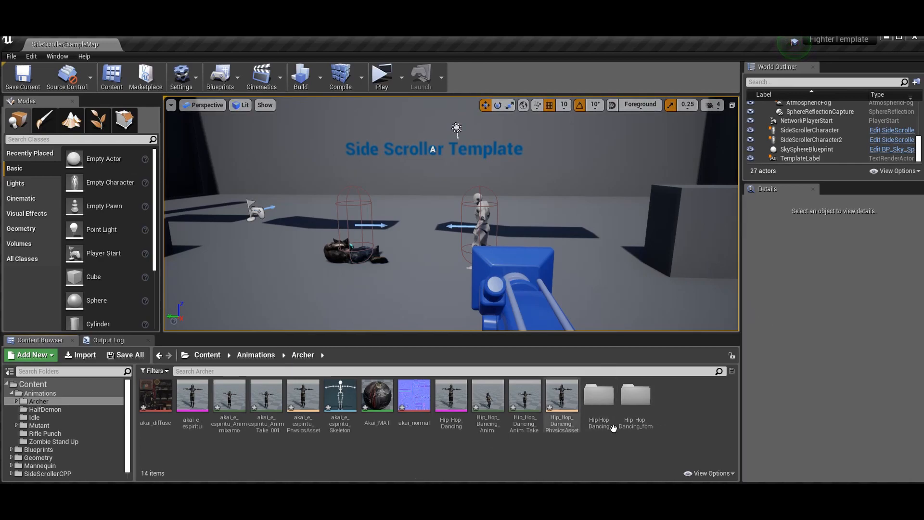
{"action": "mouse_move", "coordinate": [306, 447]}
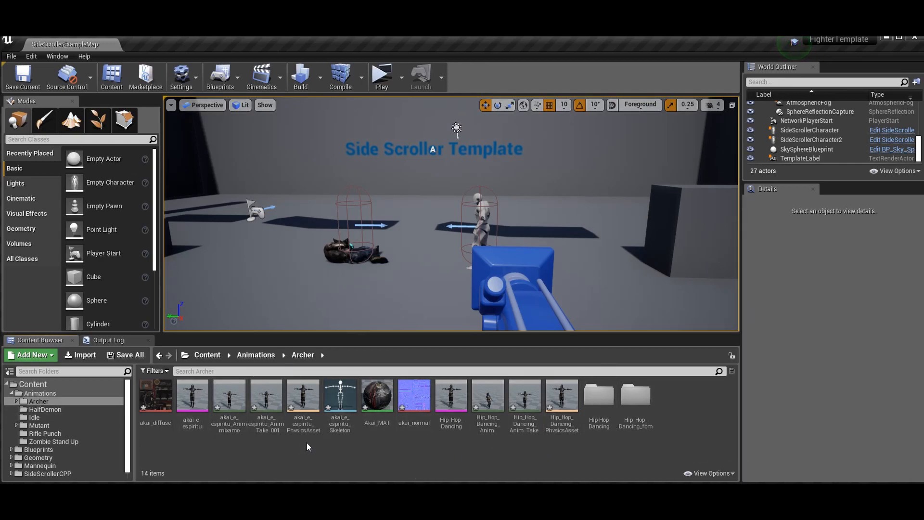
{"action": "mouse_move", "coordinate": [304, 400]}
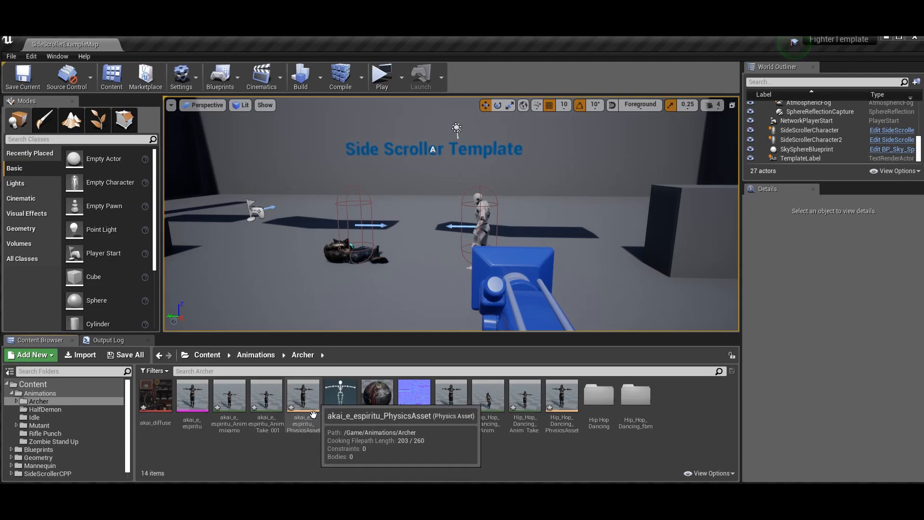
{"action": "mouse_move", "coordinate": [247, 347]}
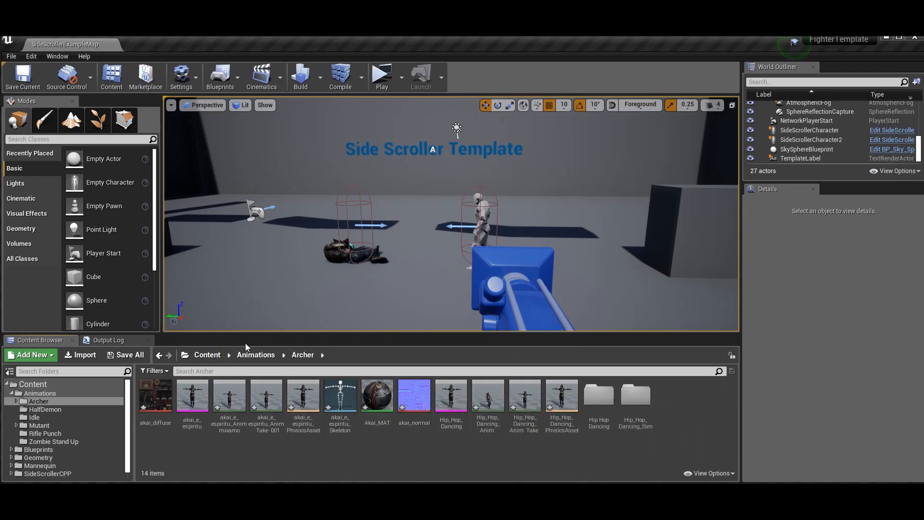
{"action": "left_click", "coordinate": [255, 354]}
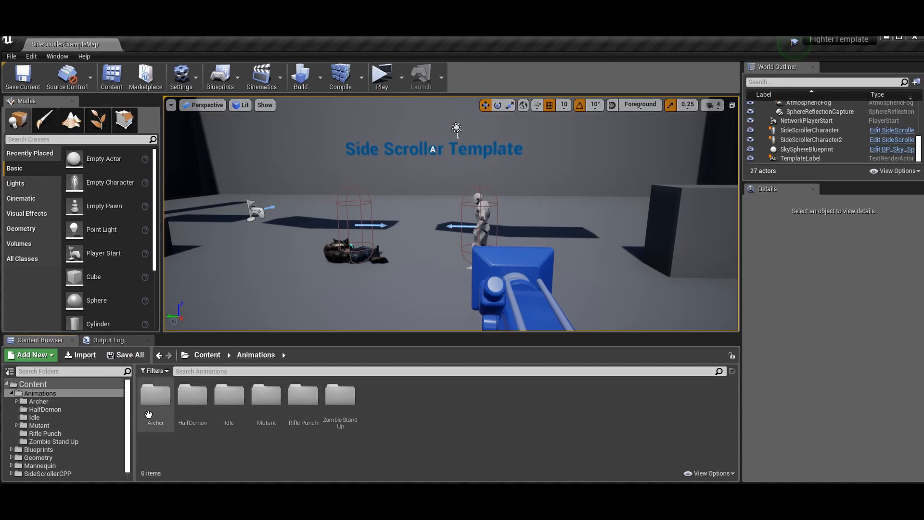
{"action": "mouse_move", "coordinate": [454, 428]}
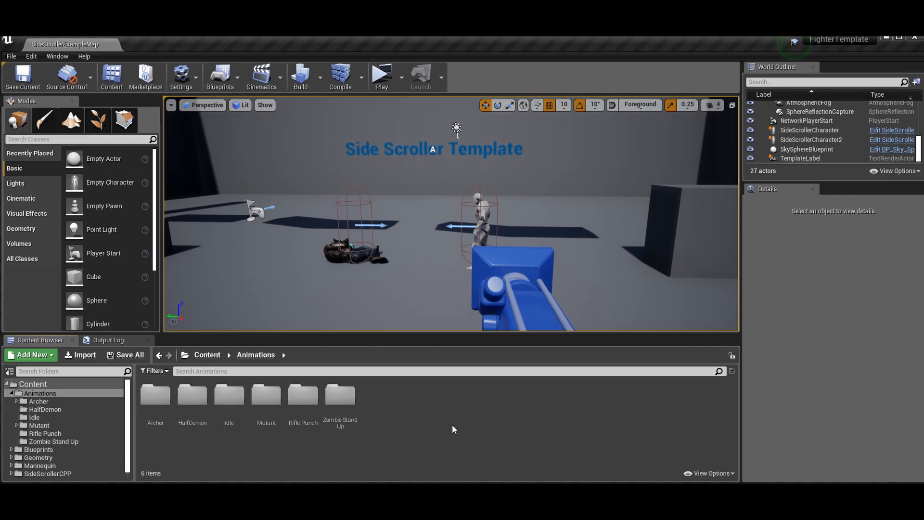
{"action": "double_click", "coordinate": [155, 394]}
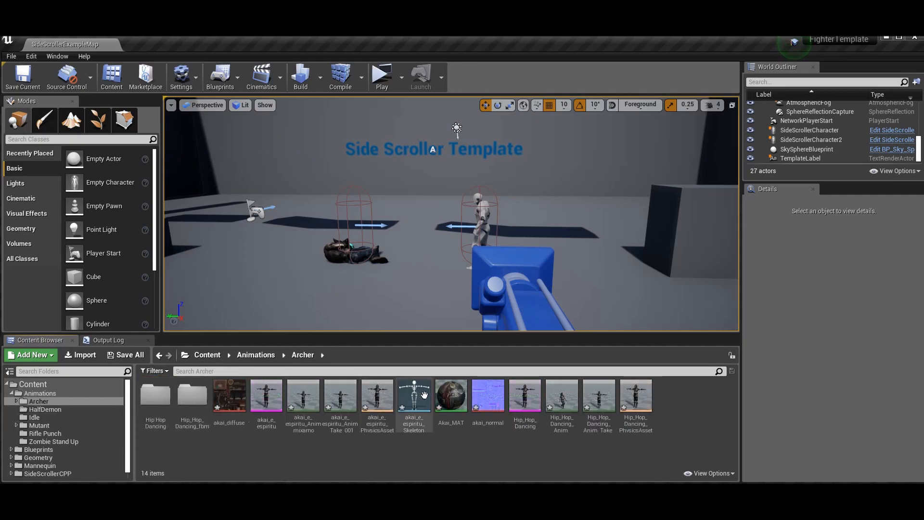
{"action": "mouse_move", "coordinate": [560, 401]}
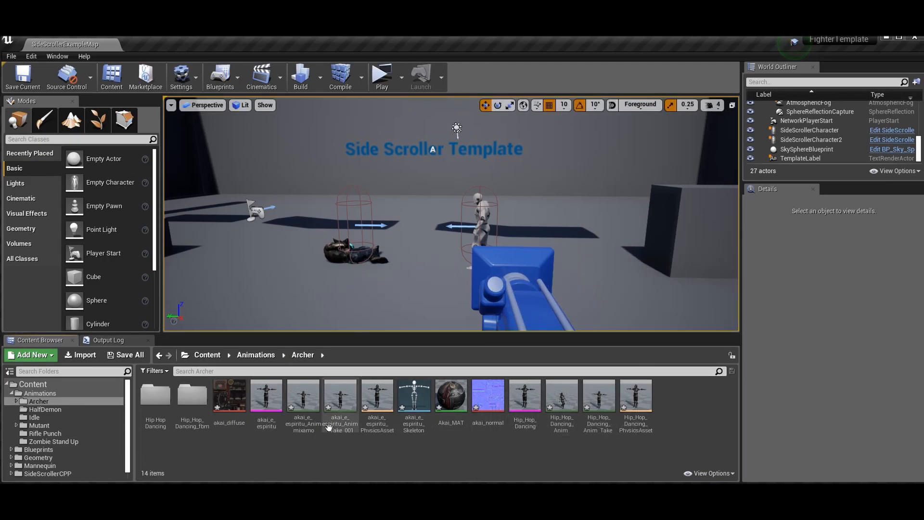
{"action": "left_click", "coordinate": [266, 395]}
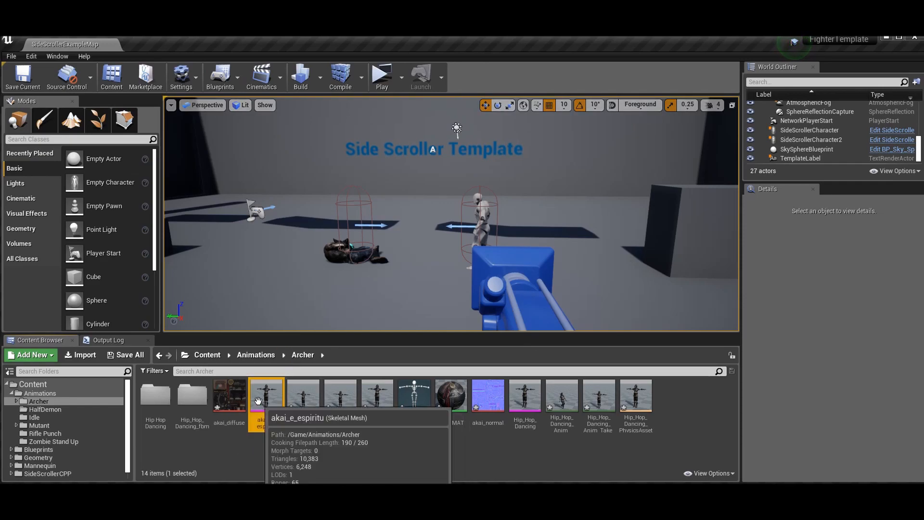
{"action": "double_click", "coordinate": [266, 392]}
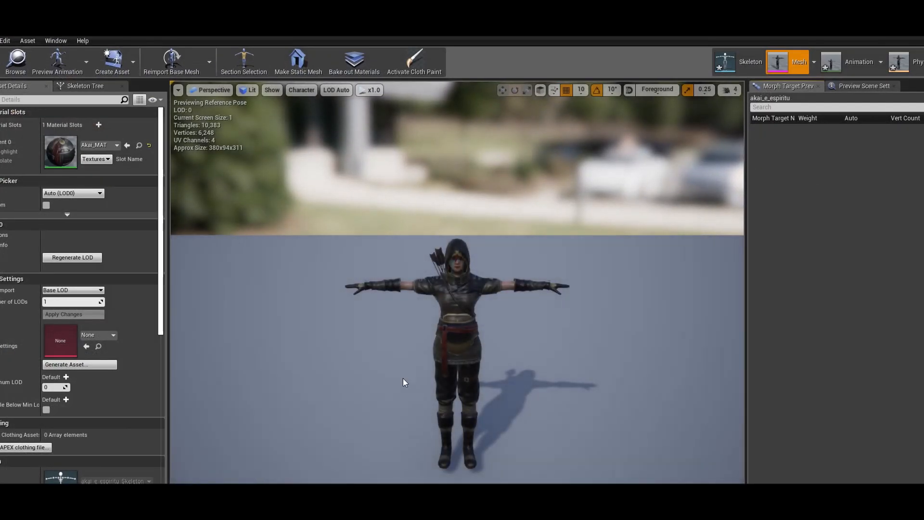
{"action": "scroll", "scroll_direction": "up", "scroll_amount": 3}
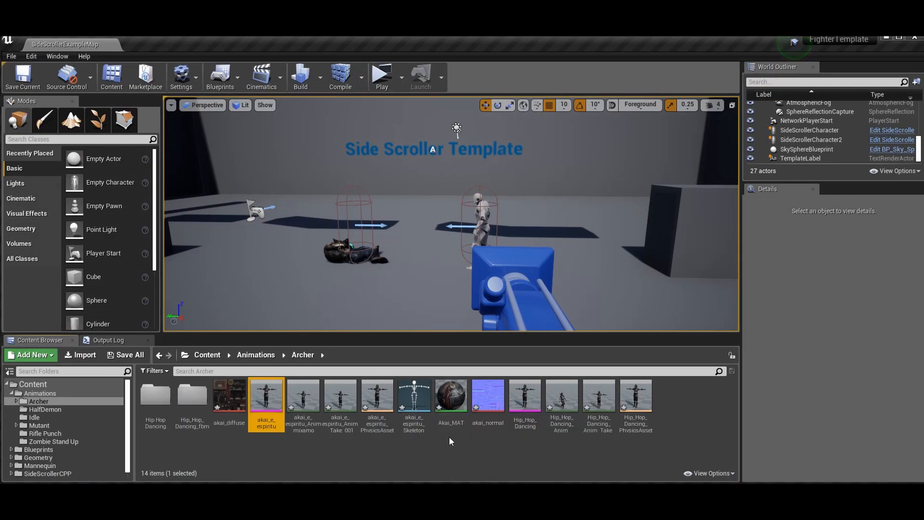
{"action": "mouse_move", "coordinate": [266, 394]}
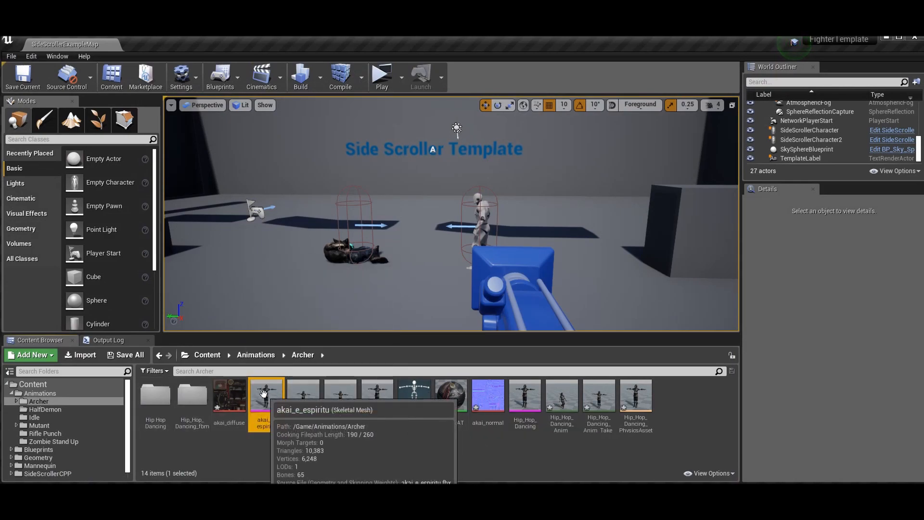
{"action": "mouse_move", "coordinate": [272, 398]}
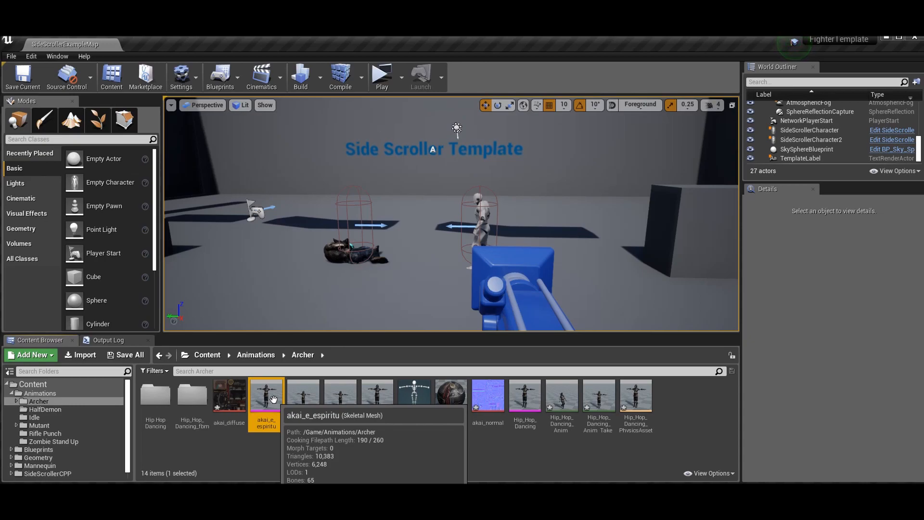
{"action": "mouse_move", "coordinate": [703, 416]}
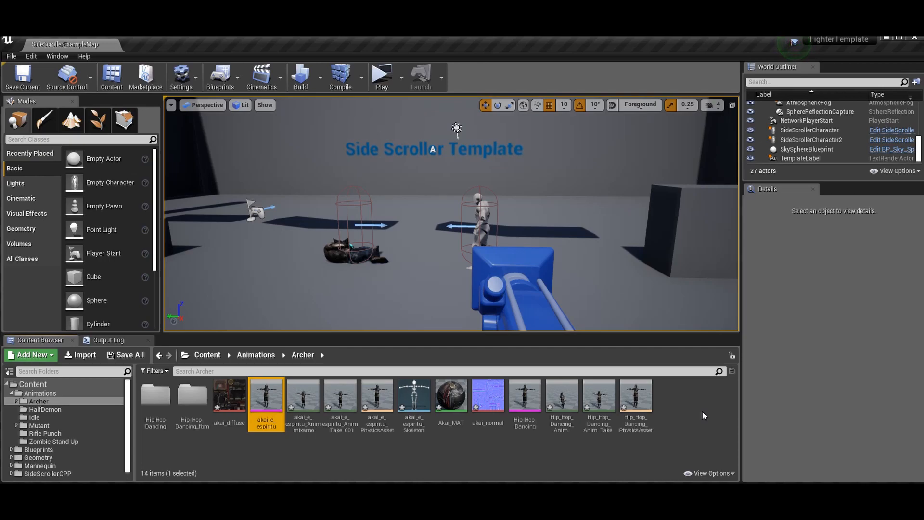
{"action": "mouse_move", "coordinate": [715, 290]}
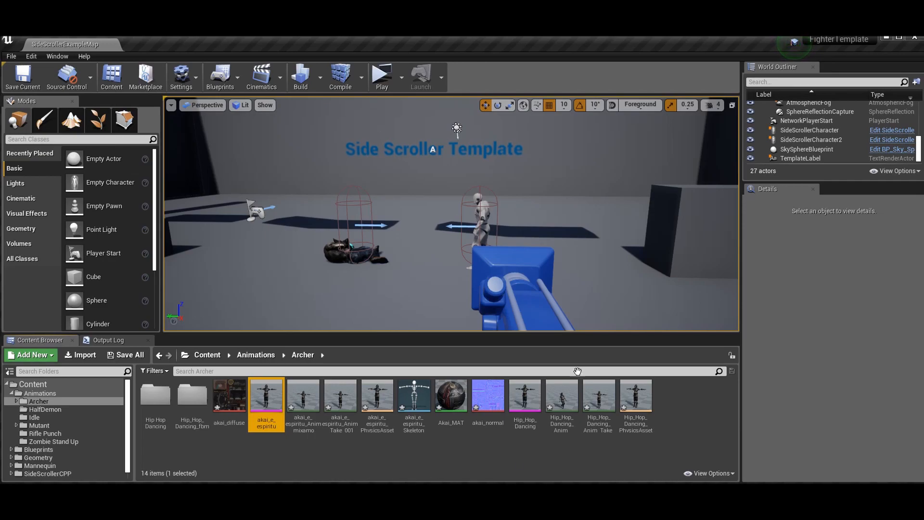
{"action": "mouse_move", "coordinate": [398, 214]}
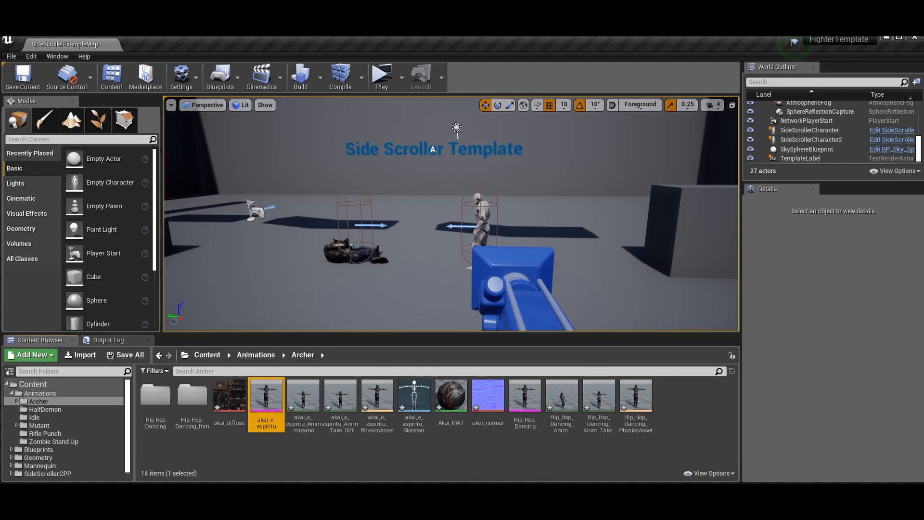
{"action": "mouse_move", "coordinate": [450, 399]}
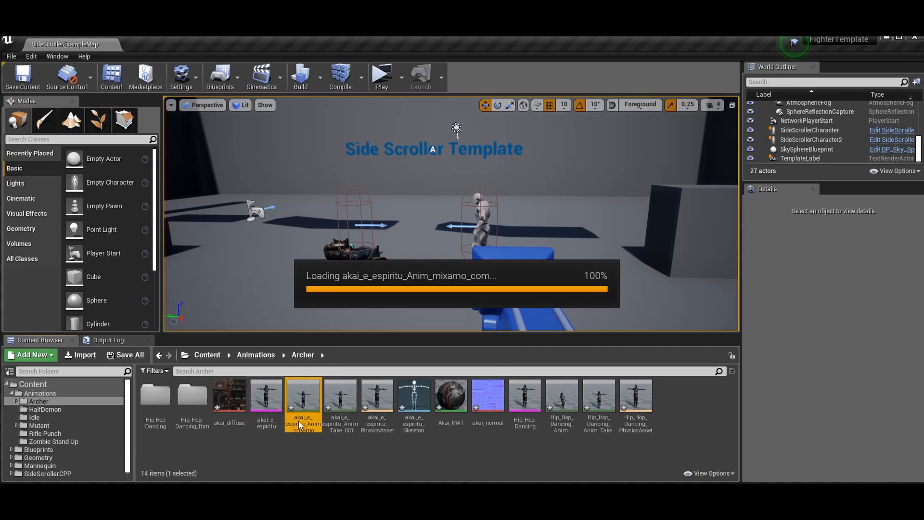
{"action": "double_click", "coordinate": [302, 394]}
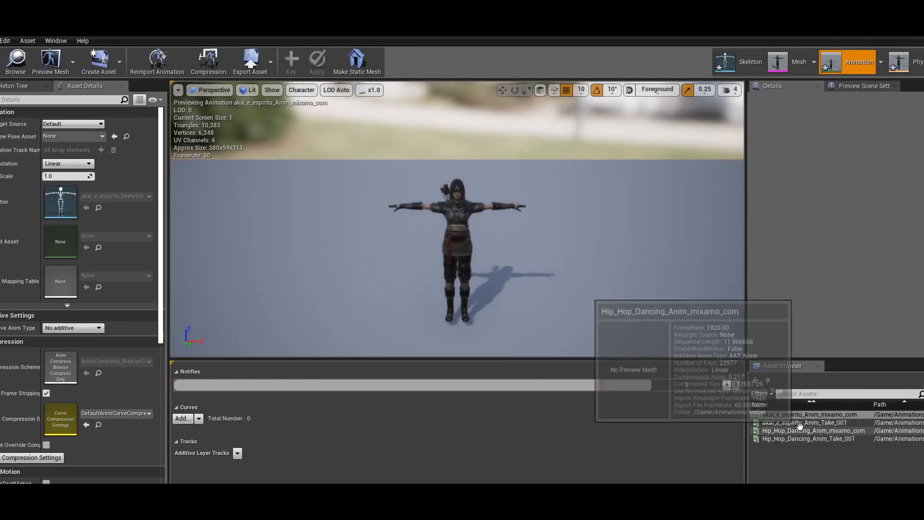
{"action": "left_click", "coordinate": [808, 422]}
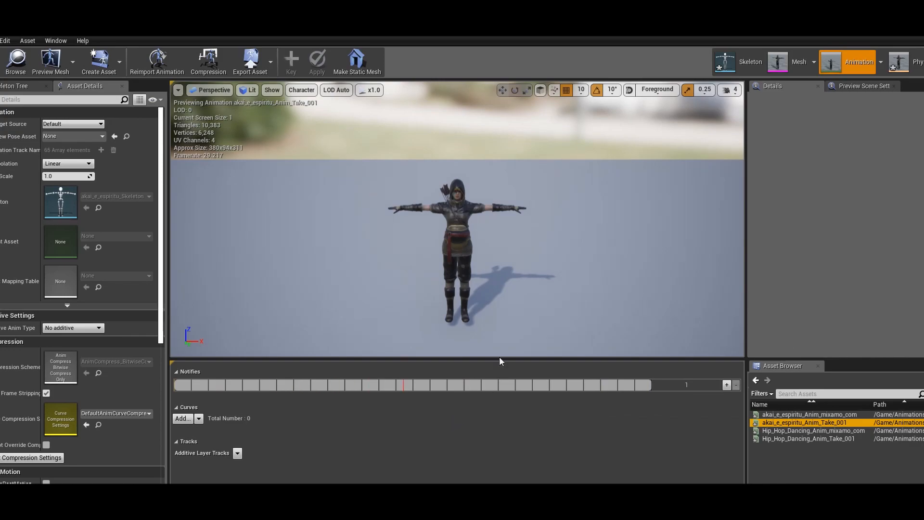
{"action": "mouse_move", "coordinate": [814, 431]}
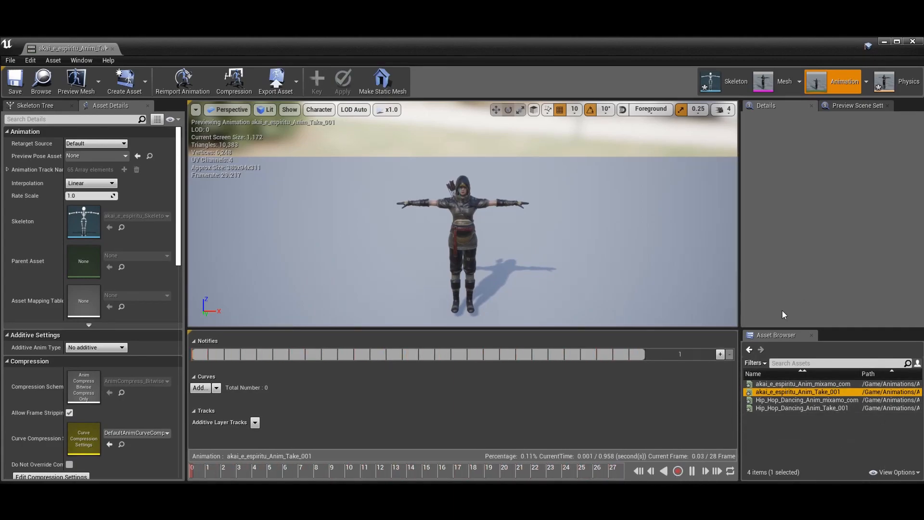
{"action": "left_click", "coordinate": [678, 471]}
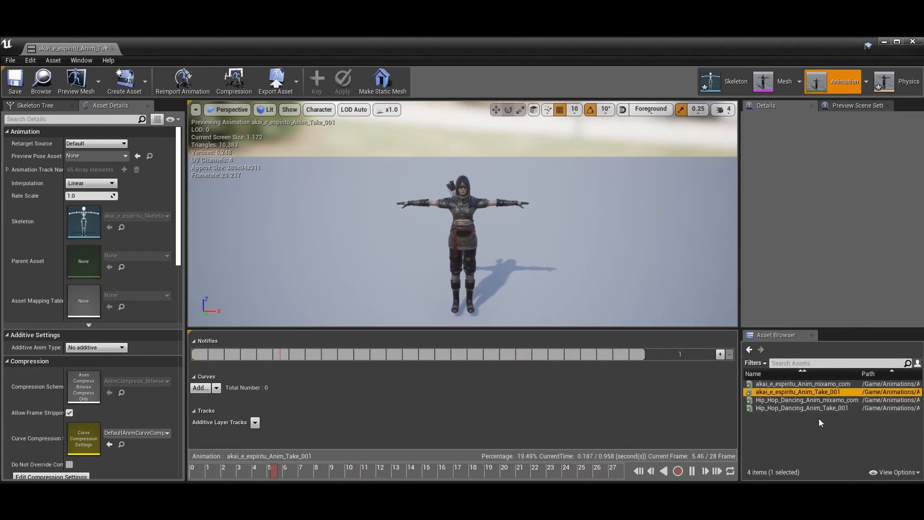
{"action": "mouse_move", "coordinate": [802, 407]}
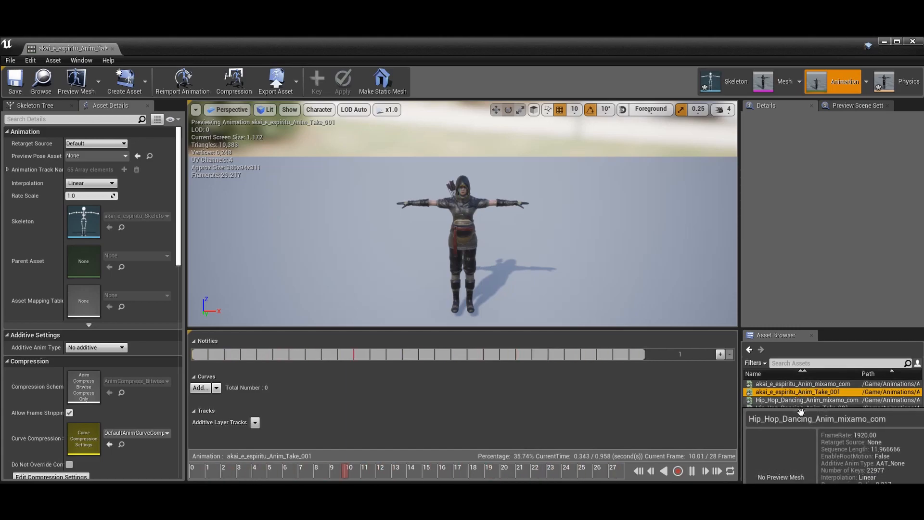
{"action": "double_click", "coordinate": [802, 408]}
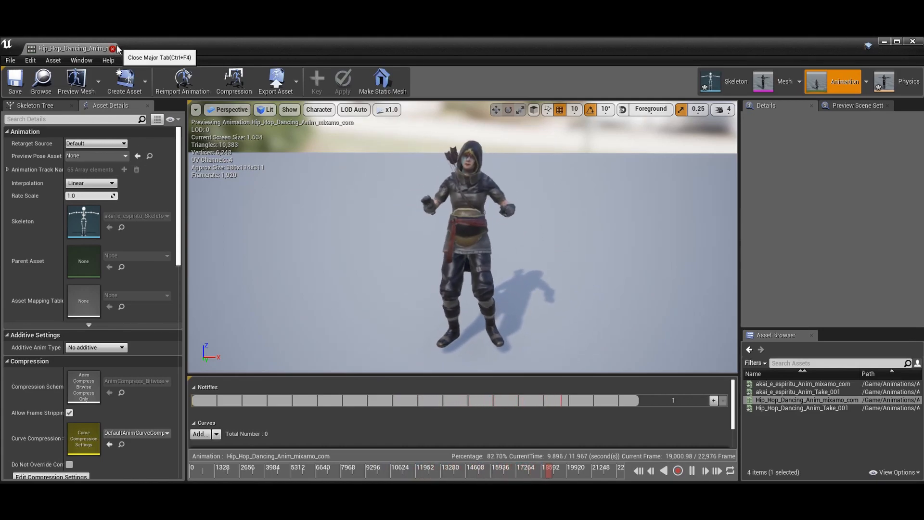
{"action": "left_click", "coordinate": [112, 48]}
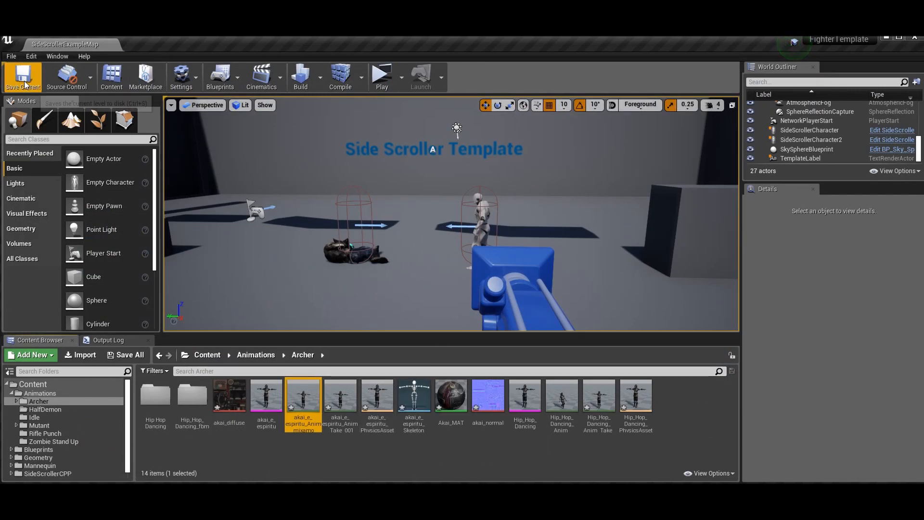
{"action": "mouse_move", "coordinate": [561, 407]}
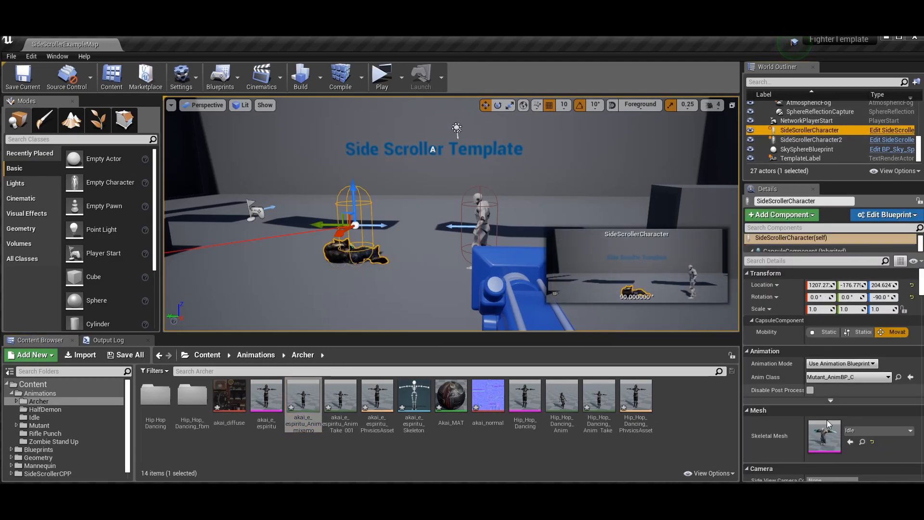
Step: Assign the akai_e_espiritu archer skeletal mesh to SideScrollerCharacter with Anim Class None
{"action": "left_click", "coordinate": [907, 430]}
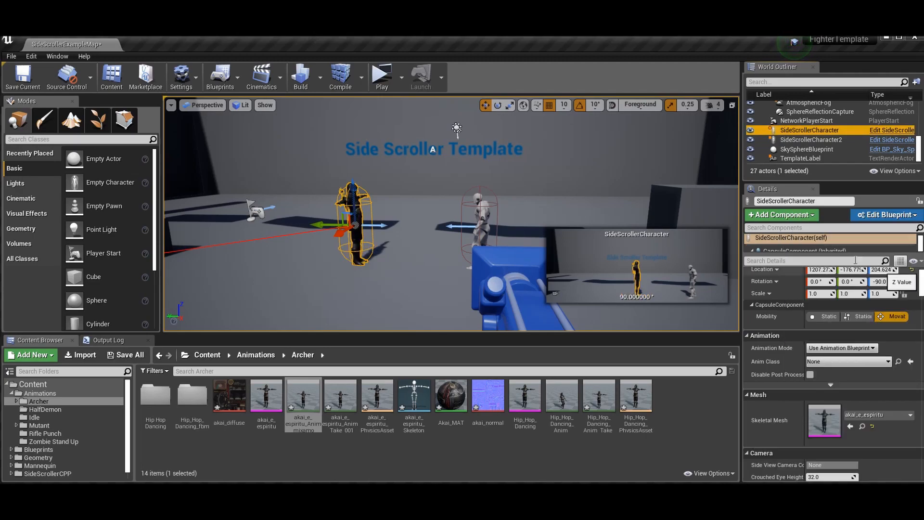
Step: Play-test the level with the archer in T-pose, then return to the Mixamo animations page
{"action": "left_click", "coordinate": [382, 75]}
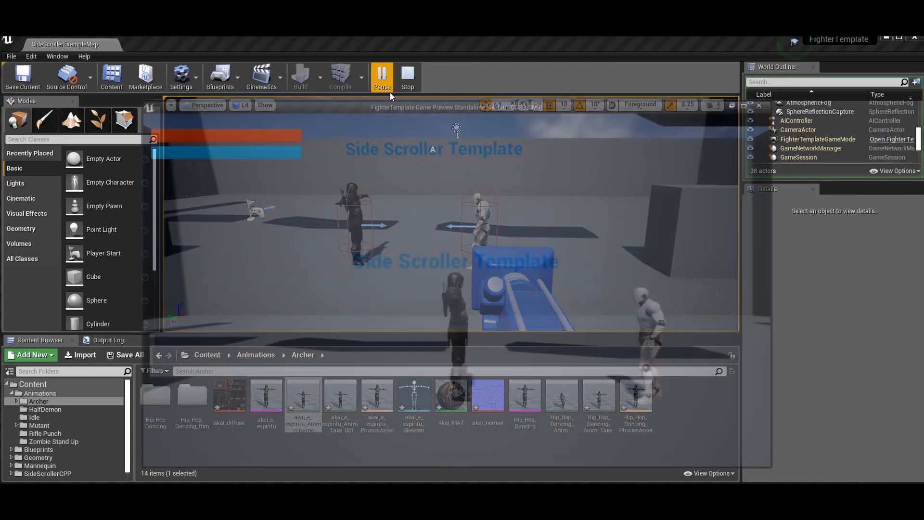
{"action": "left_click", "coordinate": [383, 77]}
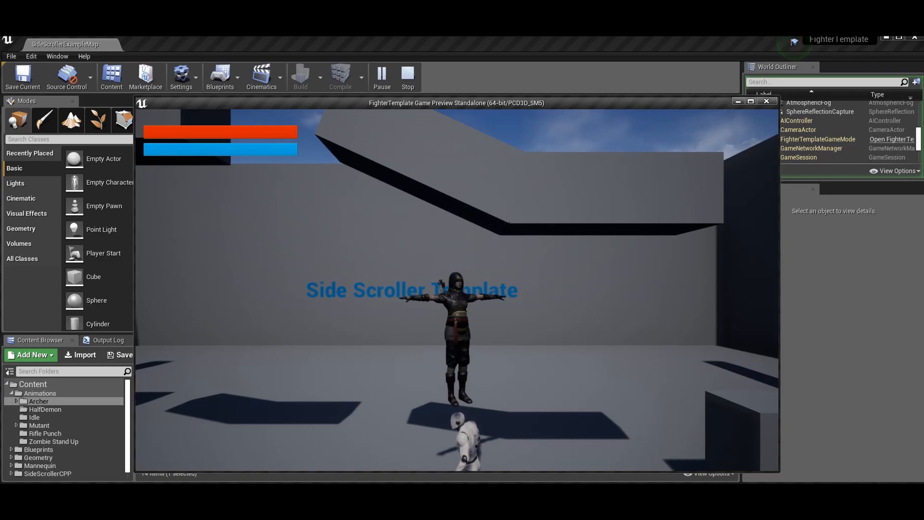
{"action": "left_click", "coordinate": [407, 77]}
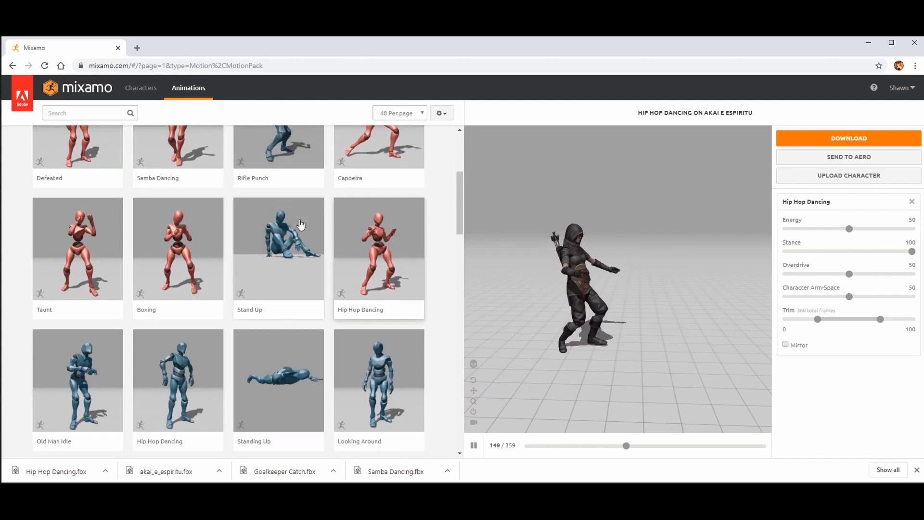
{"action": "scroll", "scroll_direction": "down", "scroll_amount": 3}
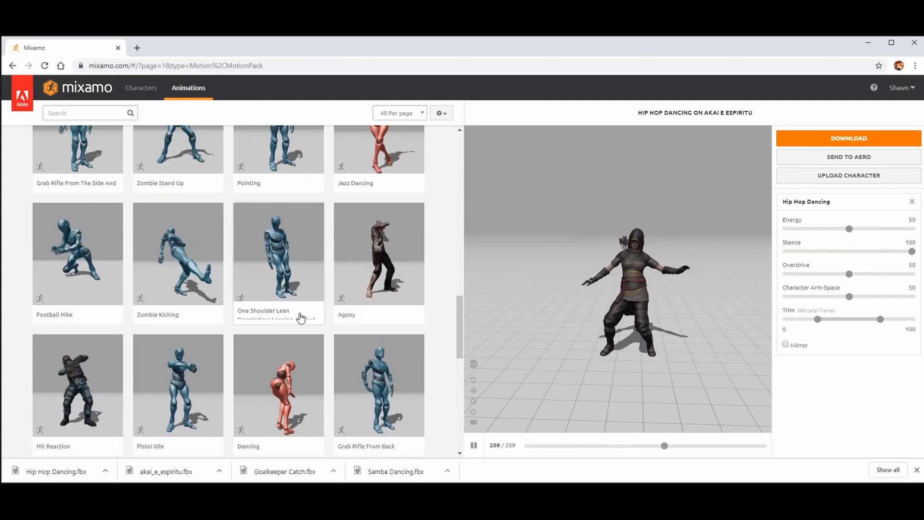
{"action": "scroll", "scroll_direction": "down", "scroll_amount": 3}
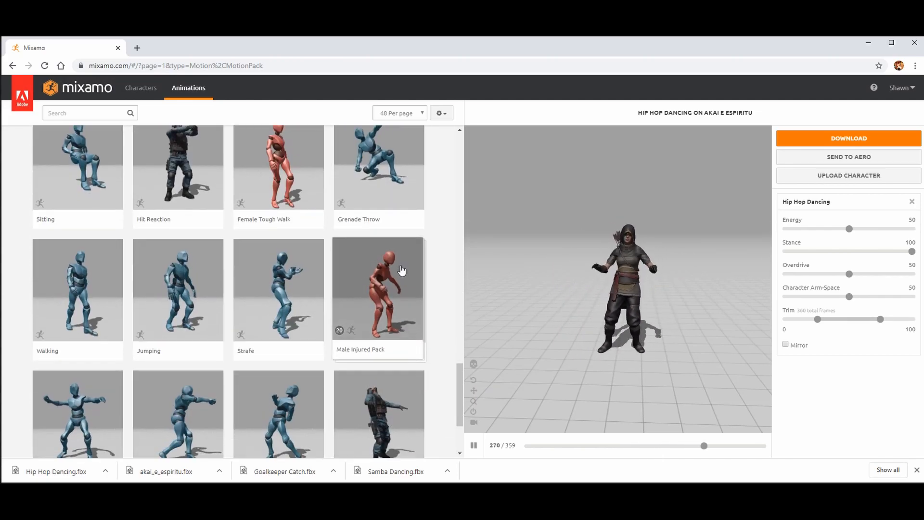
{"action": "scroll", "scroll_direction": "down", "scroll_amount": 3}
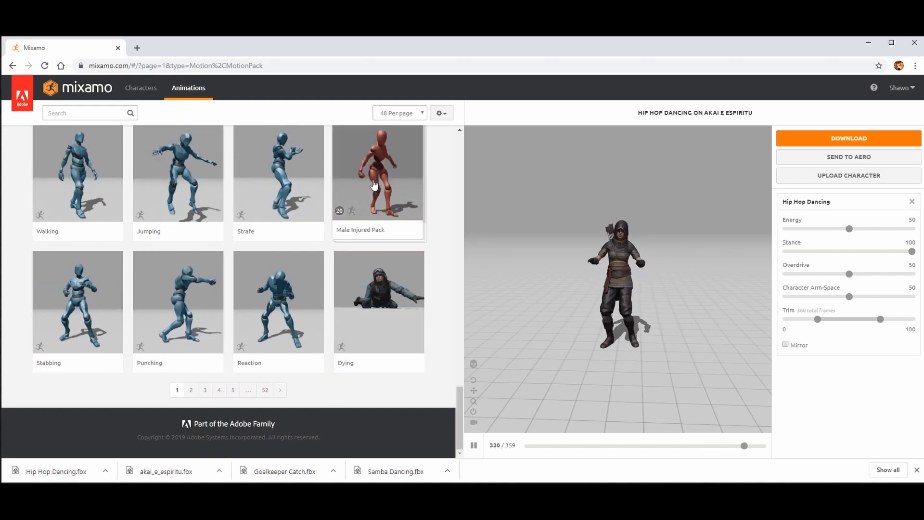